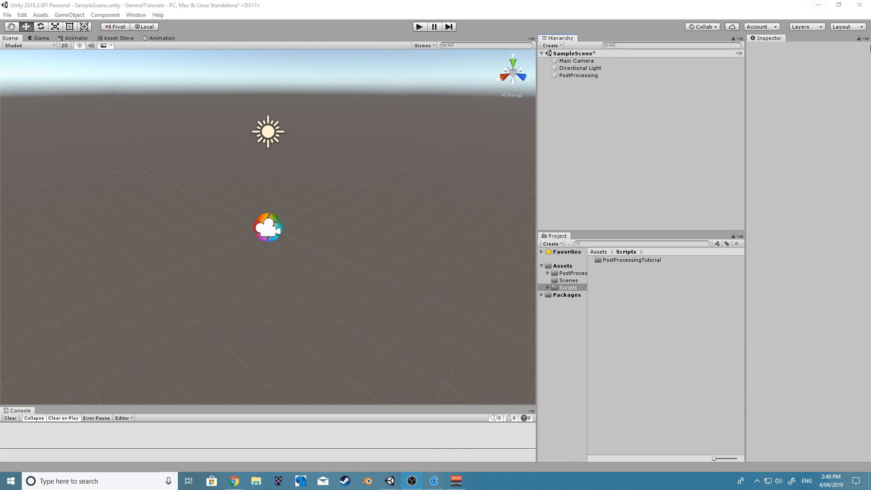
mouse_move(535, 124)
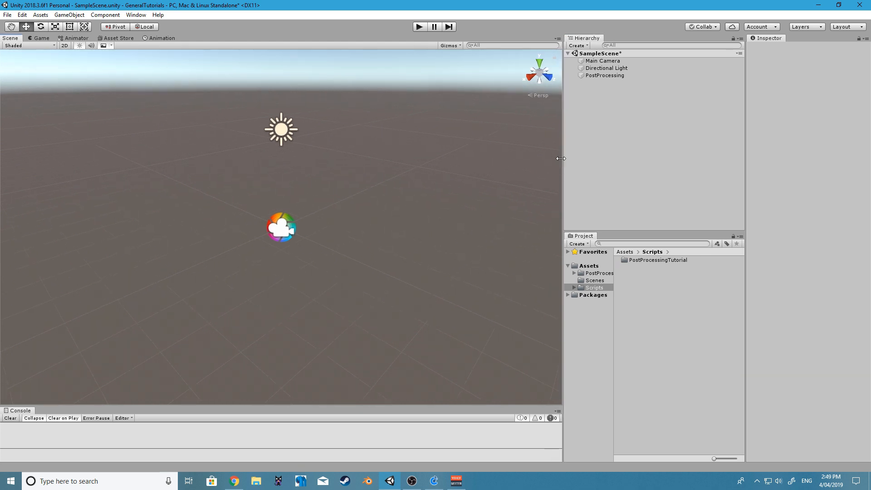
mouse_move(561, 170)
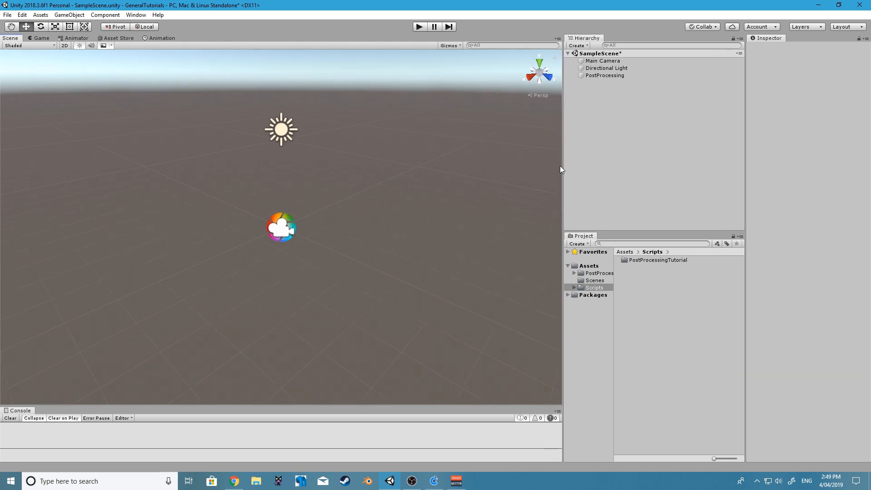
mouse_move(408, 225)
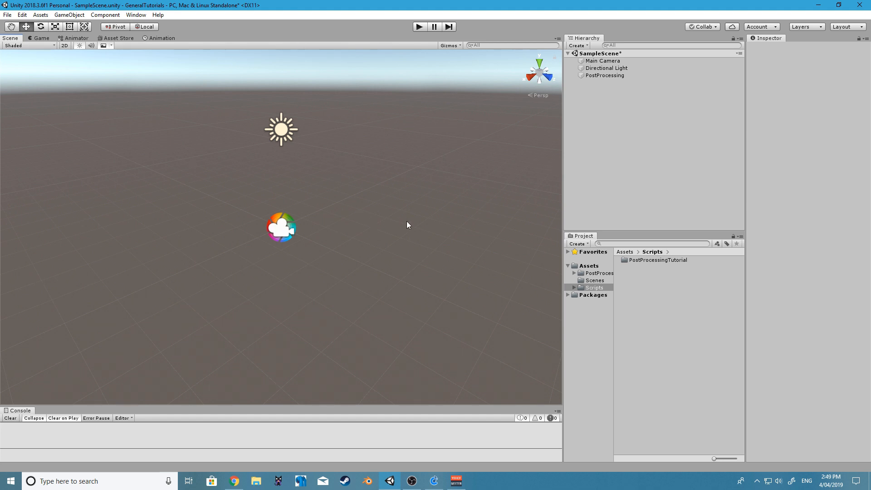
mouse_move(561, 141)
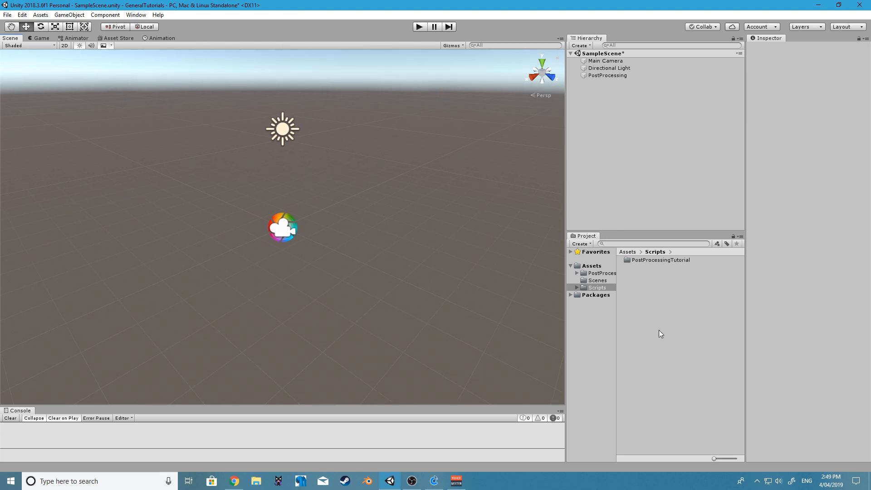
Create a PlayerPref folder under Scripts and add a PlayerPrefManager C# script inside it.
click(597, 287)
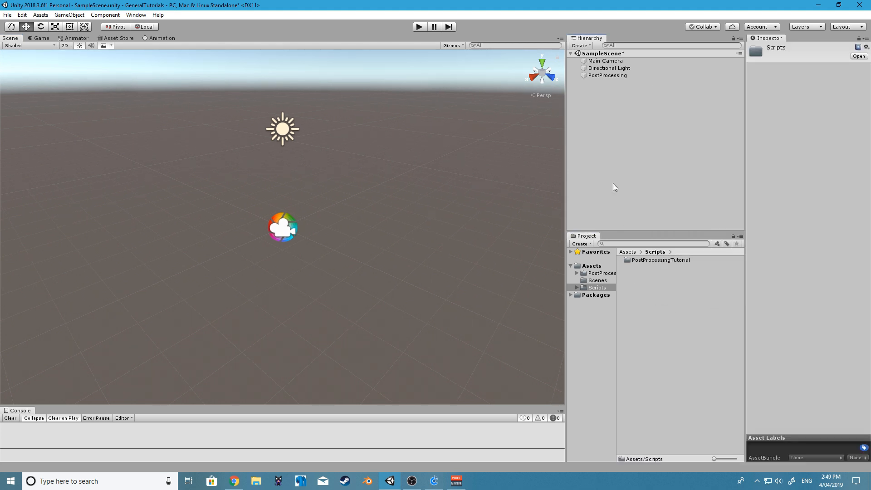
mouse_move(650, 343)
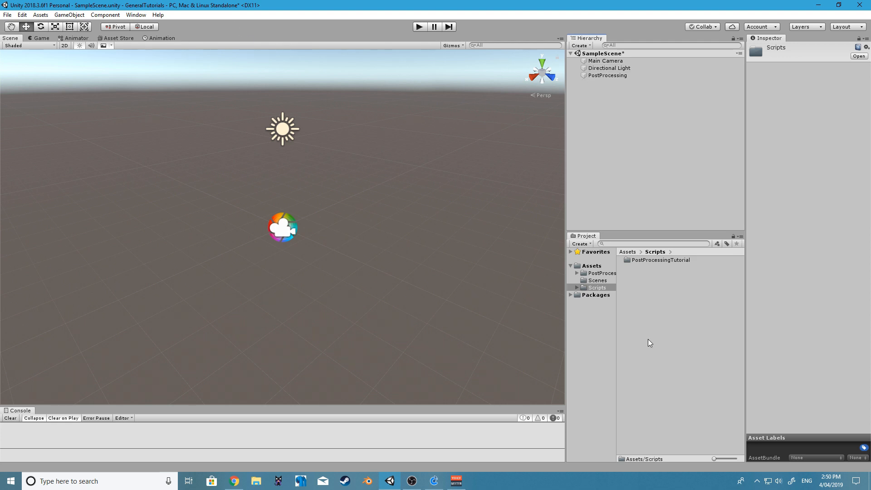
click(653, 306)
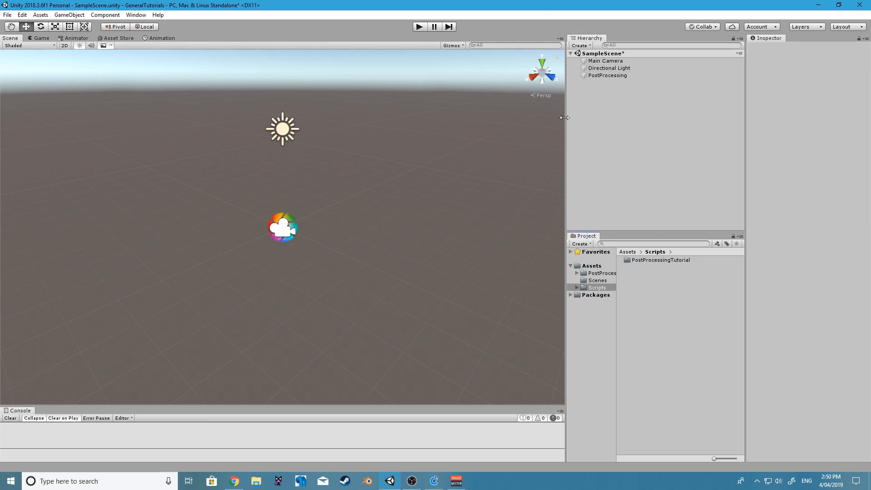
mouse_move(708, 250)
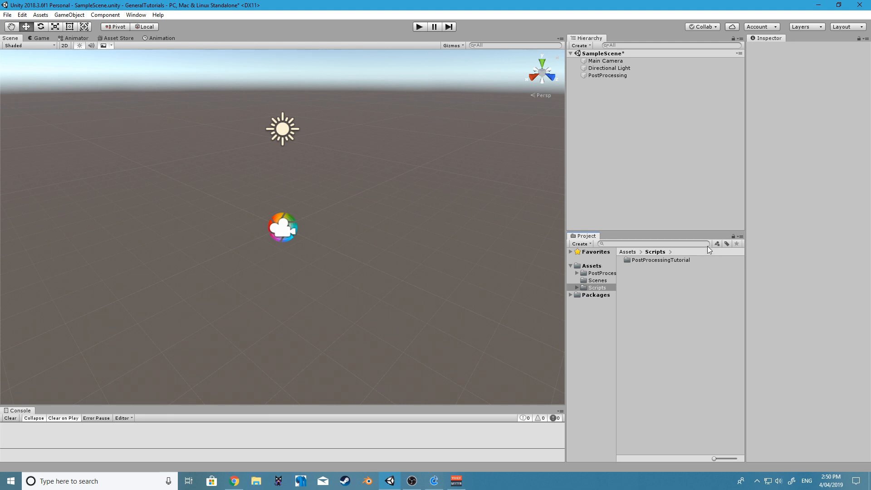
mouse_move(615, 214)
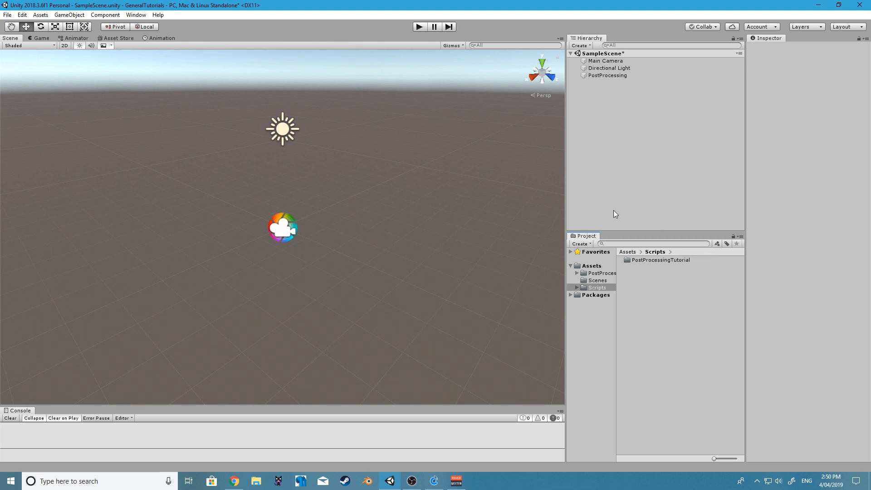
right_click(596, 287)
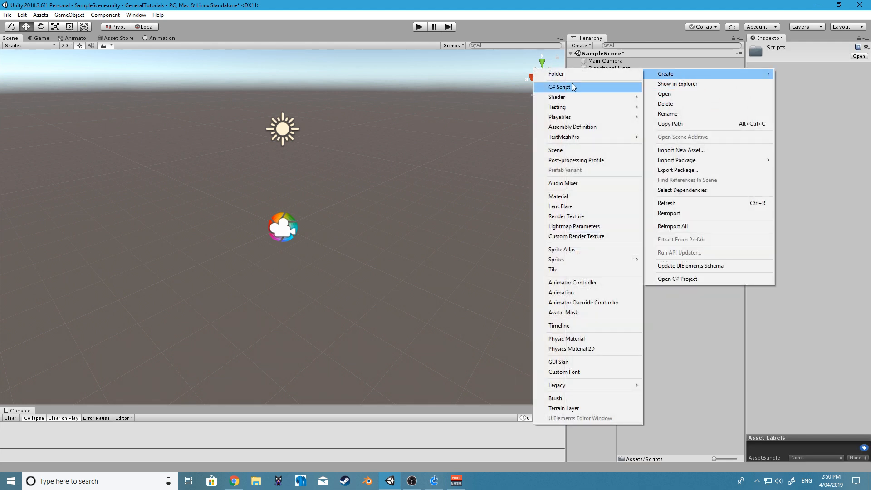
click(556, 74)
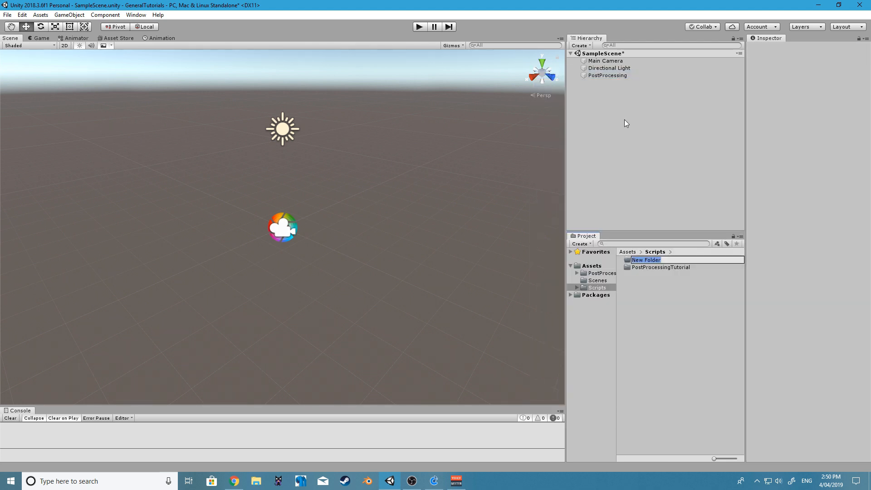
text(PlayerPref)
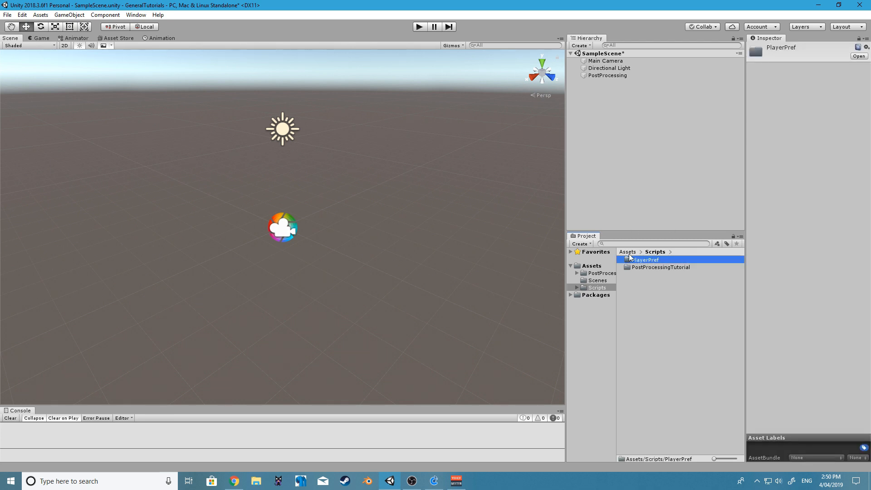
double_click(644, 260)
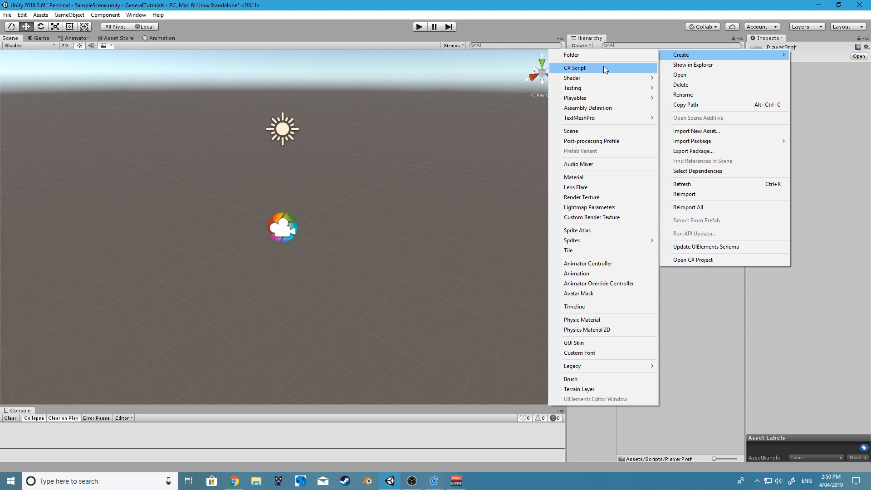
click(574, 67)
text(PlayerPrefManager)
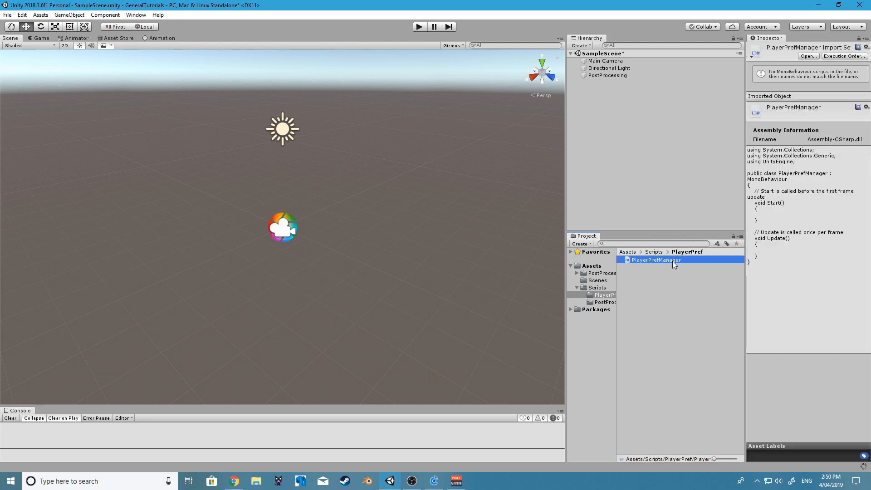
Open PlayerPrefManager from the Project window in Visual Studio 2017.
double_click(656, 259)
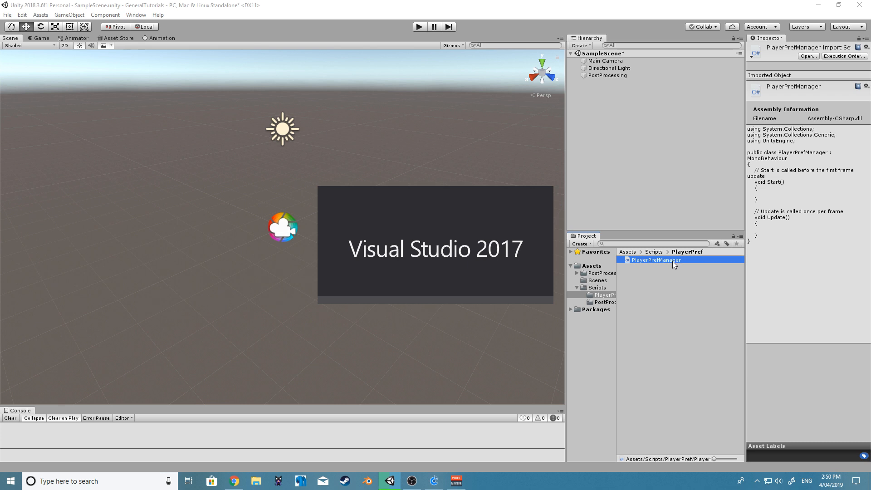
double_click(656, 260)
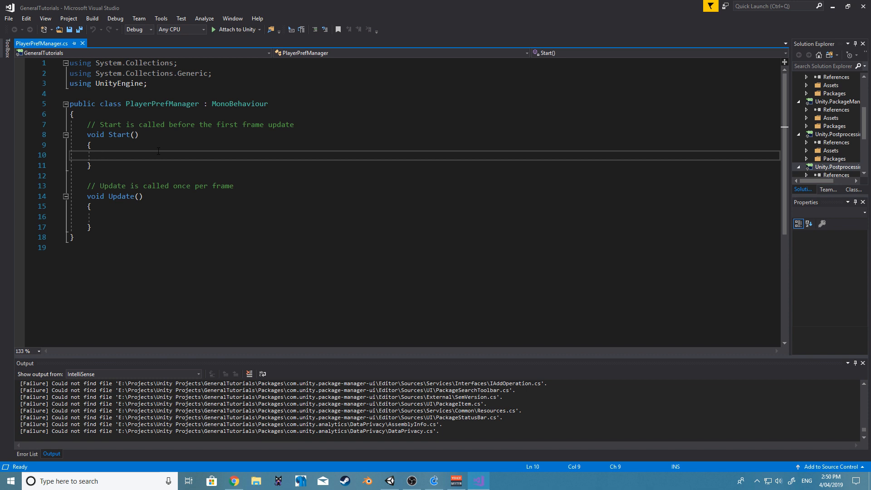
In Start, write PlayerPrefs.SetInt("LevelIndex", 0) and PlayerPrefs.Save(), then save the file.
text(PlayerPrefs)
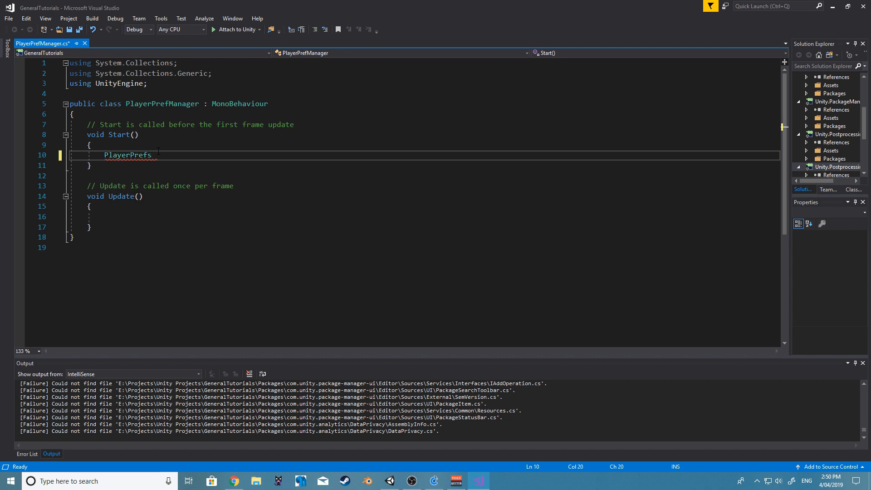
text(.set)
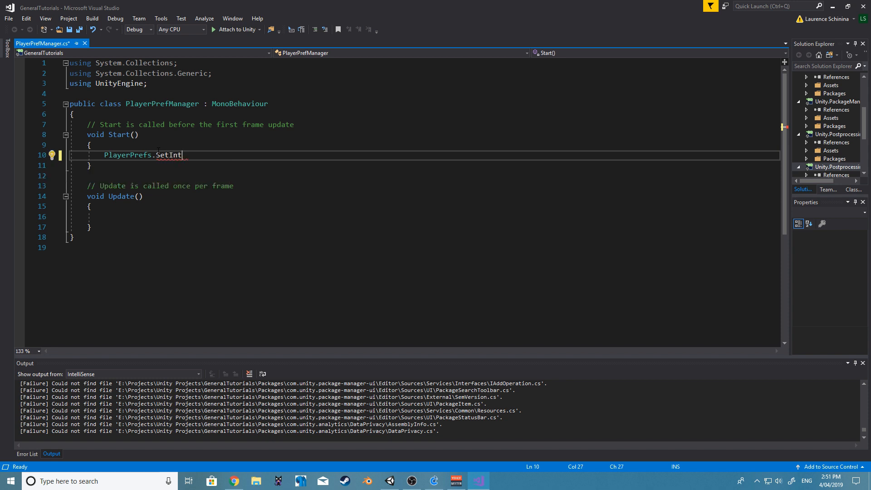
text(();)
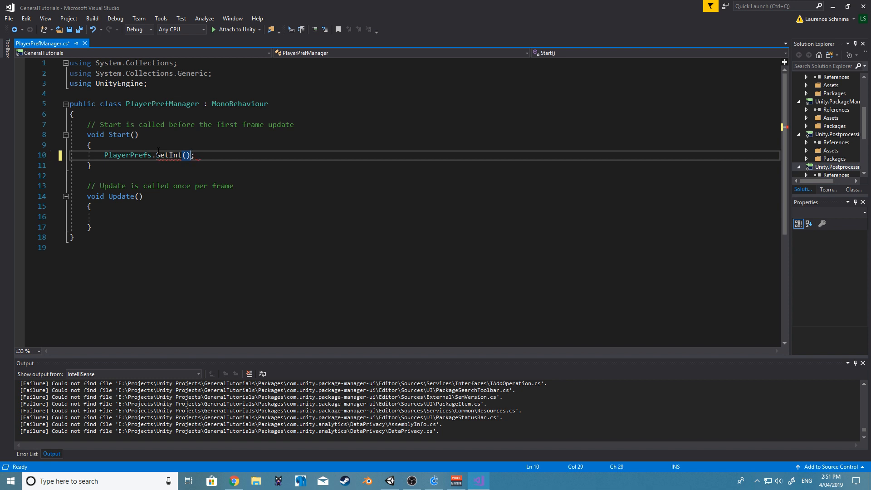
text("")
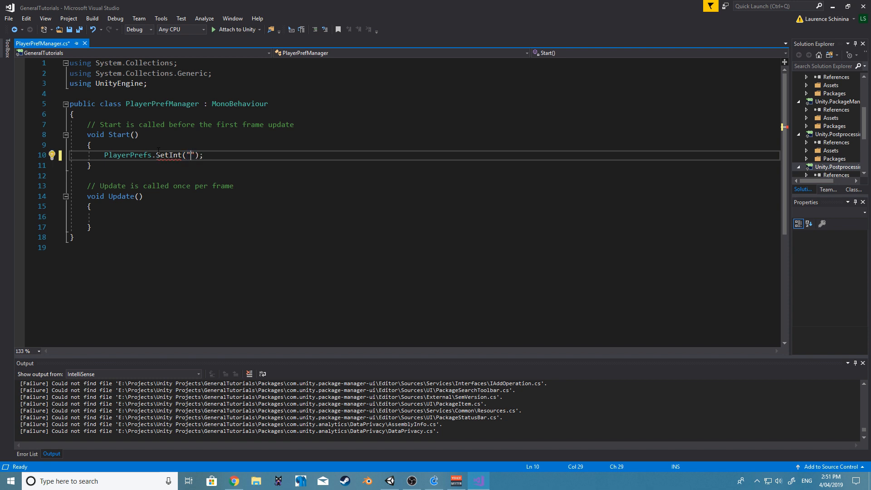
text(L)
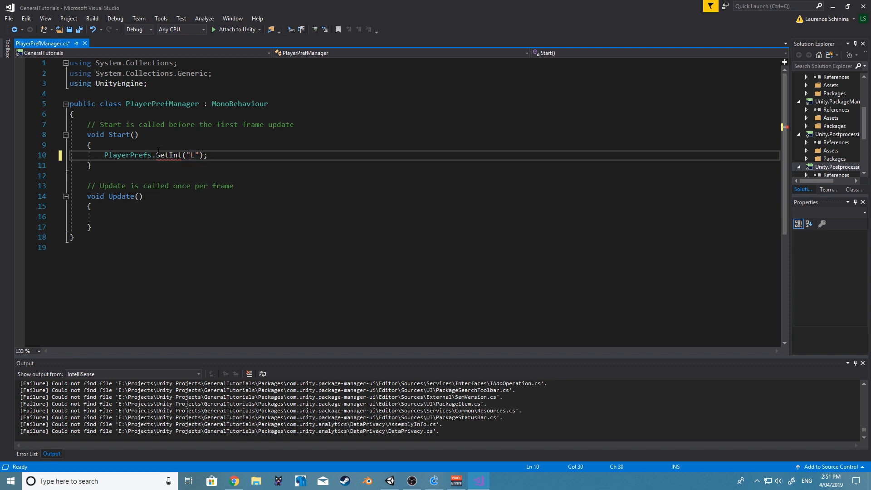
text(evelIndex)
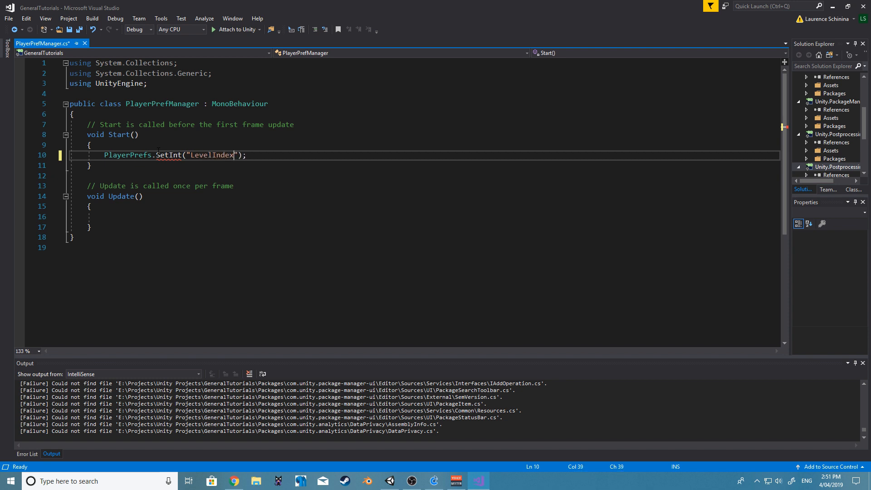
text(", ")
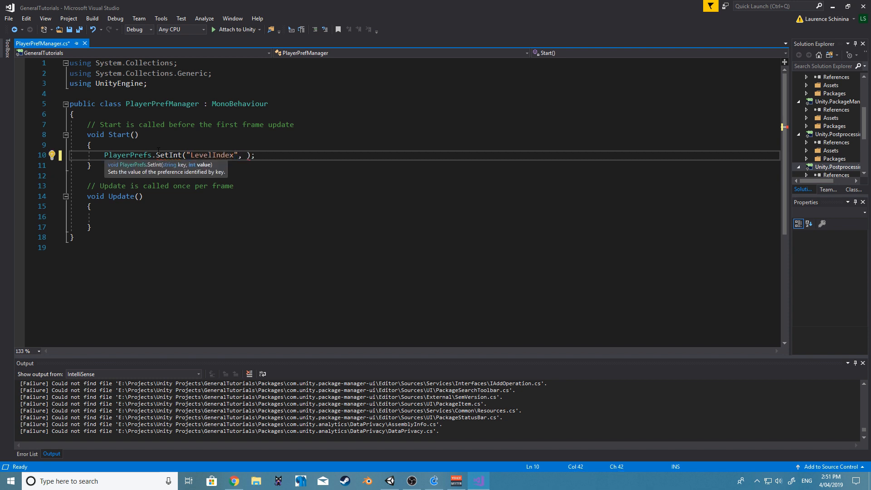
text(0)
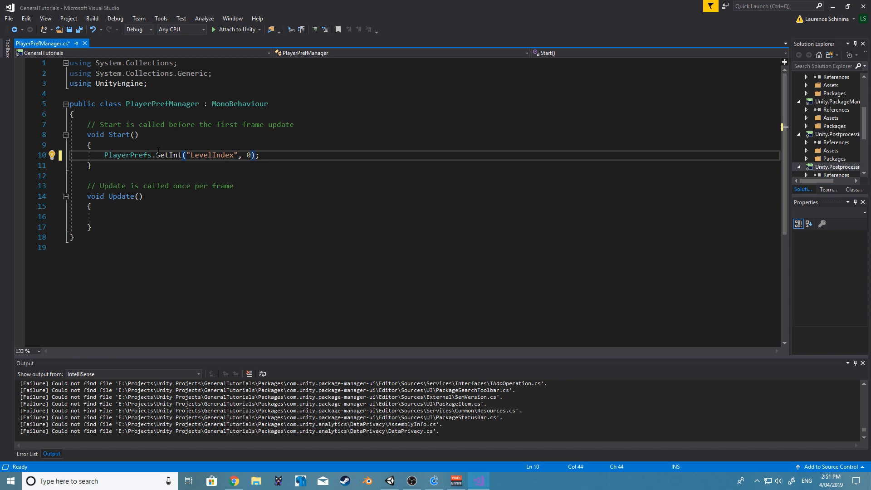
text(playerPrefs.Save();)
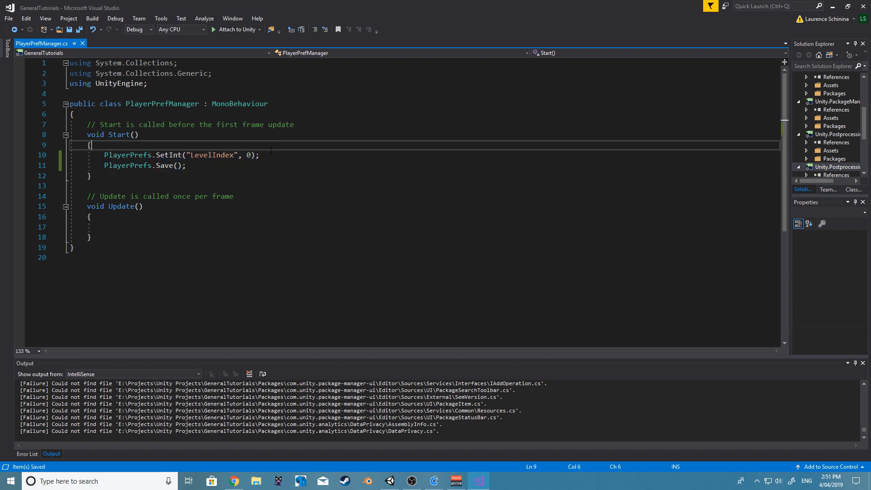
click(186, 166)
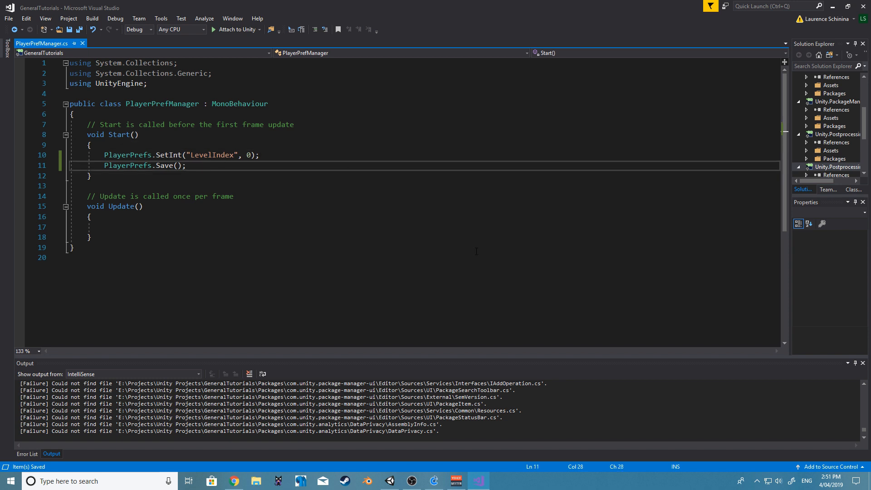
mouse_move(403, 473)
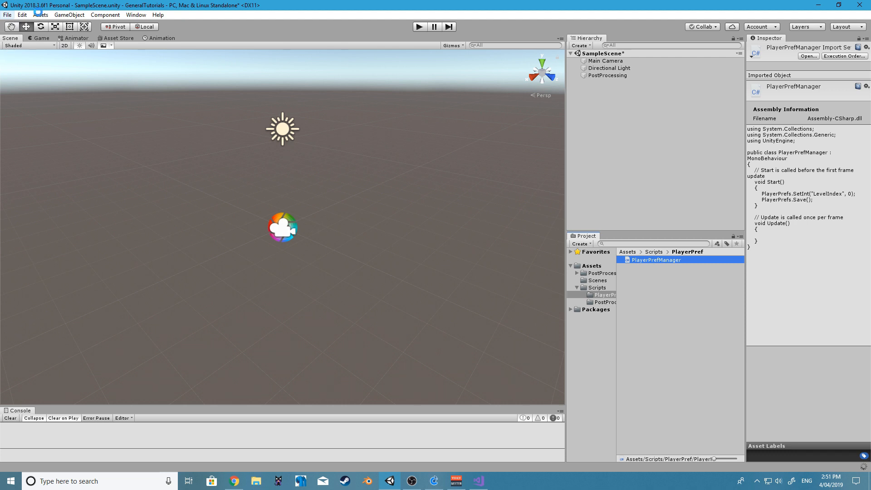
Change Company Name to StudioName in Player Settings, then close Build Settings.
click(7, 15)
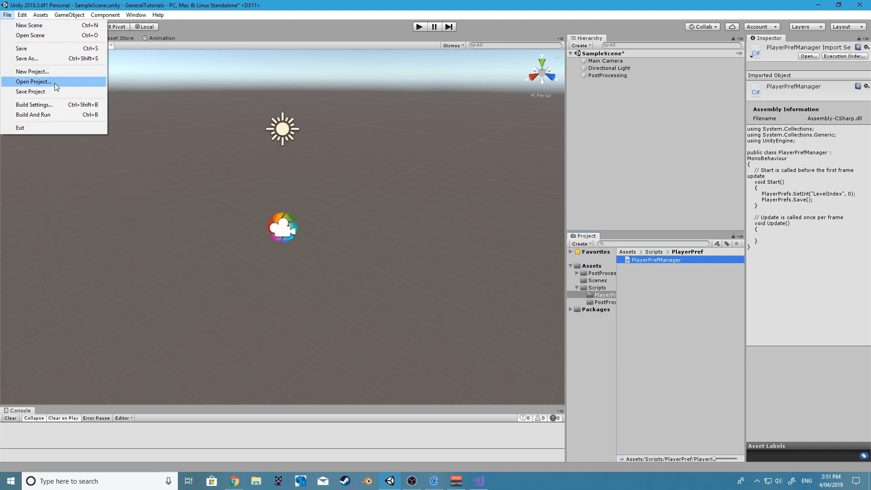
click(34, 105)
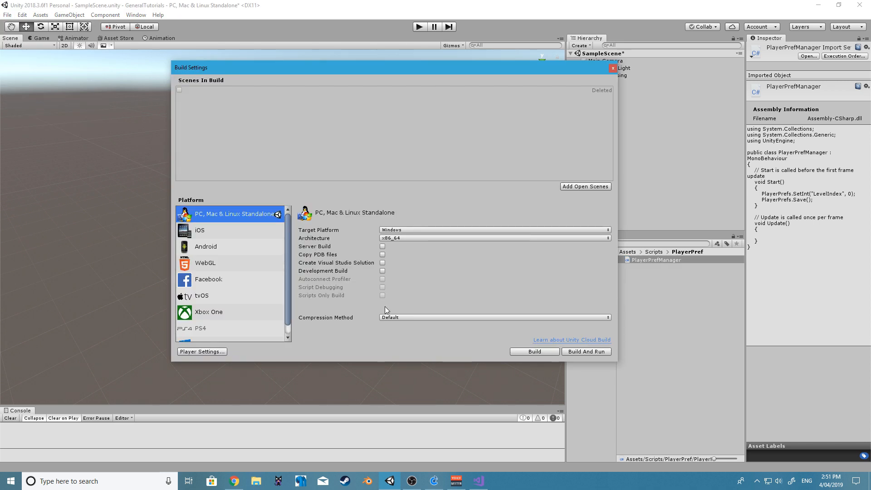
click(201, 351)
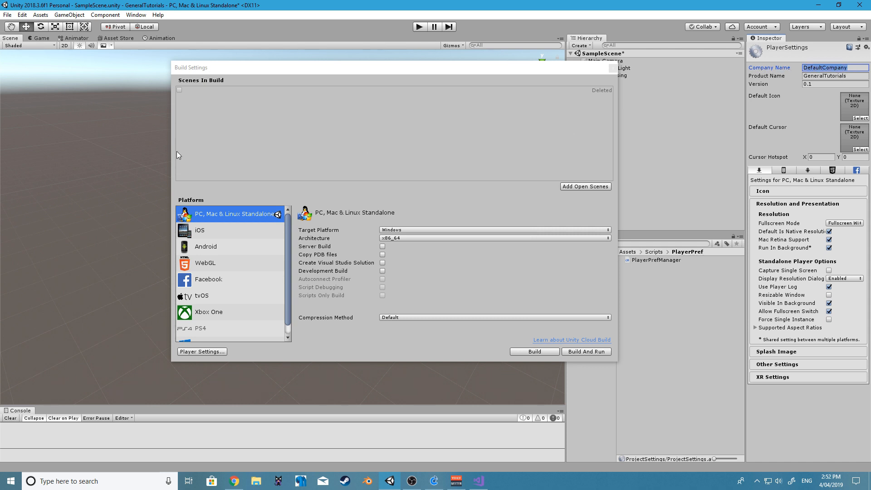
click(827, 68)
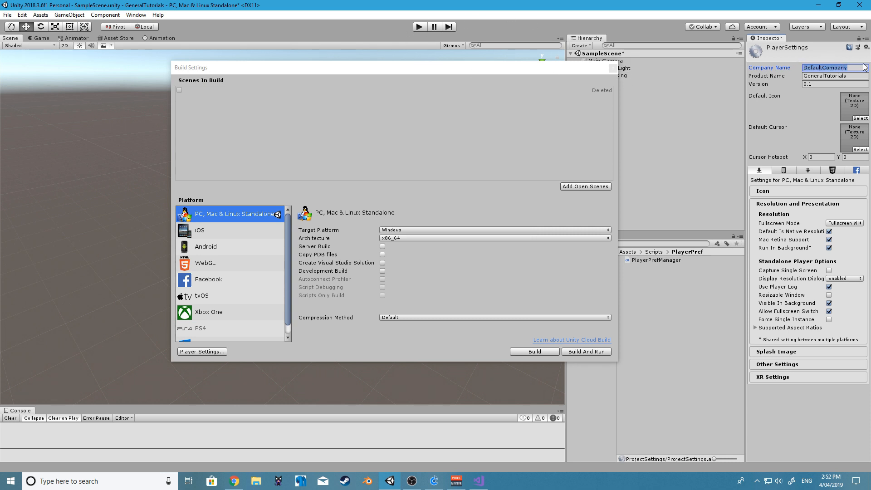
mouse_move(710, 94)
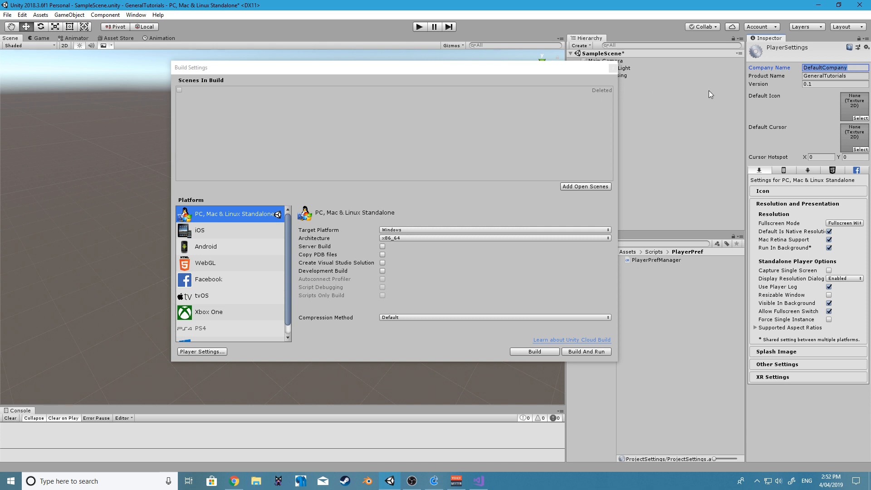
mouse_move(619, 101)
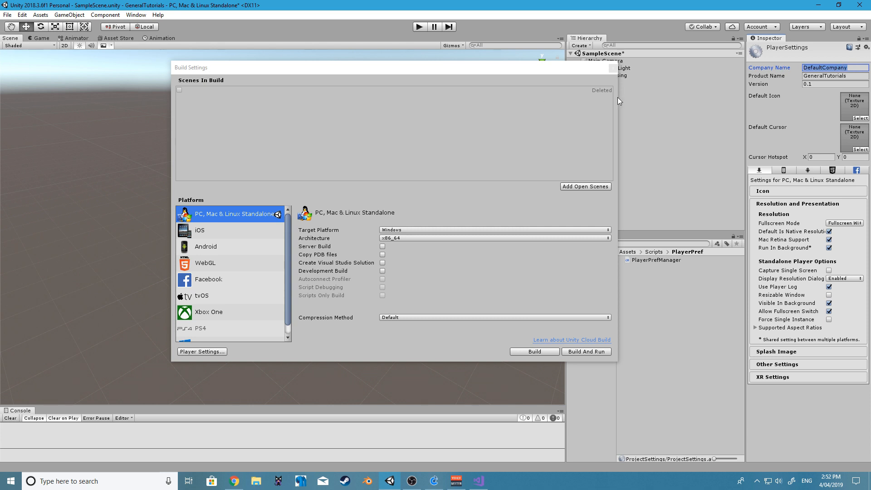
text(Studio)
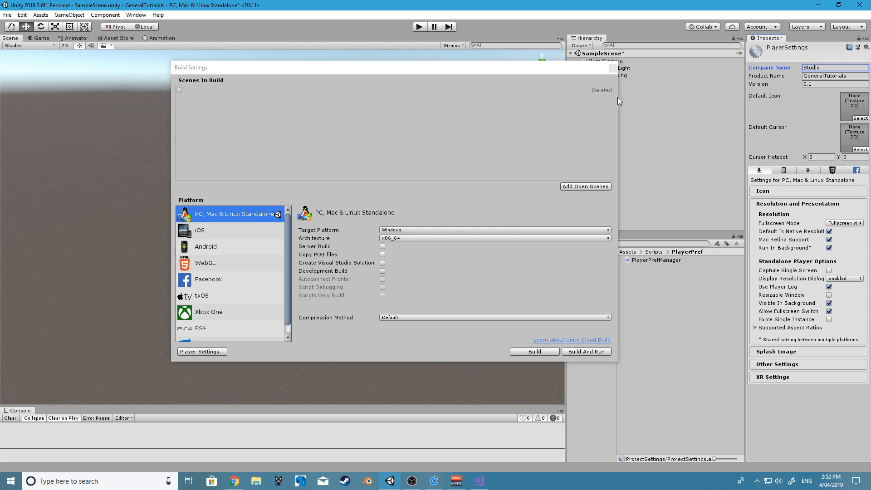
text(Name)
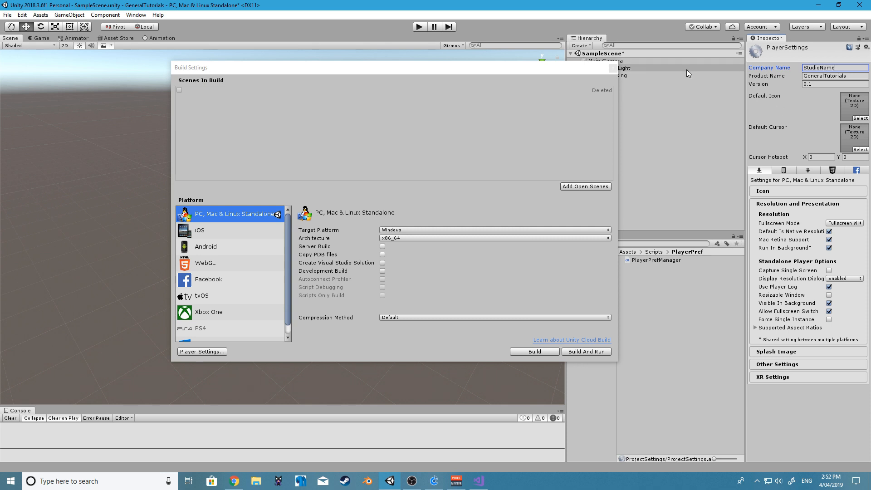
mouse_move(534, 66)
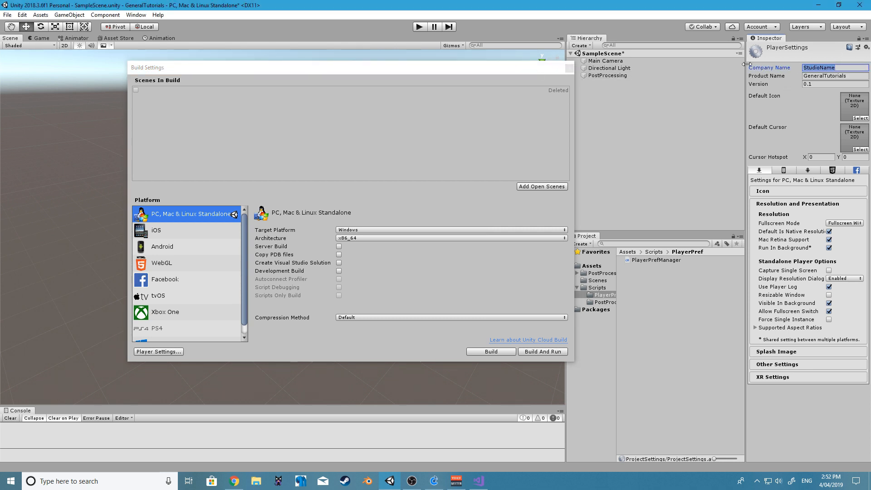
mouse_move(572, 82)
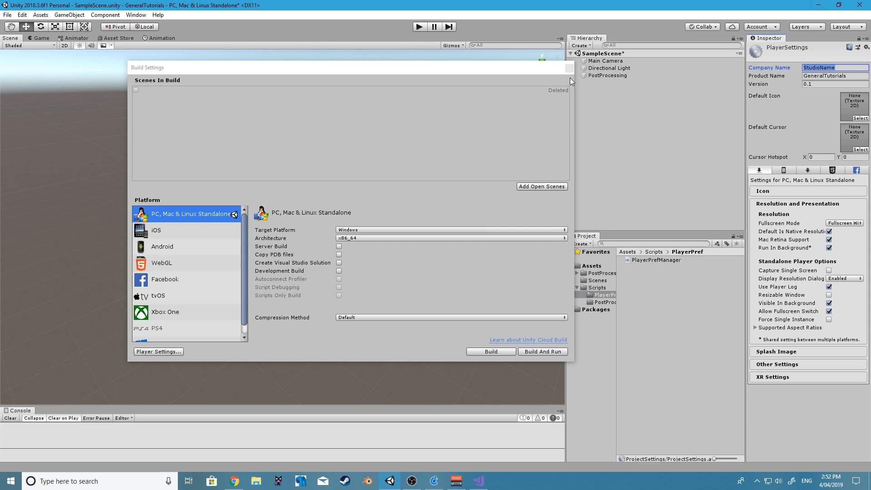
click(567, 67)
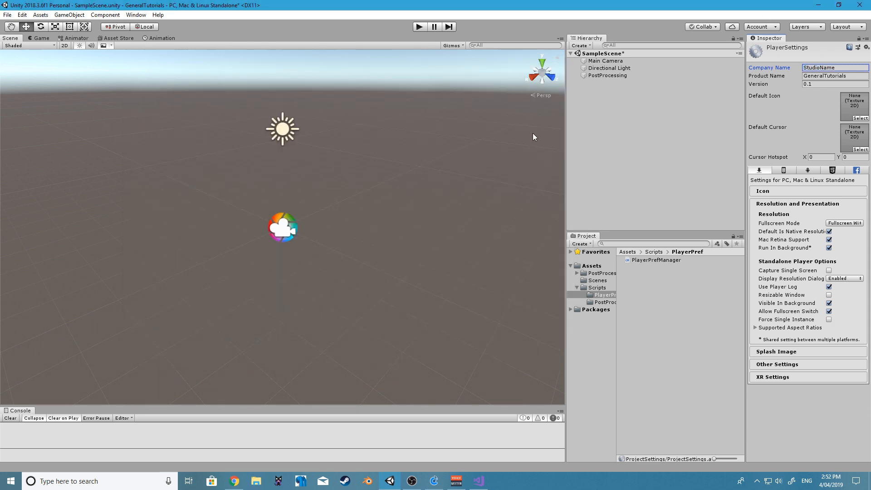
Add Debug.Log(PlayerPrefs.GetInt("LevelIndex")) after PlayerPrefs.Save() in Start and save.
click(477, 481)
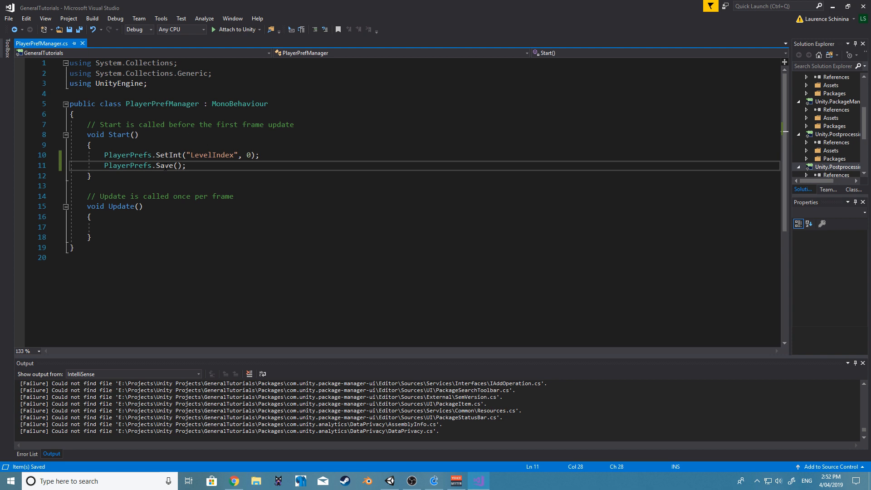
key(Enter)
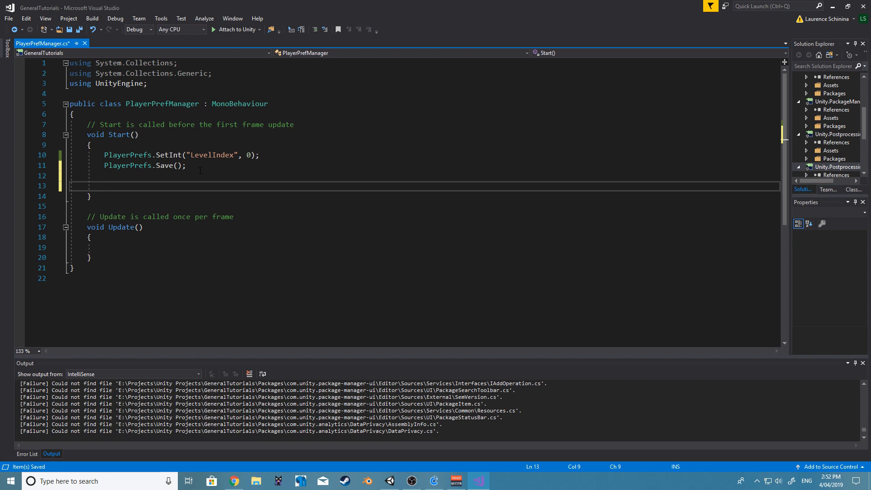
text(Debug.lo)
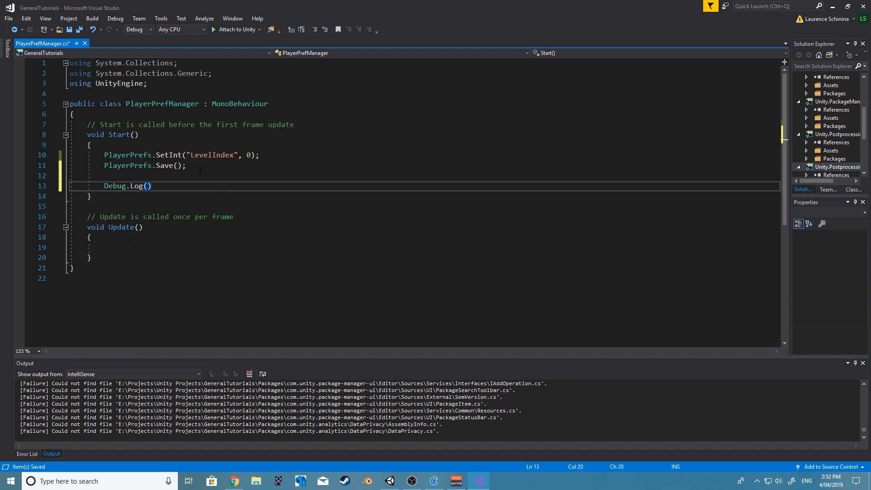
text(Playerp)
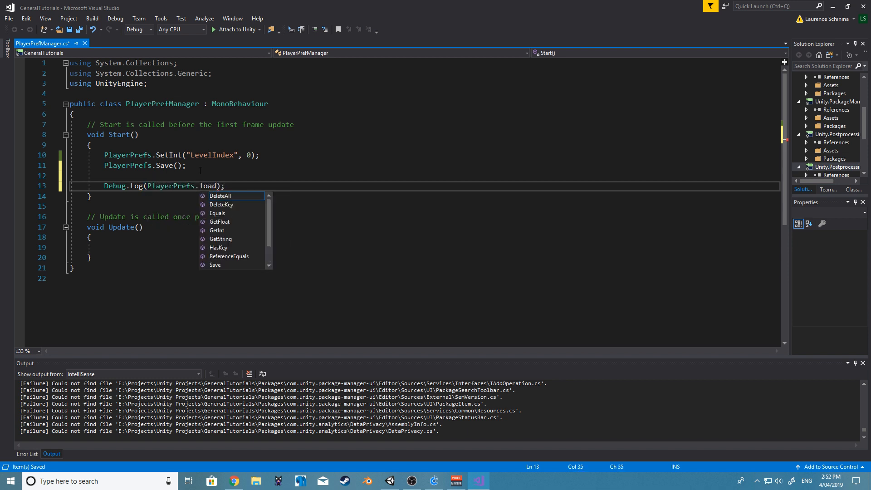
text(get)
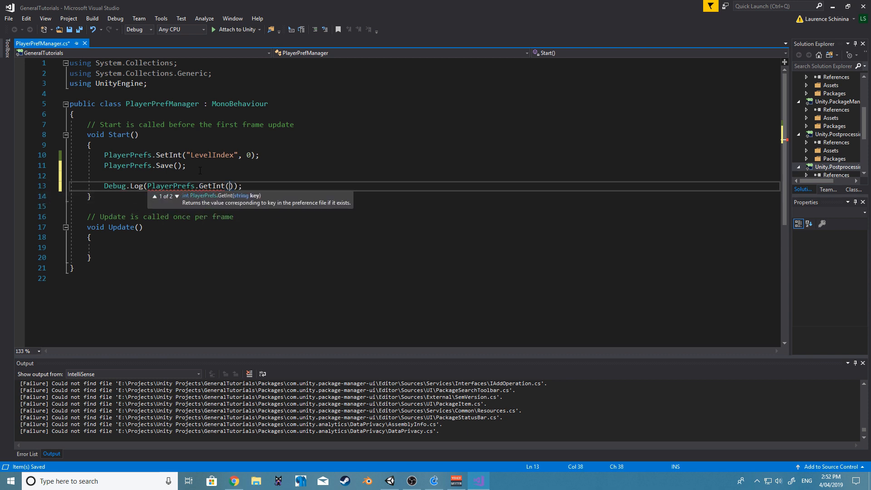
text("L)
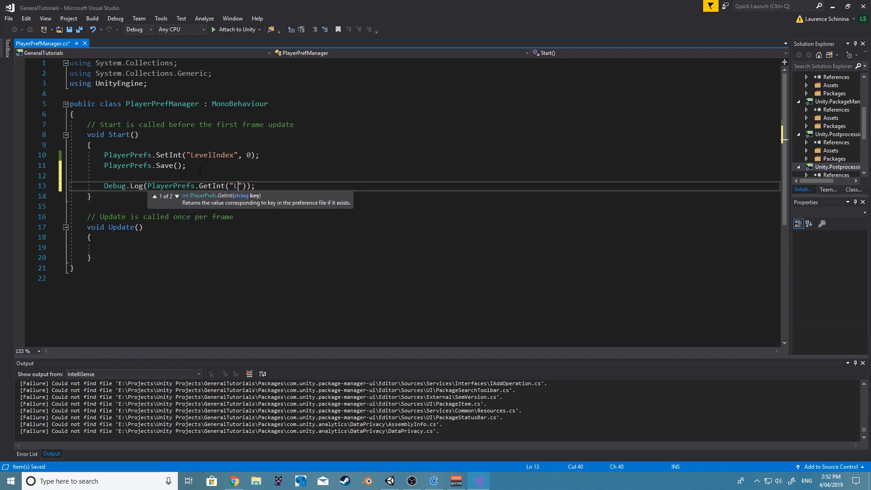
text(evelIndex)
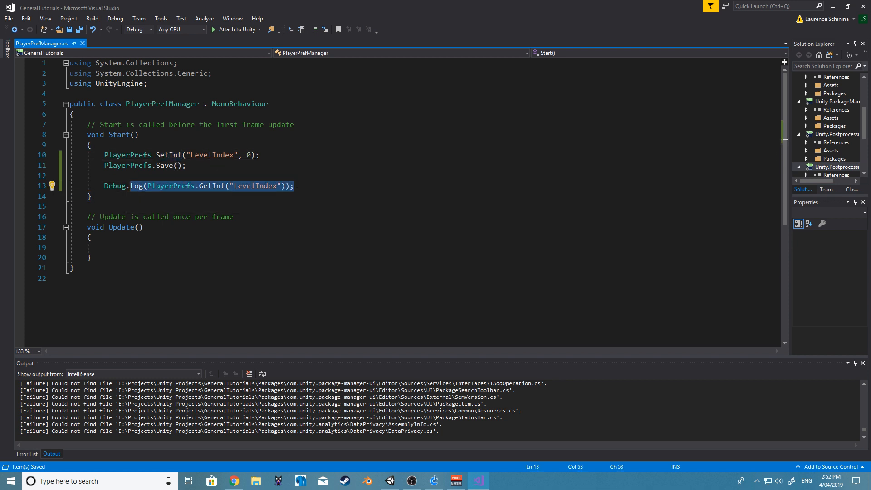
click(92, 146)
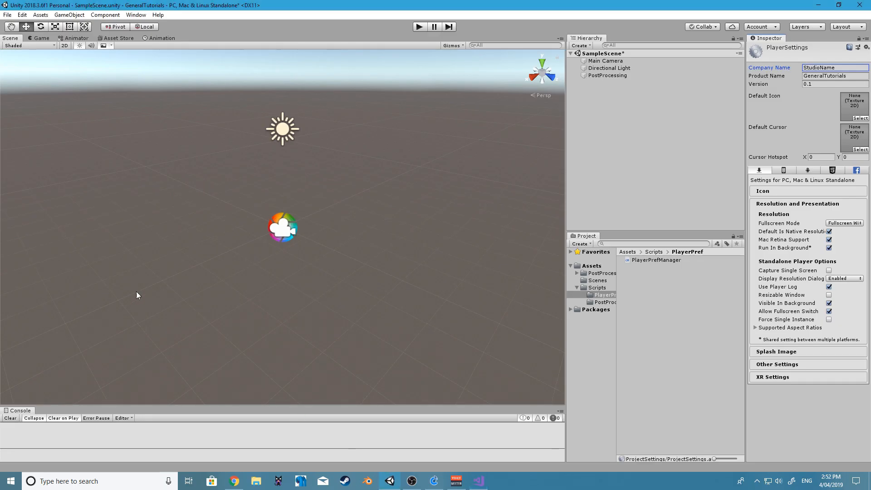
mouse_move(622, 64)
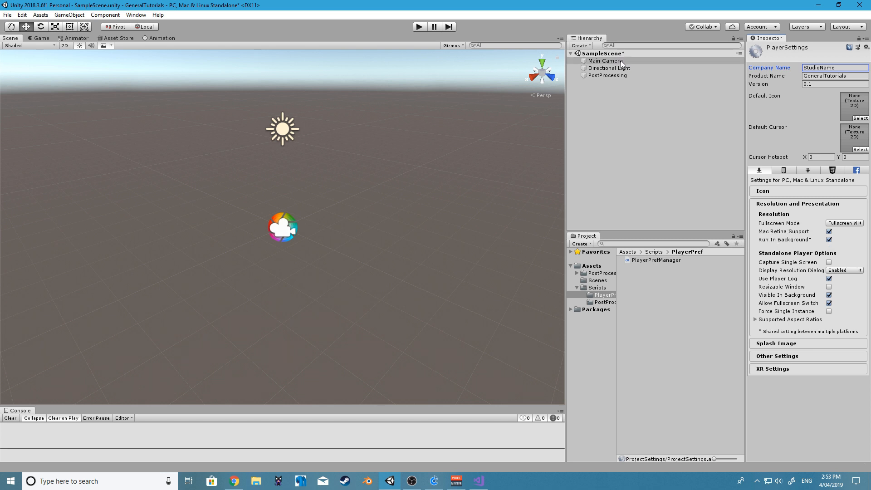
Play the scene with Main Camera selected, confirm 0 is logged, and make SetInt store 7.
click(606, 61)
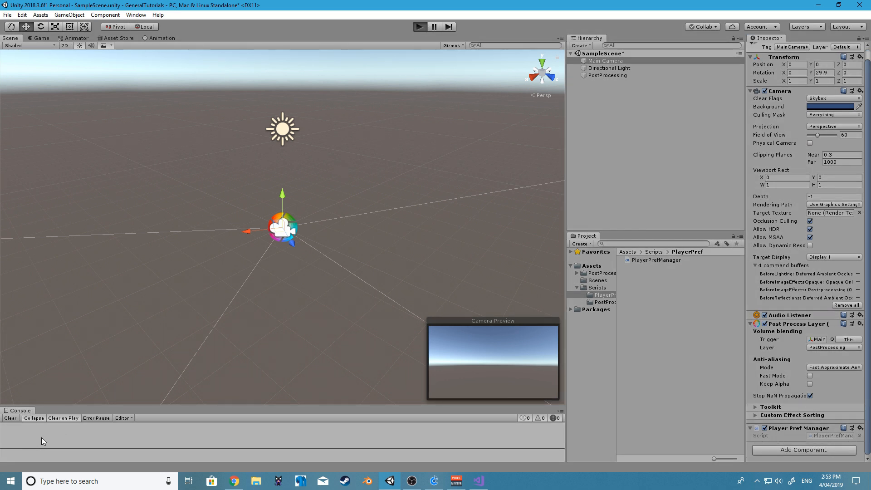
click(418, 26)
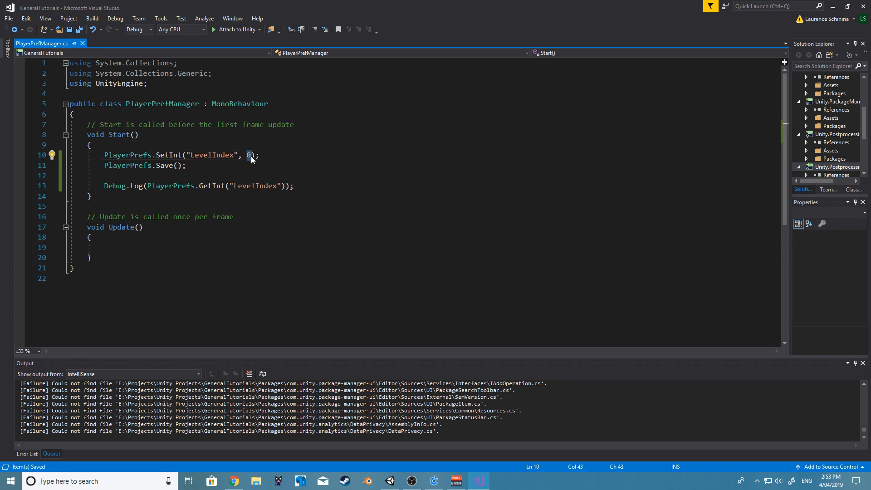
text(7)
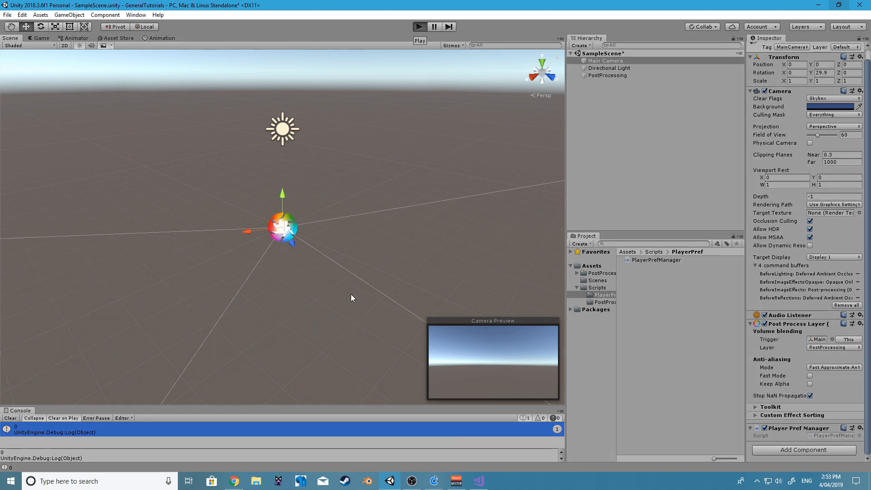
click(419, 27)
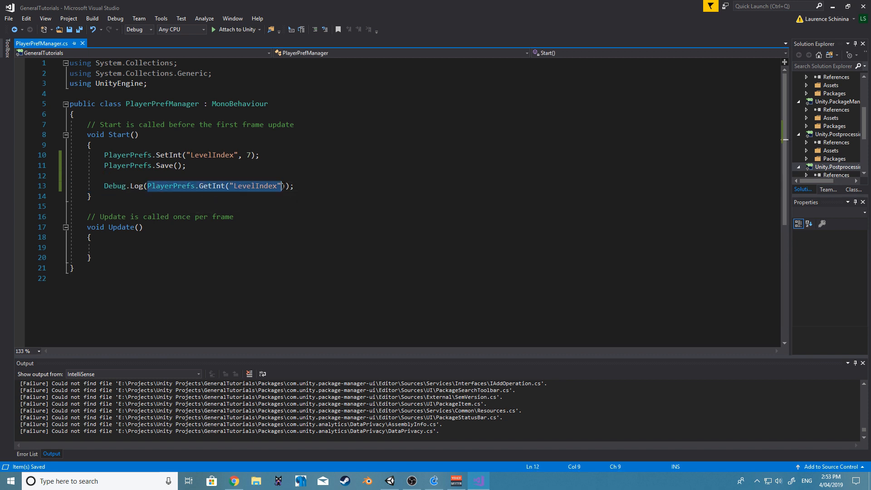
Delete the PlayerPrefs code inside Start and add blank lines below the class.
click(284, 186)
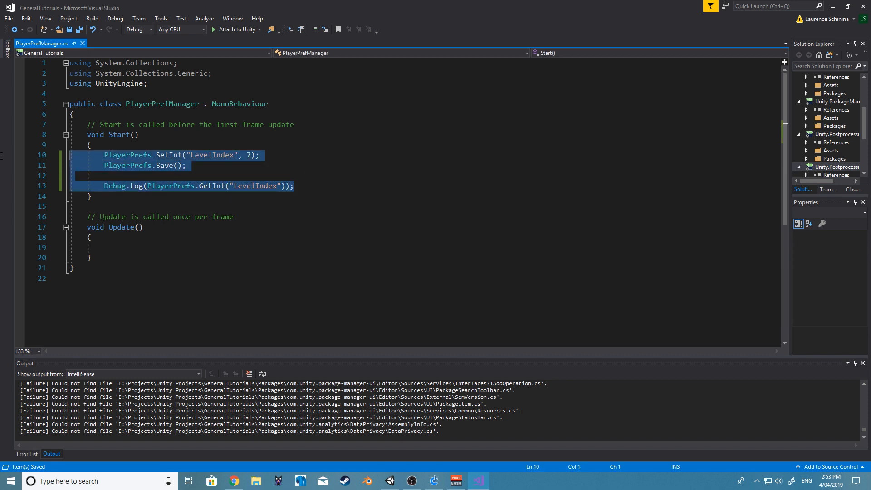
mouse_move(3, 160)
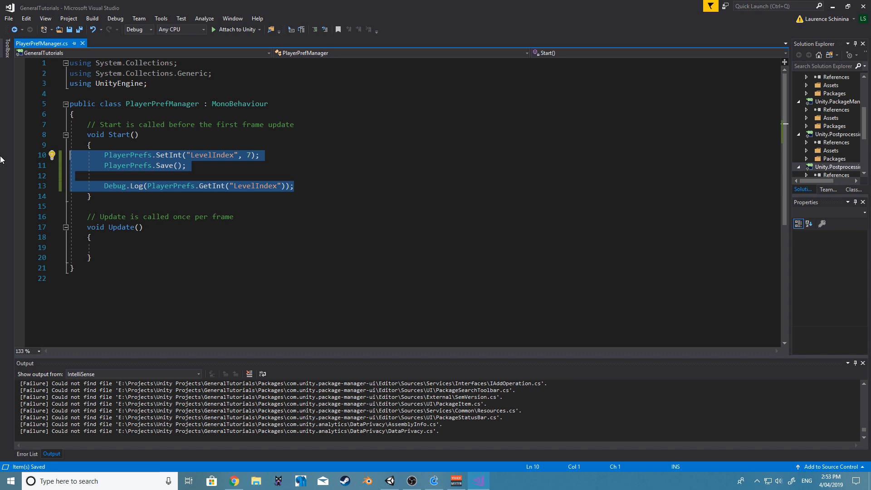
key(Delete)
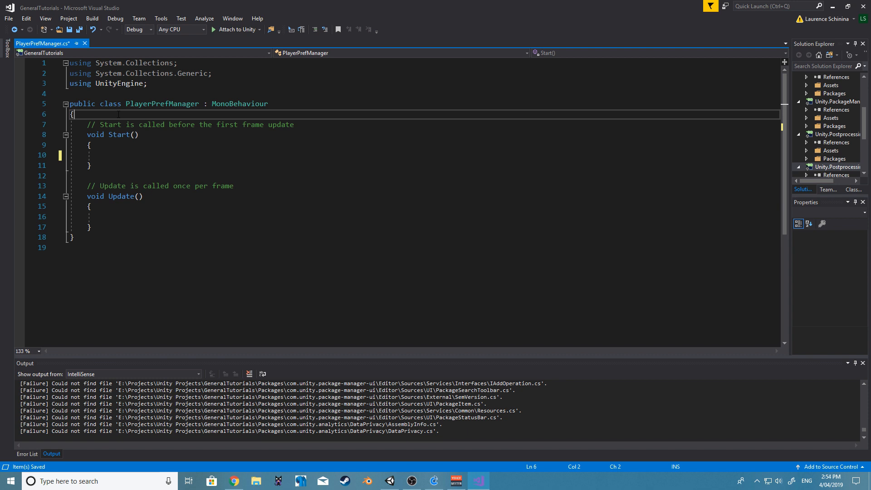
key(enter)
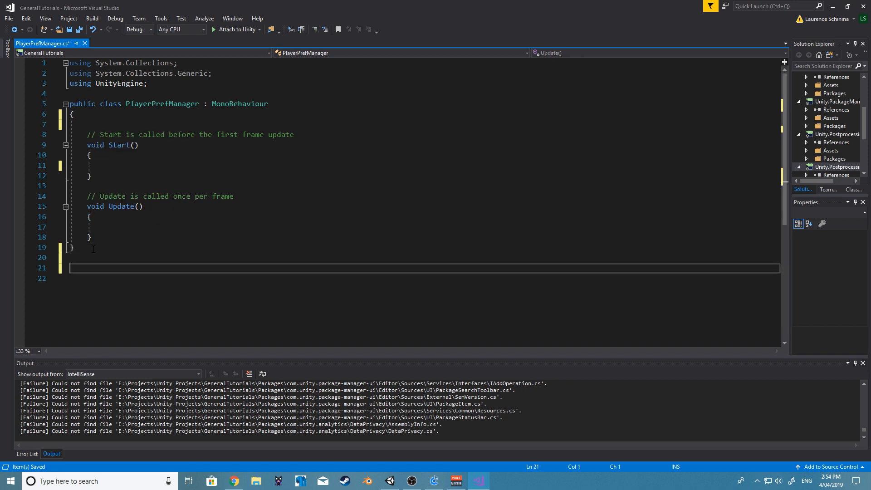
Add a [System.Serializable] PlayerPrefValue class with public string Name and int Value fields.
text(public class Pla)
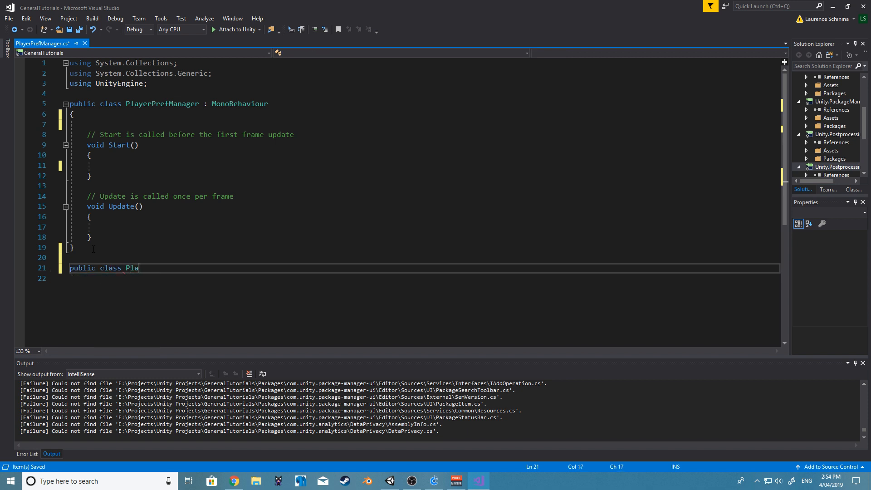
text(yerPref)
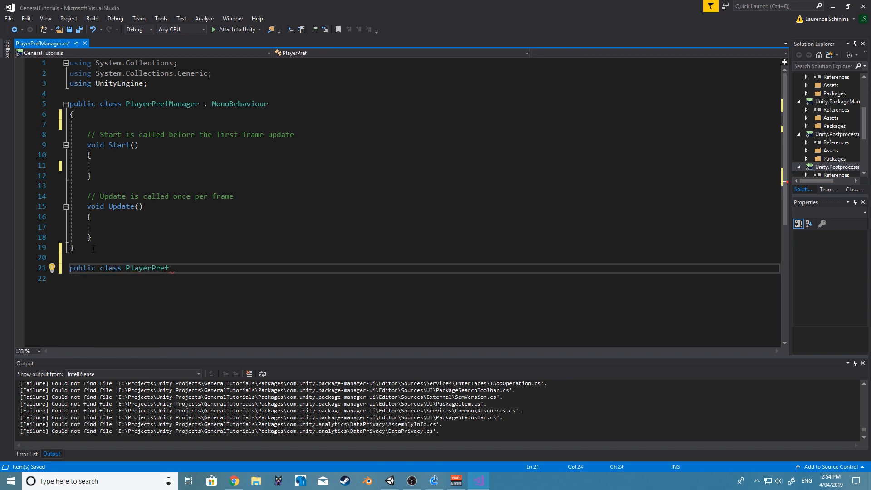
text(Value)
click(424, 278)
text({)
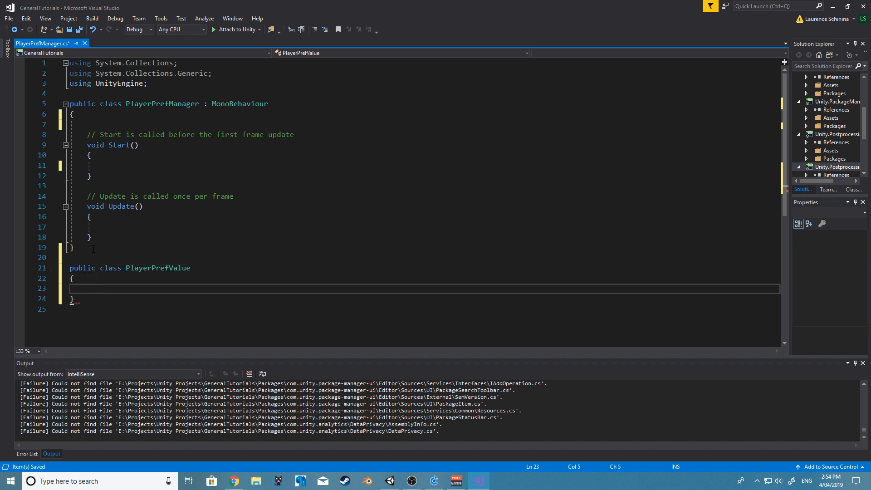
text(public string Value;)
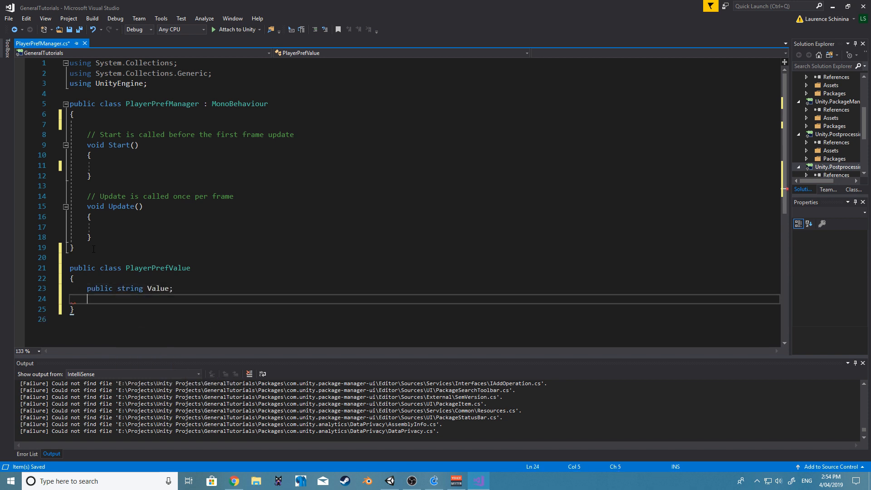
text(public i)
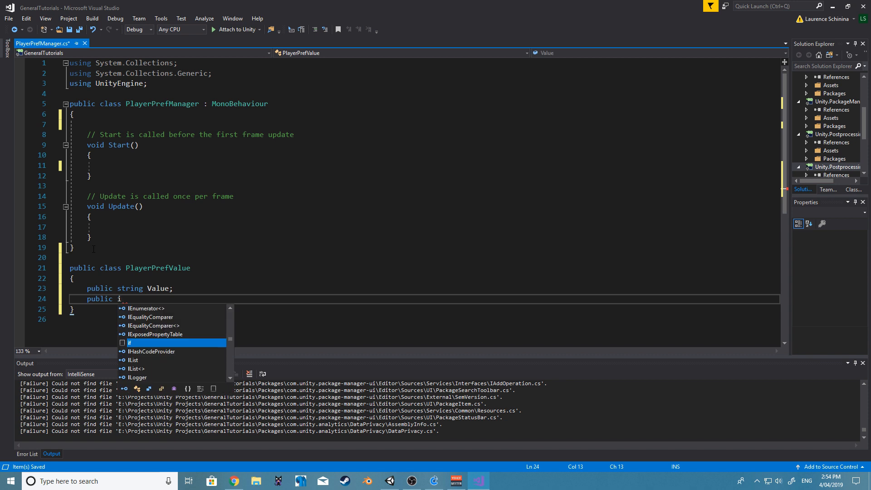
key(backspace)
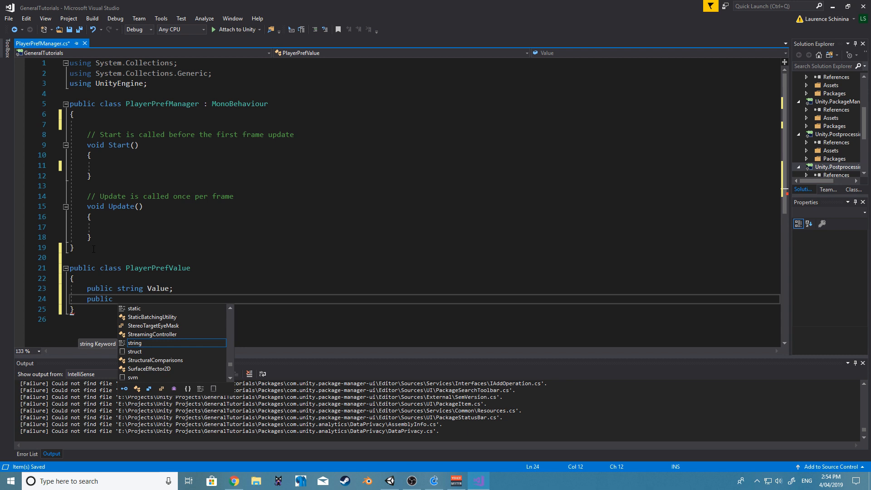
text(int)
click(424, 288)
text(Nam)
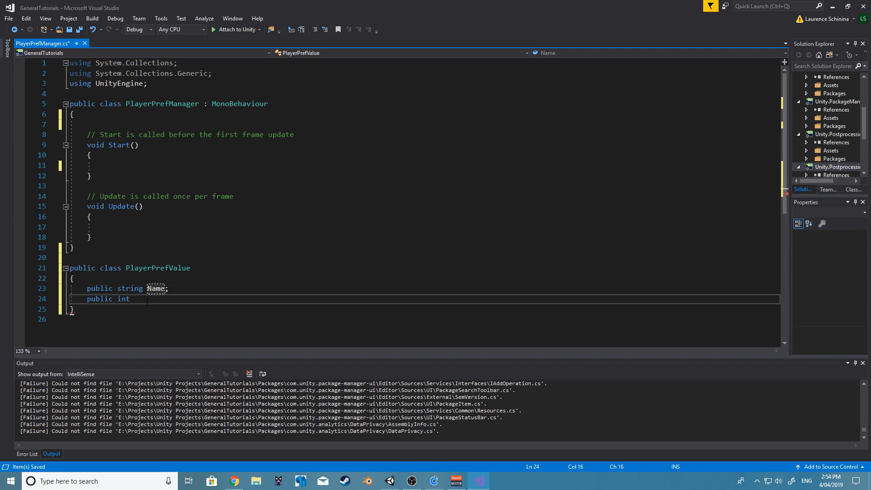
text(Value;)
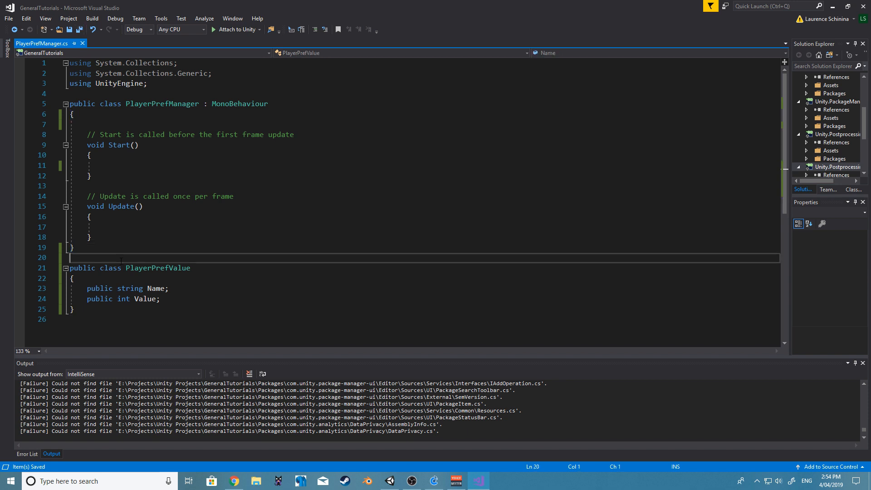
text([System])
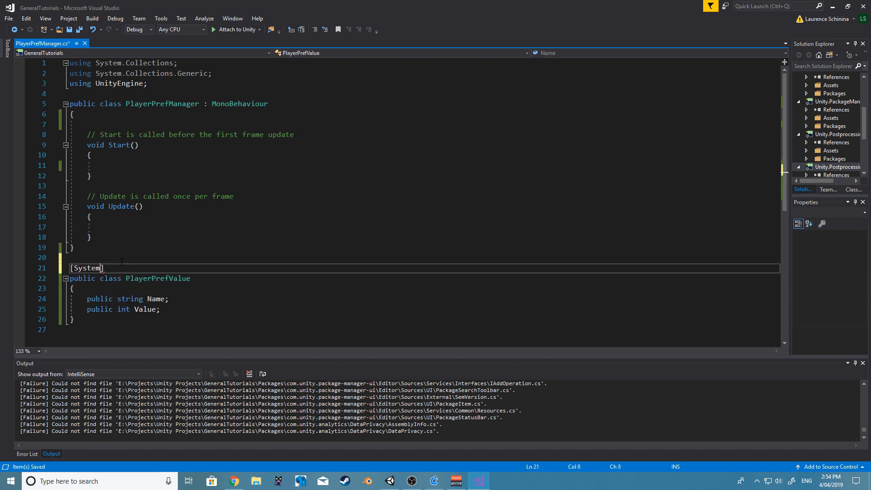
text(.Serializable)
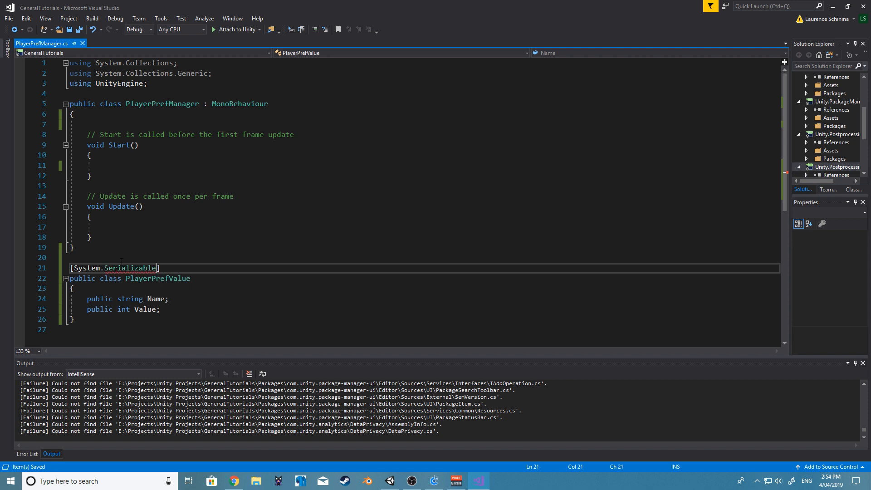
Declare public PlayerPrefValue[] PrefValue at the top of PlayerPrefManager.
click(125, 124)
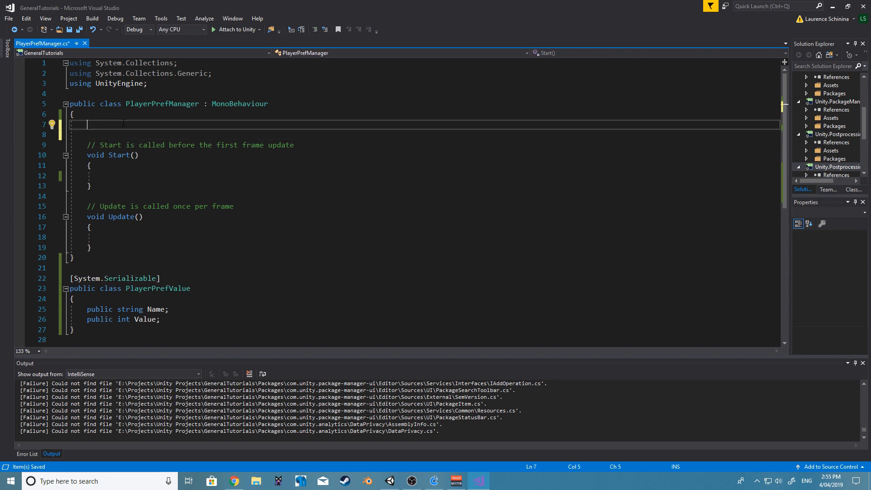
text(public)
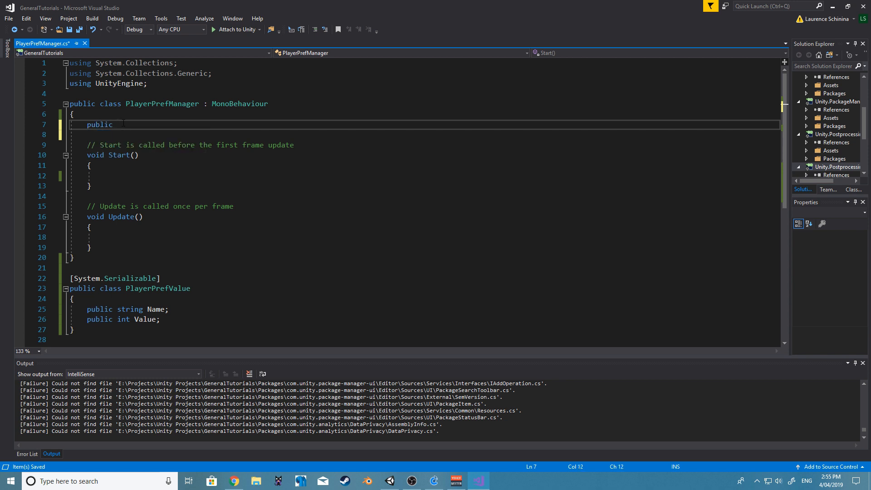
text(Playerprev)
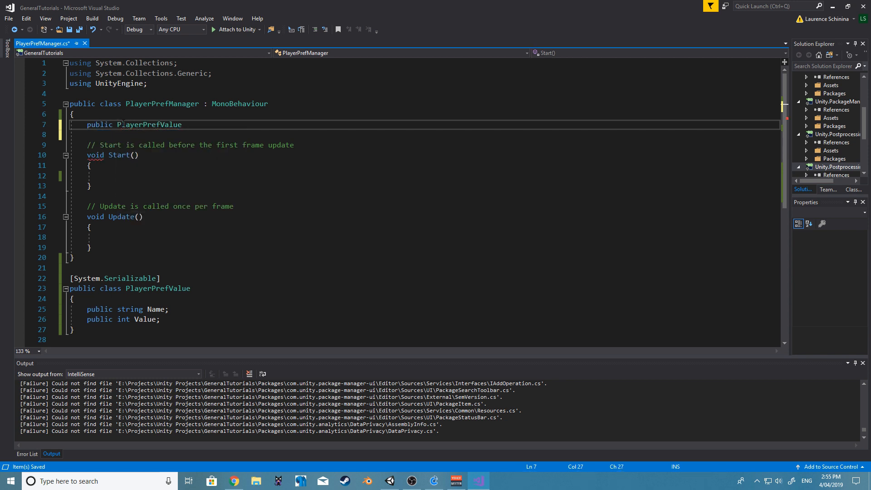
text([])
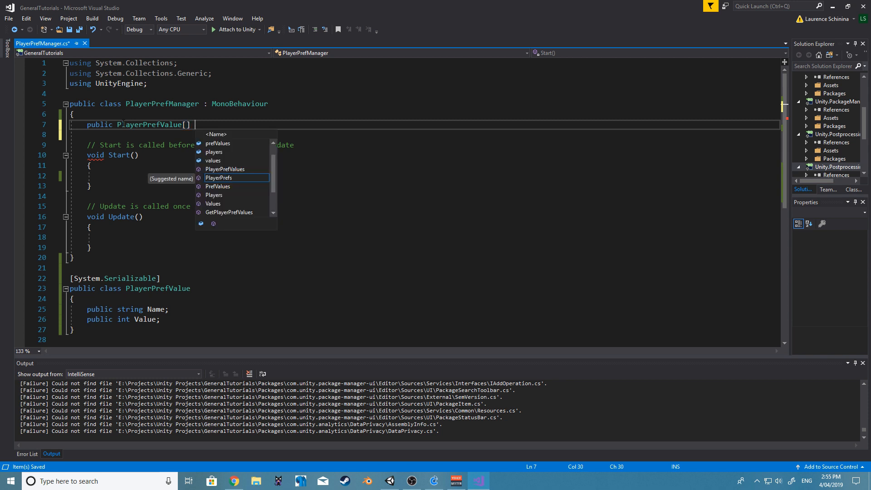
text(PrefValu)
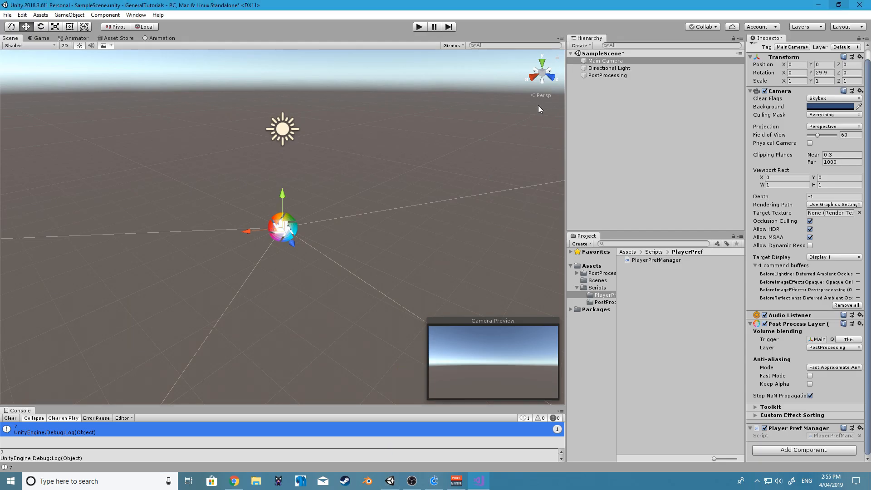
mouse_move(810, 267)
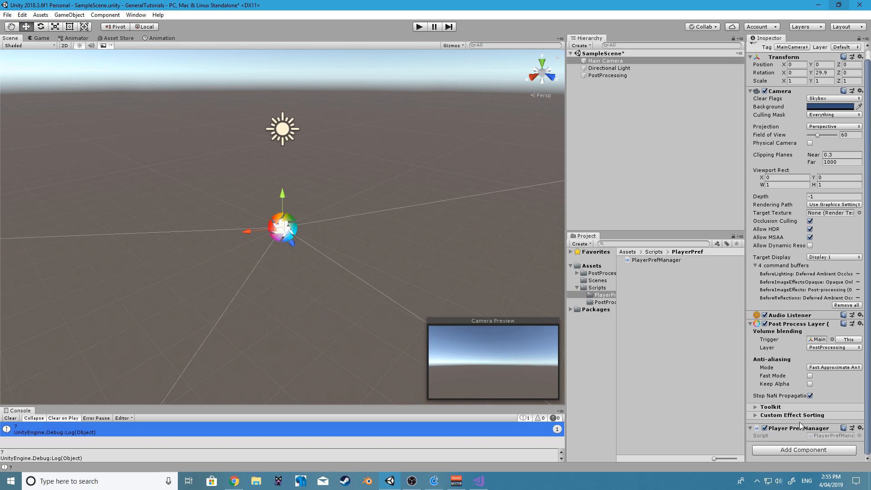
Give Main Camera's Pref Value array one entry named LevelIndex, then return to Visual Studio.
scroll(down, 3)
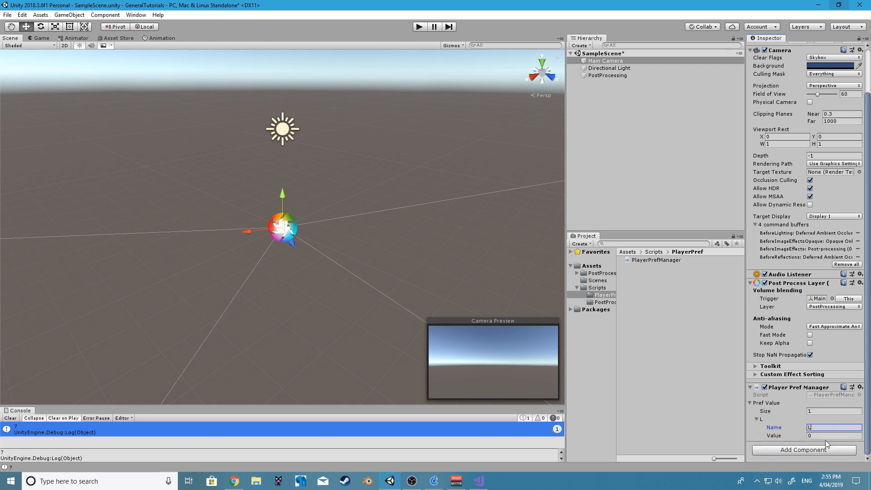
text(LevelIndex)
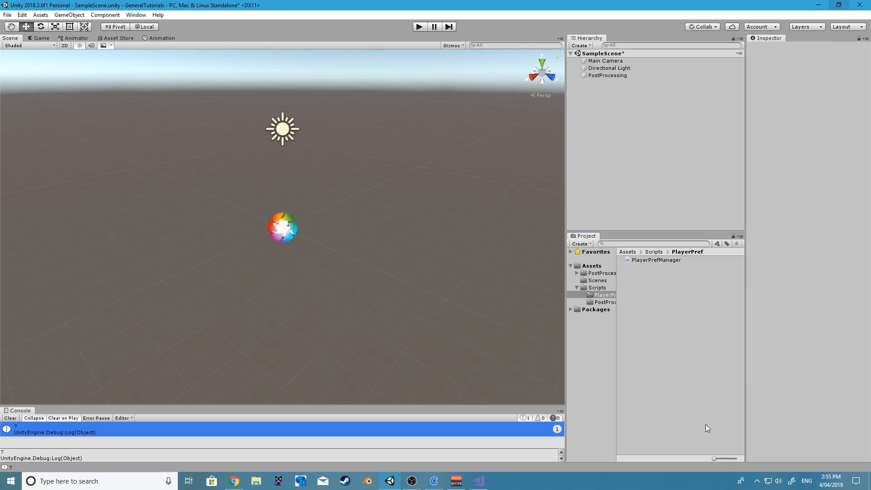
click(605, 60)
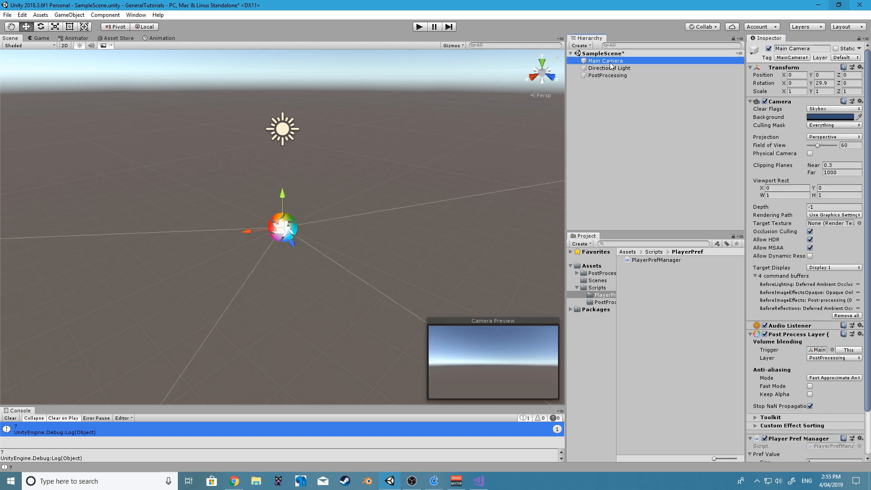
scroll(down, 3)
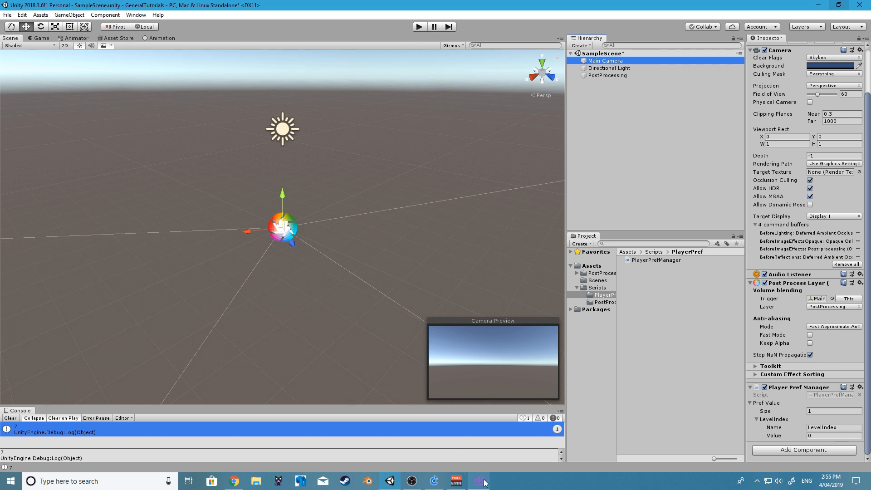
click(477, 481)
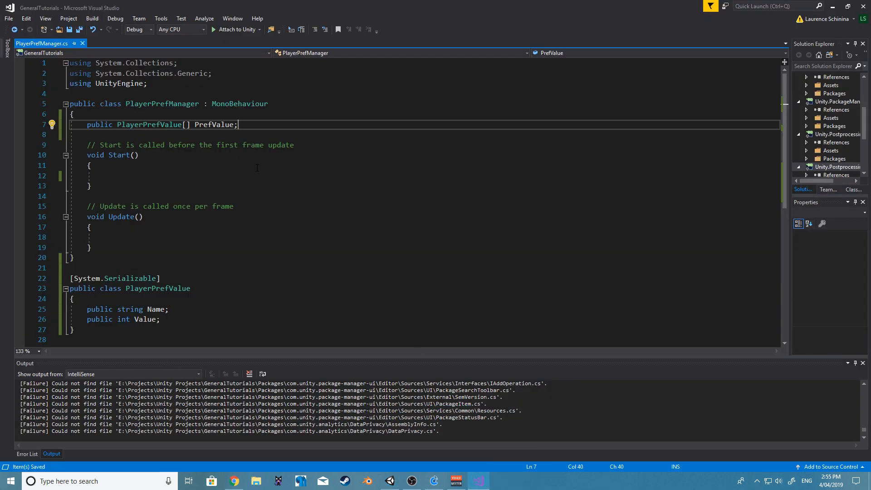
Add a public SetValue(int i, int v) method below Update.
scroll(up, 3)
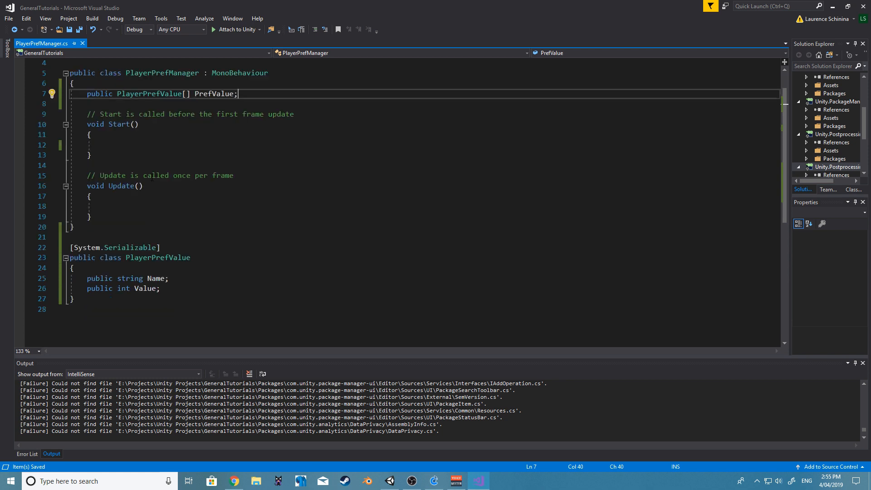
scroll(up, 3)
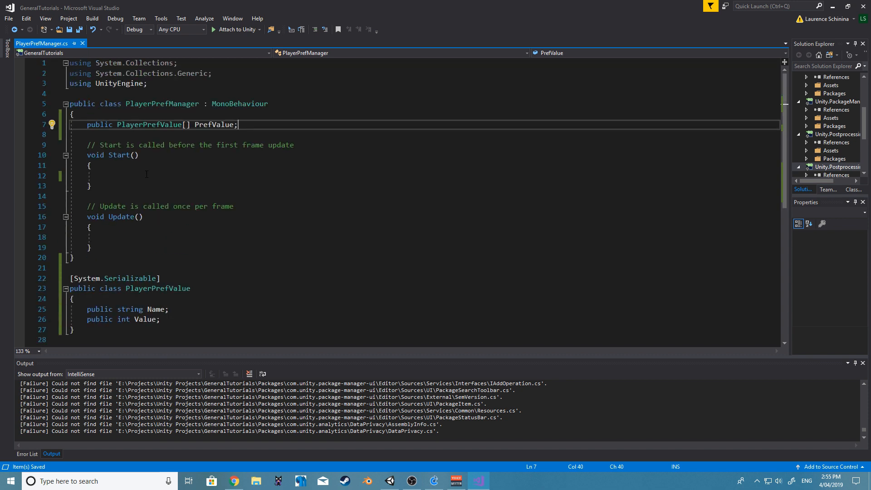
click(109, 237)
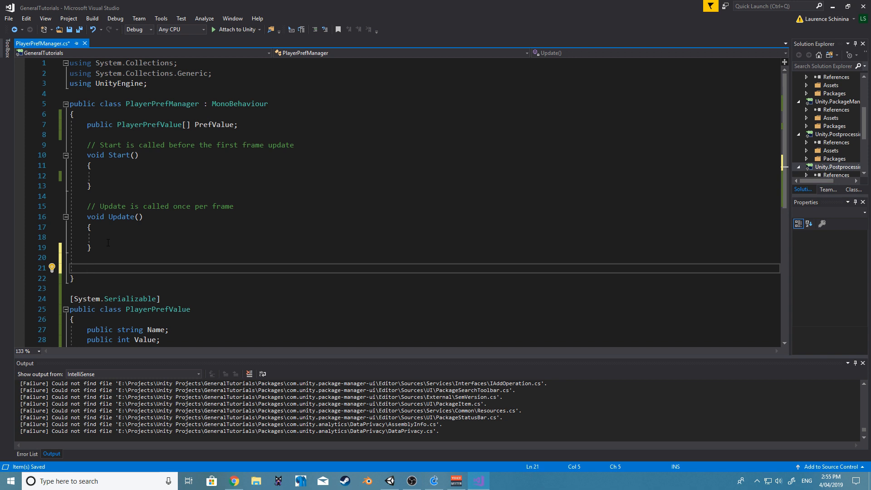
text(public void)
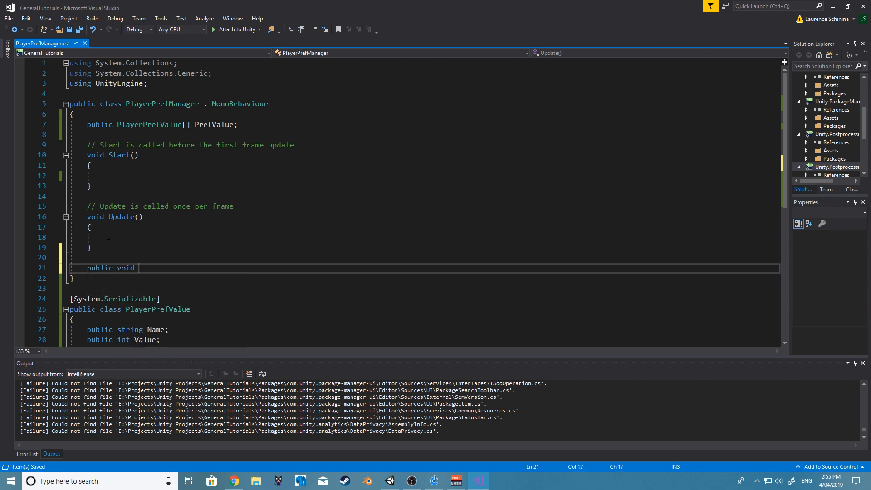
text(SetValue)
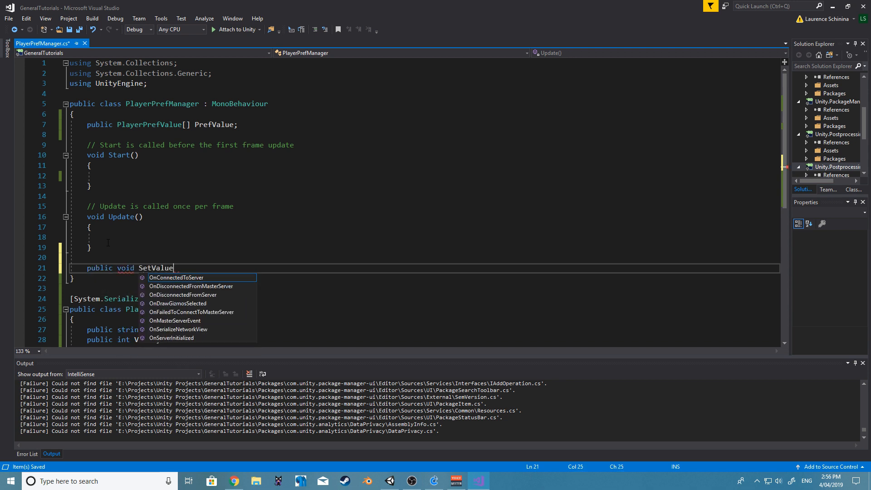
text(())
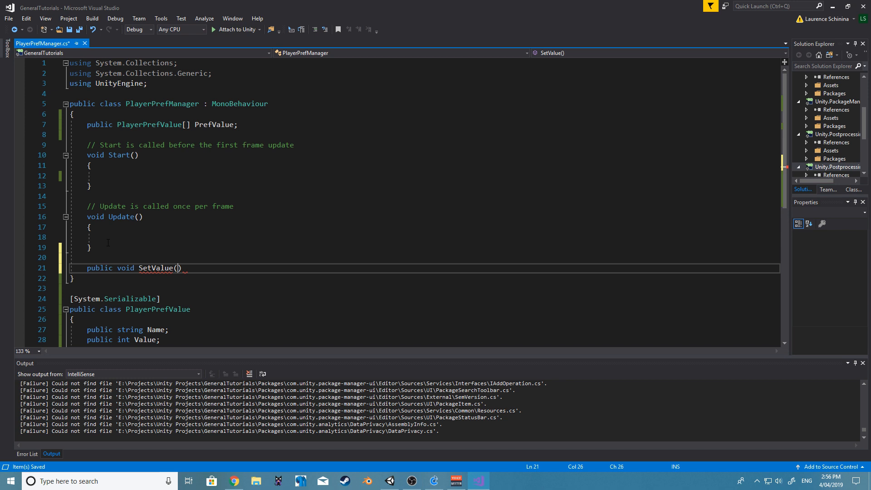
text(int i,)
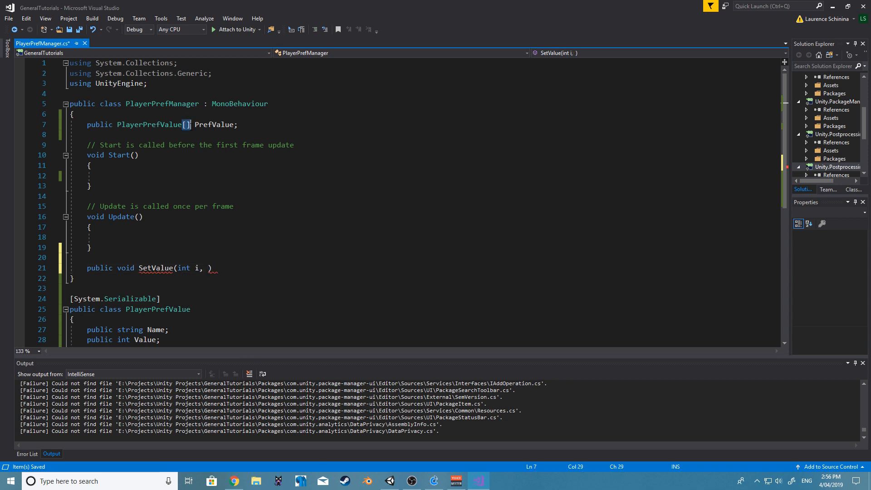
click(209, 268)
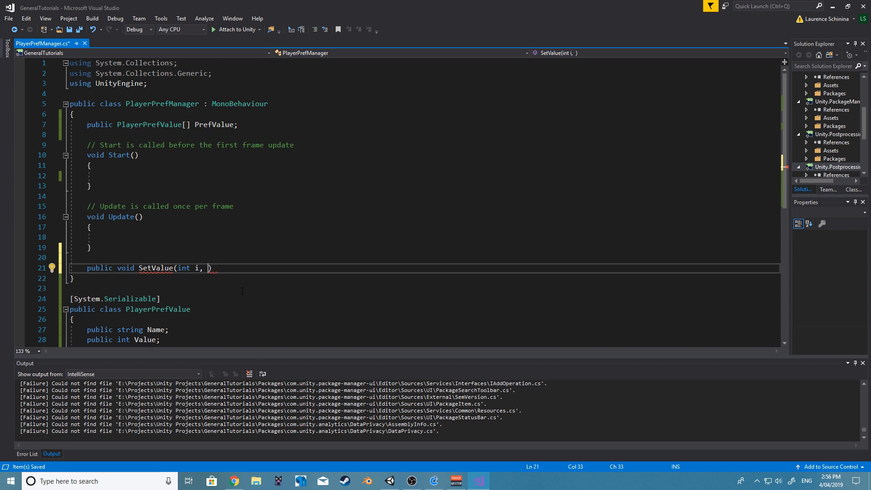
text(,)
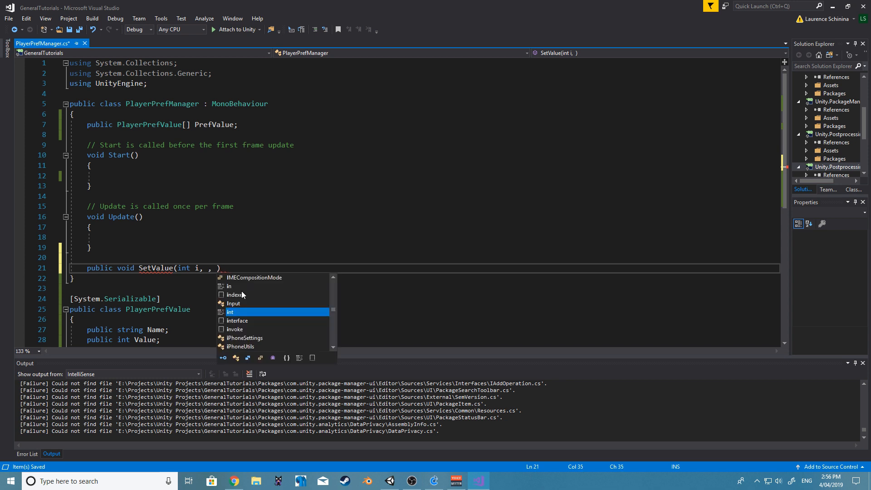
text(int v)
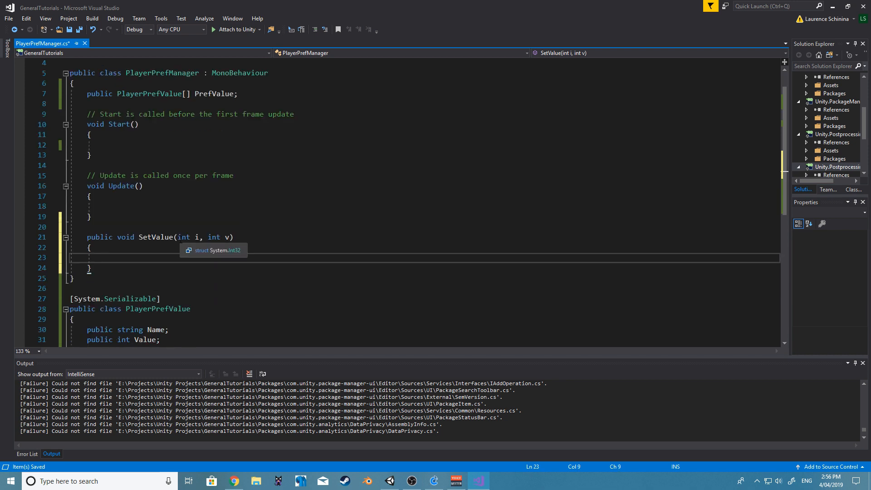
Make SetValue assign v to PrefValue[i].Value.
text(pl)
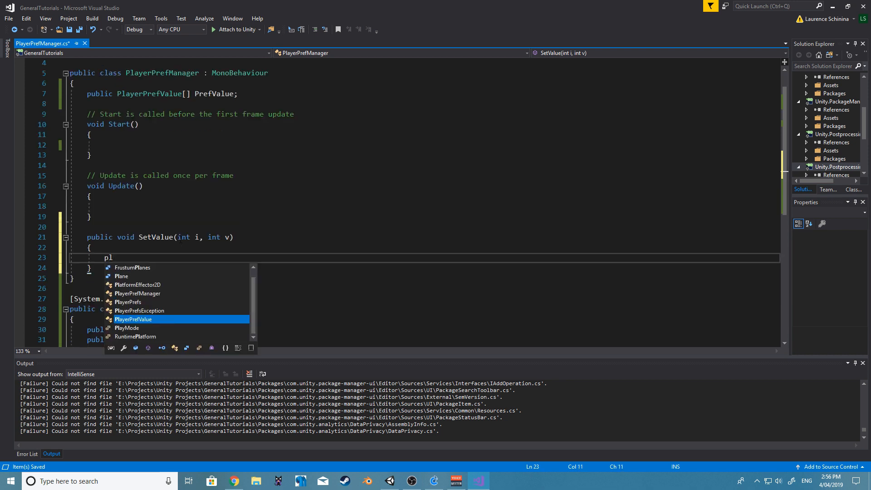
text(ay)
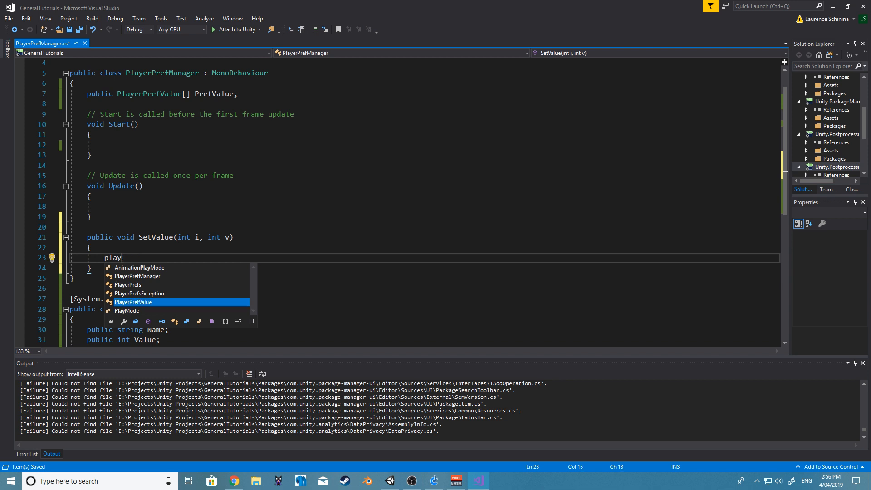
text(pref)
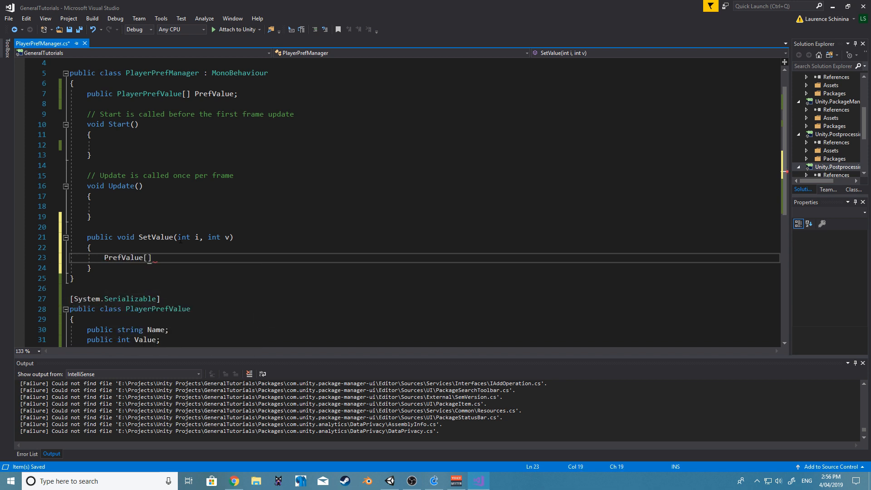
text(i)
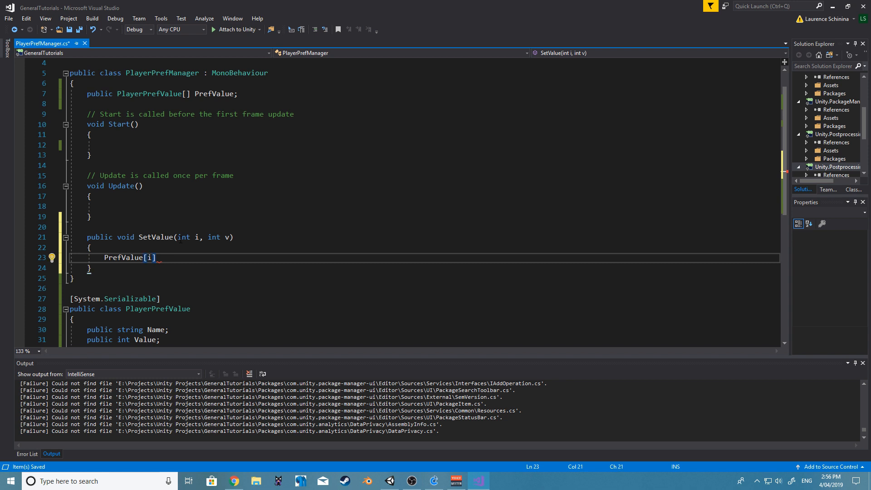
text(.Value)
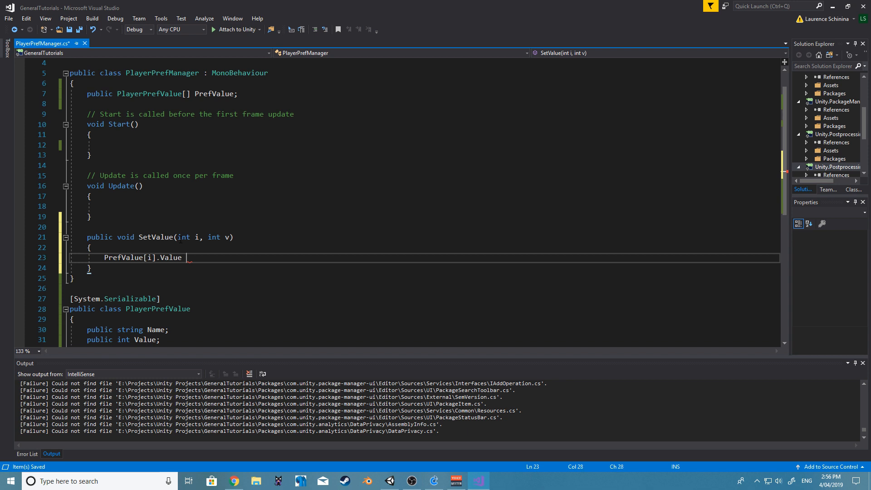
text(= v;)
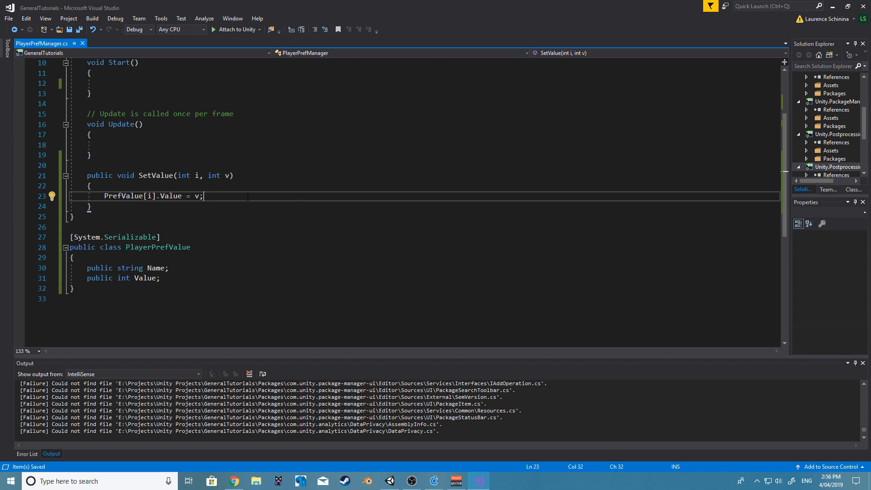
key(enter)
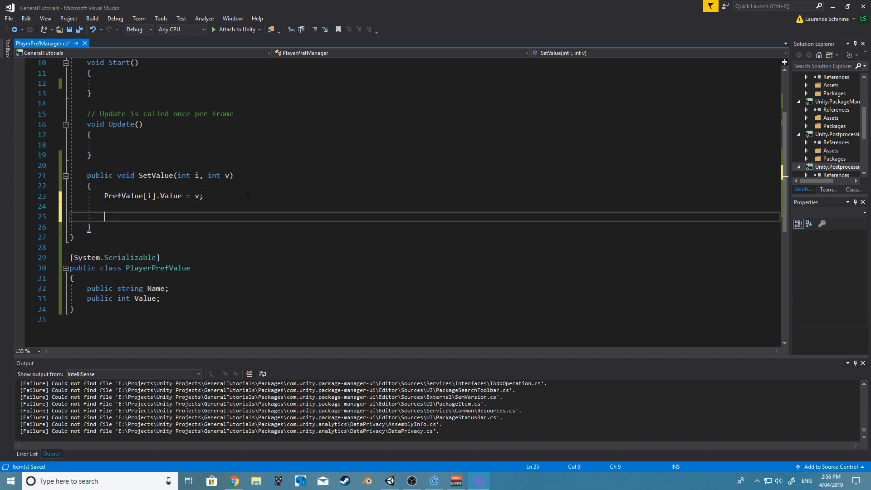
Store the entry with PlayerPrefs.SetInt(PrefValue[i].Name, PrefValue[i].Value).
text(playerpre)
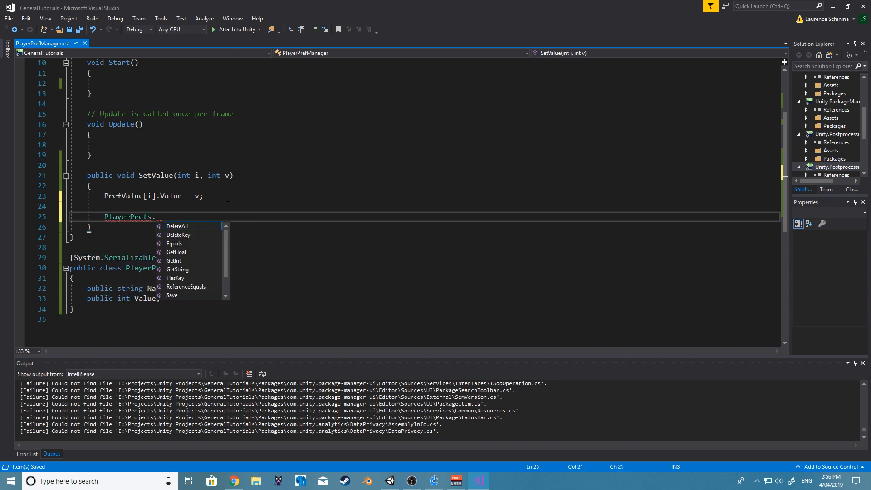
text(set)
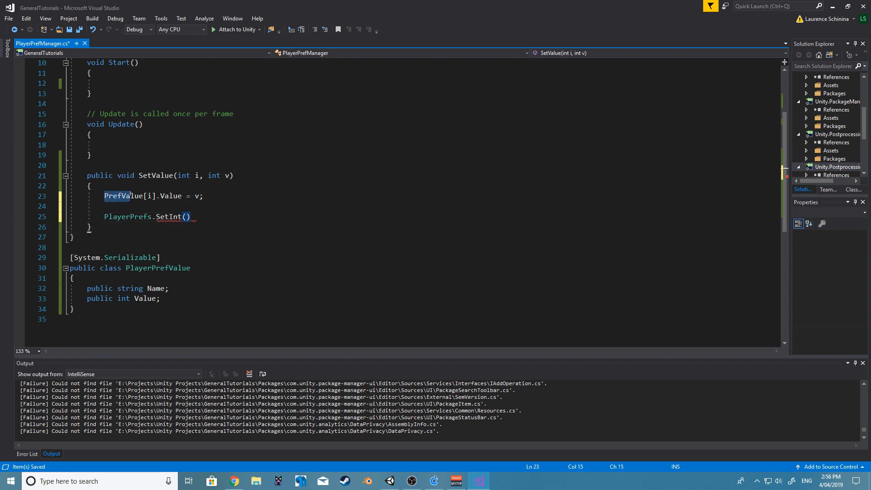
click(191, 217)
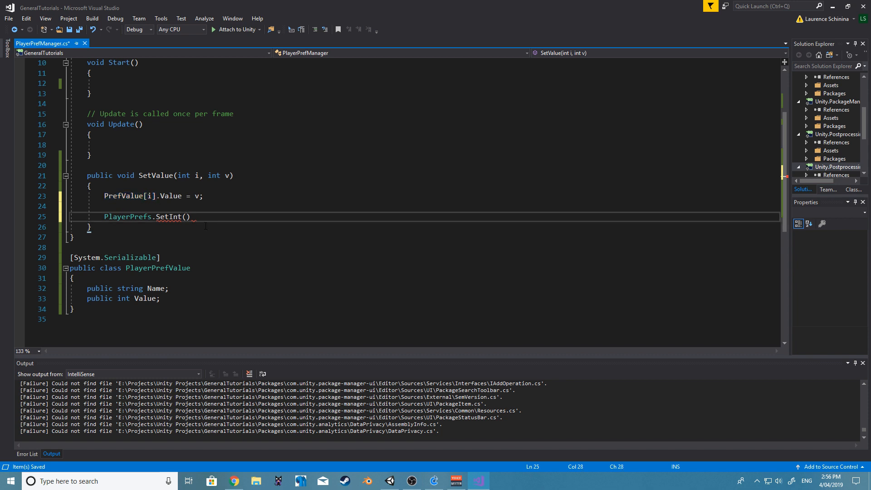
text(PrefValue[i].Name,)
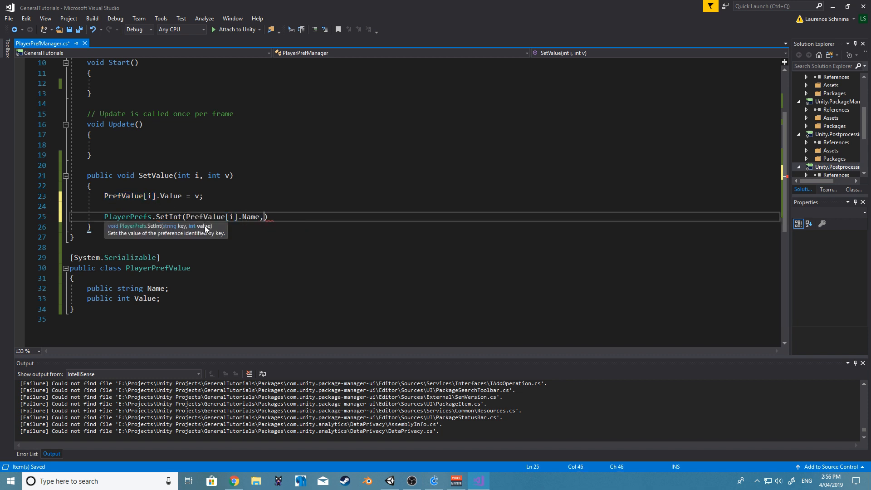
text(PrefValue[i].Value)
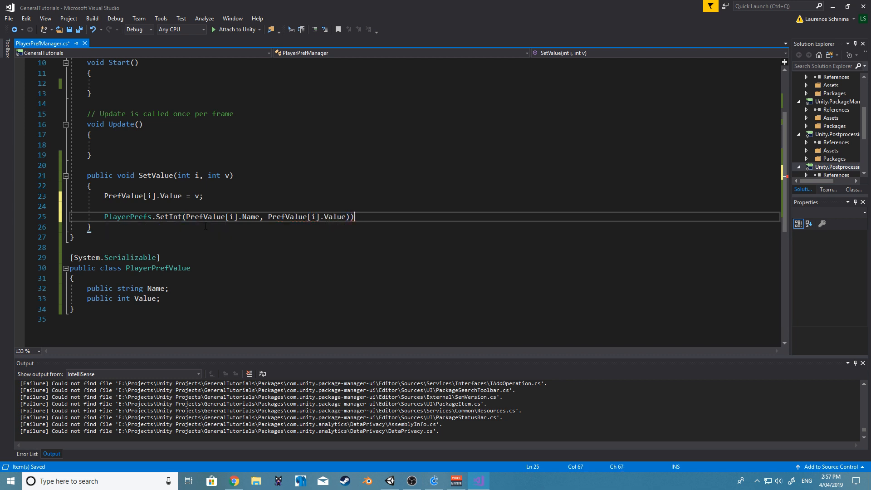
text(;)
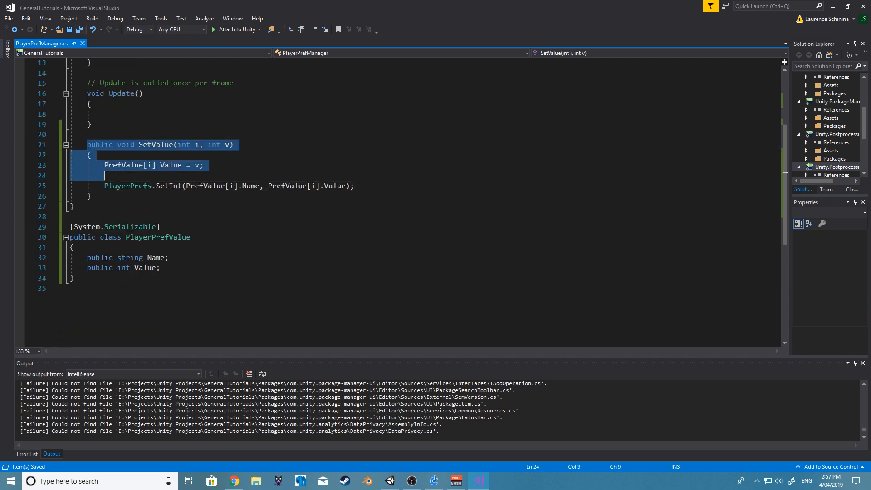
Paste a copy of SetValue below it as GetValue, clear its body, and begin typing PrefValue.
click(89, 196)
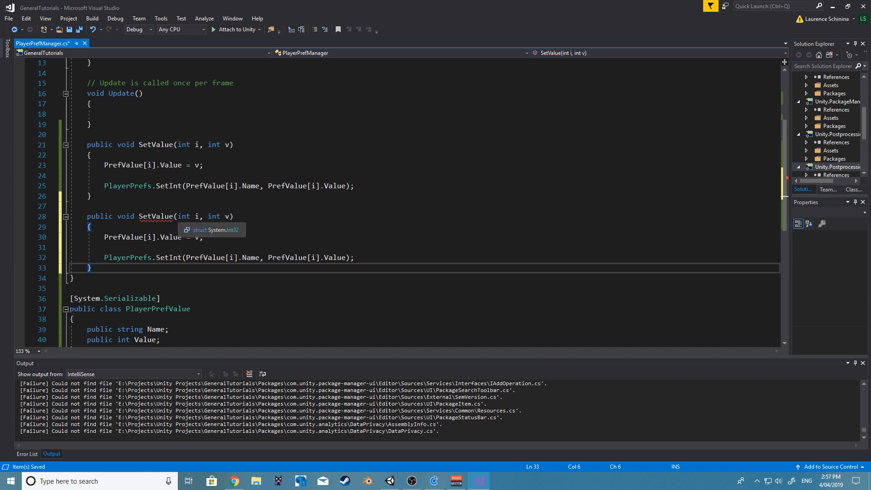
mouse_move(213, 273)
text(G)
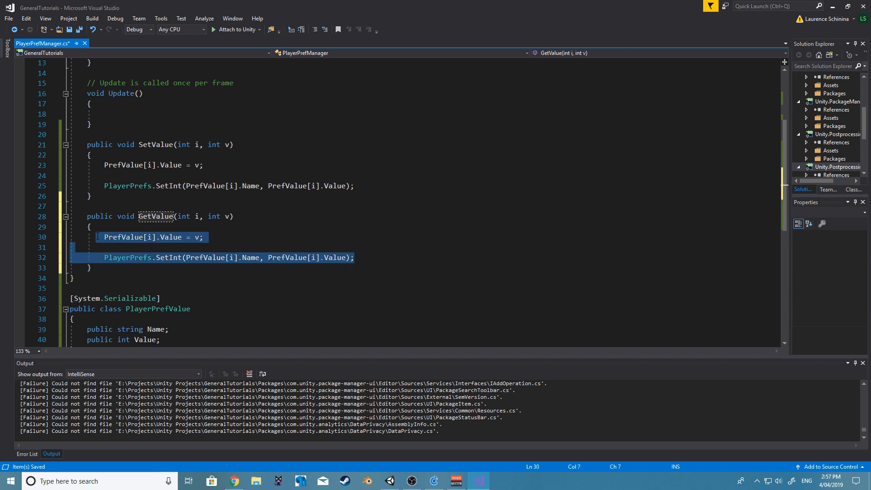
key(Delete)
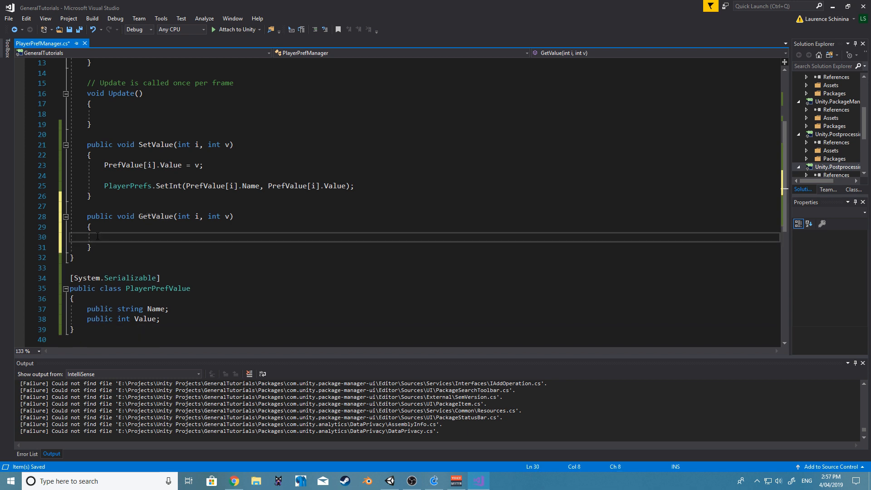
text(PrefValue)
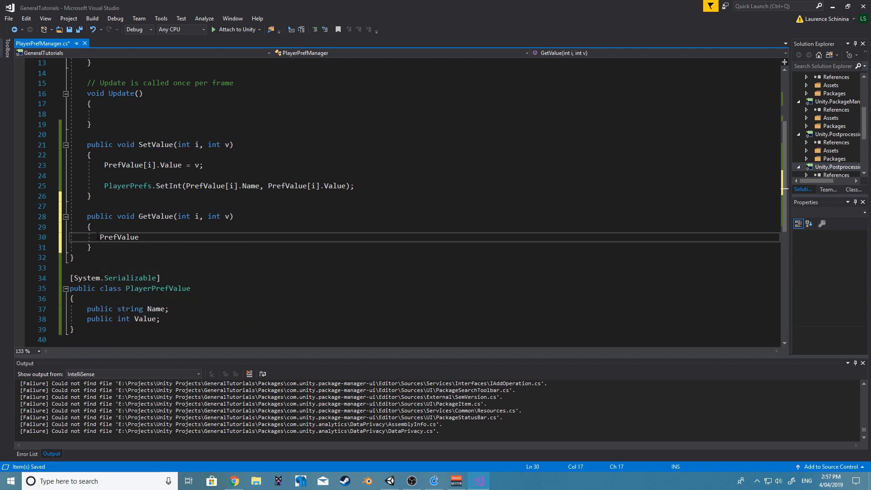
text(.)
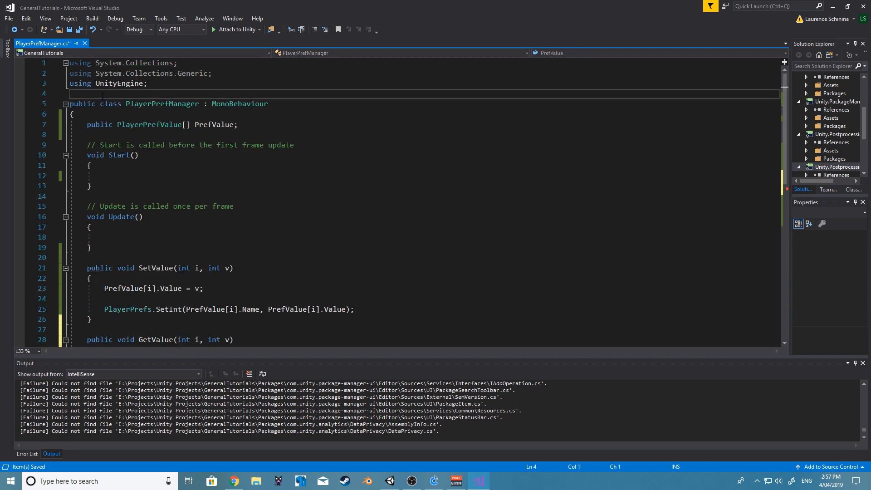
Write an if check on PrefValue.All(x => x.Name == name) in GetValue.
text(using System.)
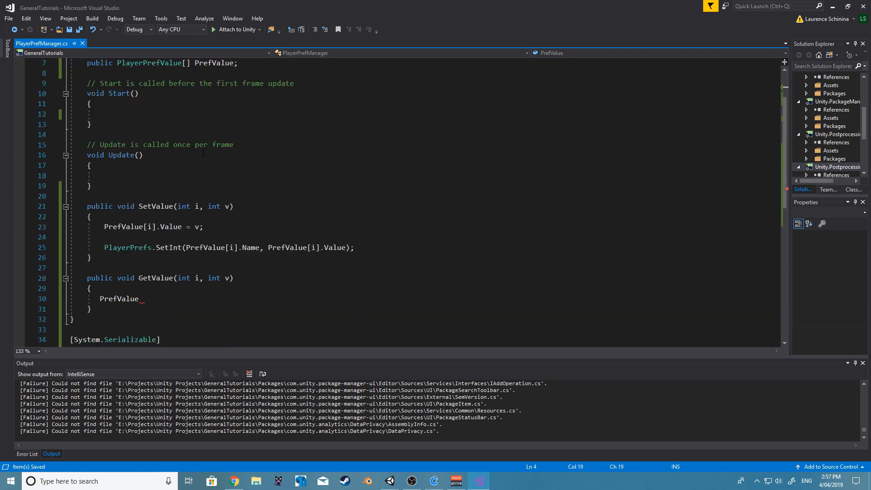
text(.)
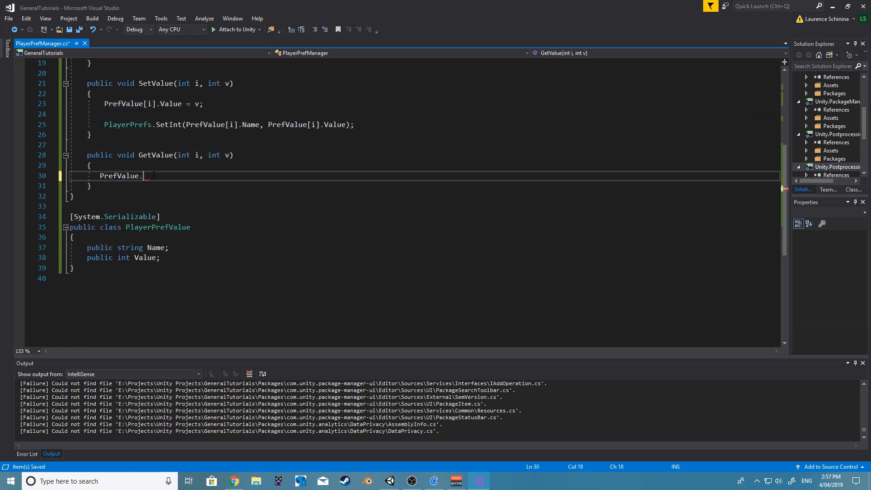
text(all)
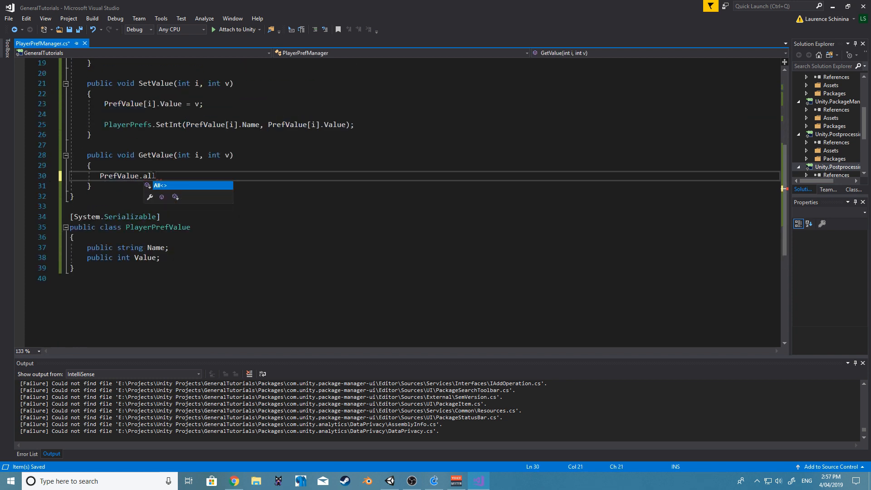
key(Backspace)
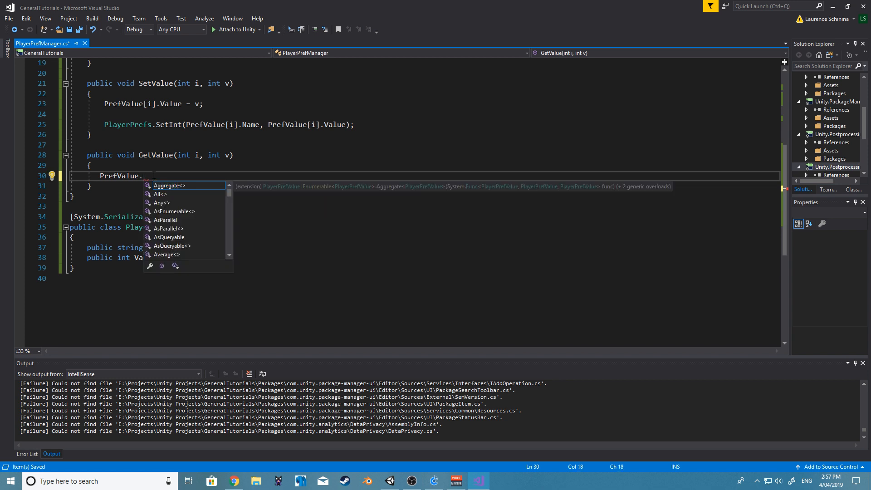
text(al)
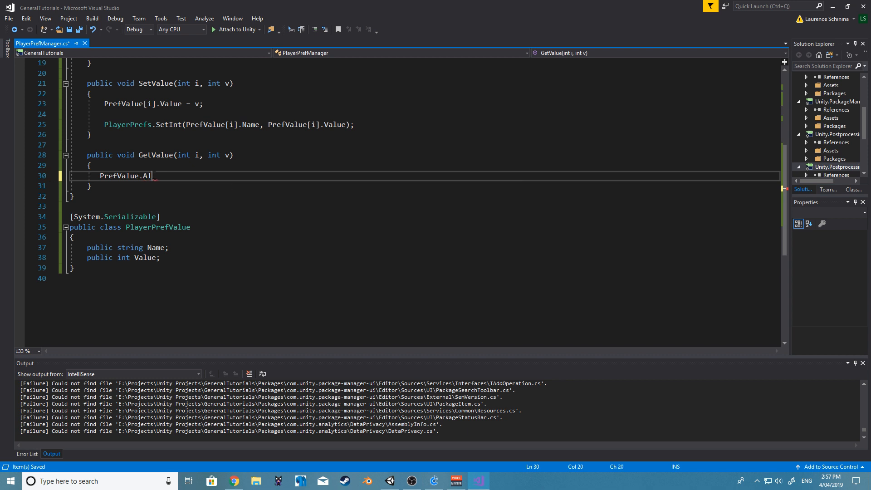
text(l())
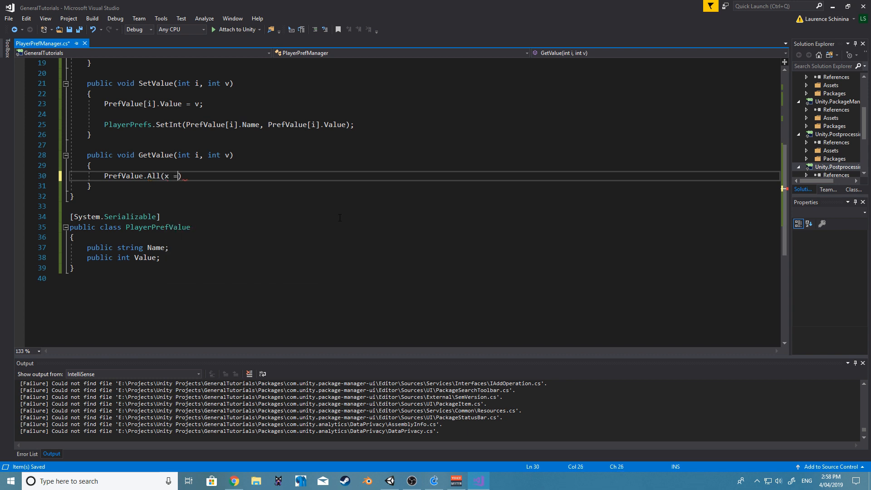
text(>)
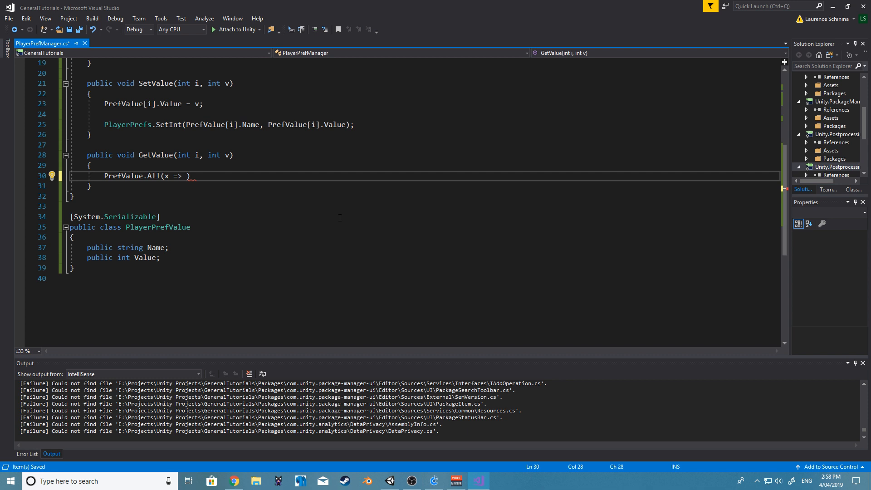
text(x.Name ==)
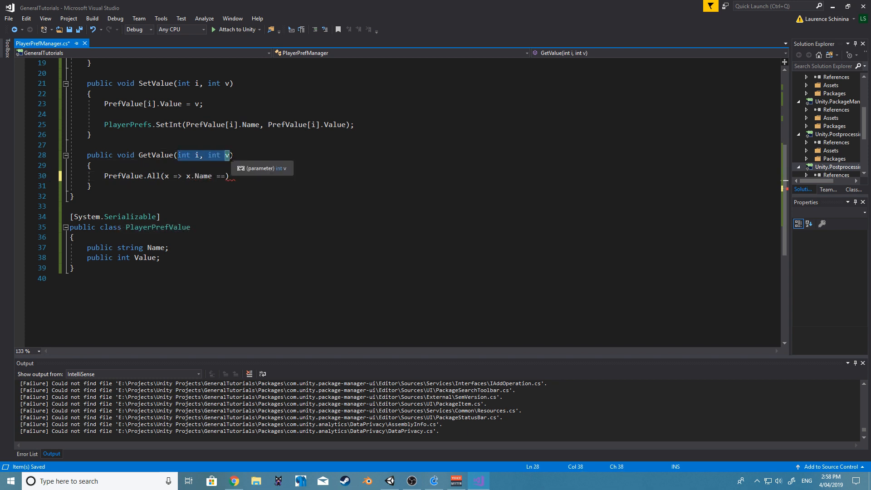
text(string)
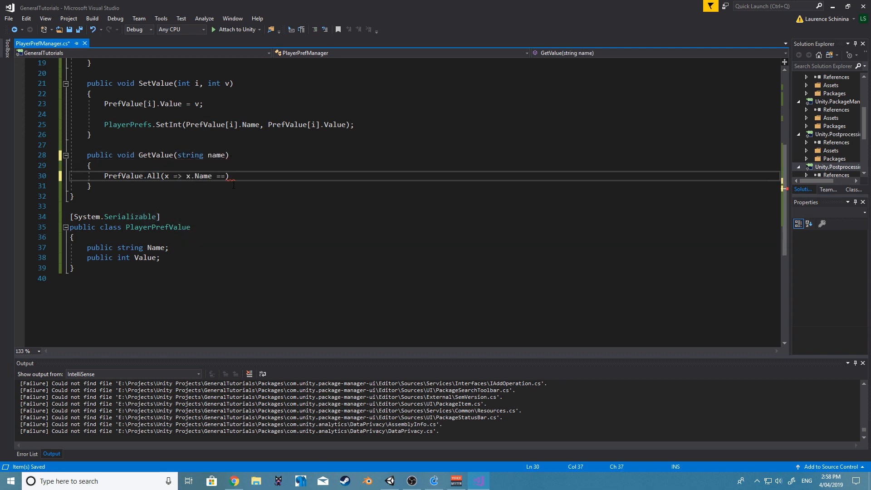
text(name))
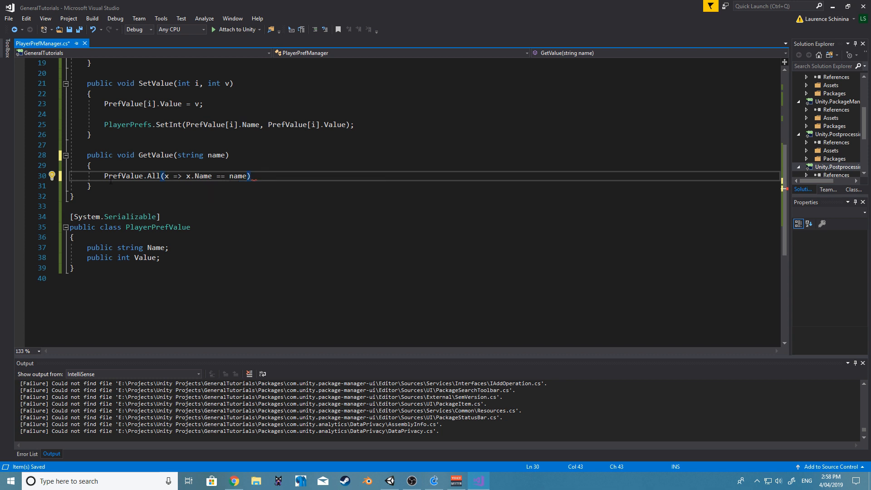
text(if()
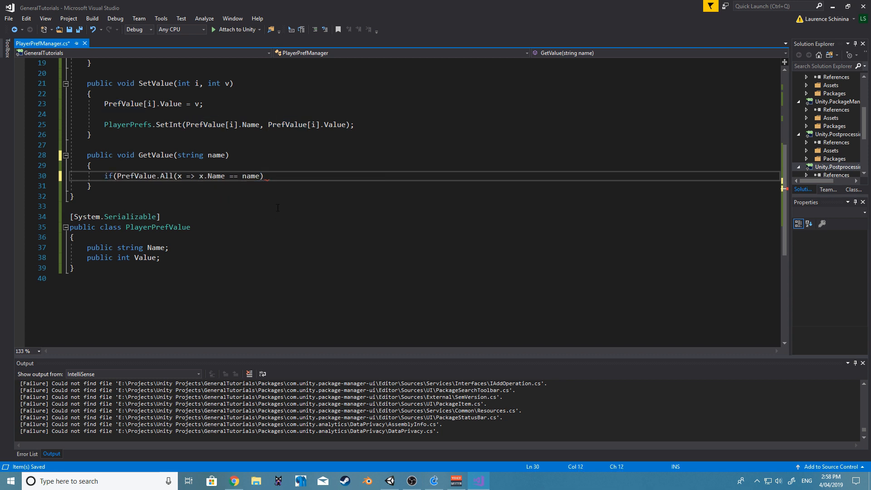
text())
text({)
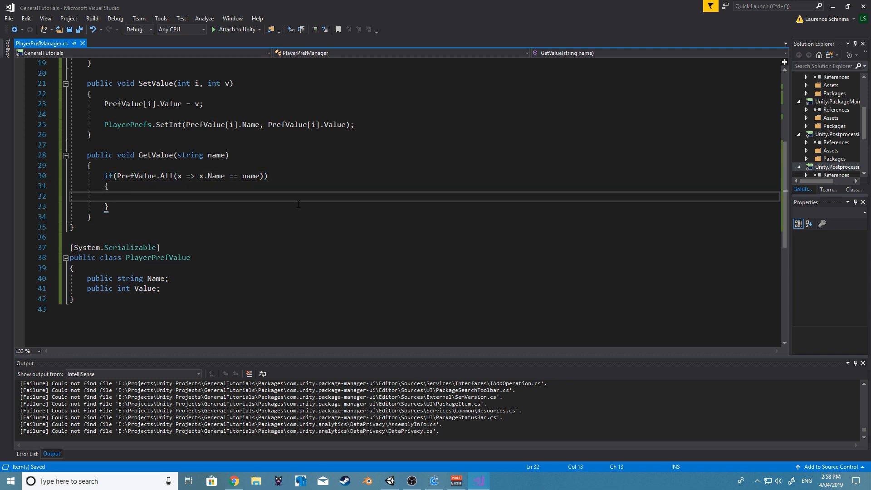
mouse_move(137, 175)
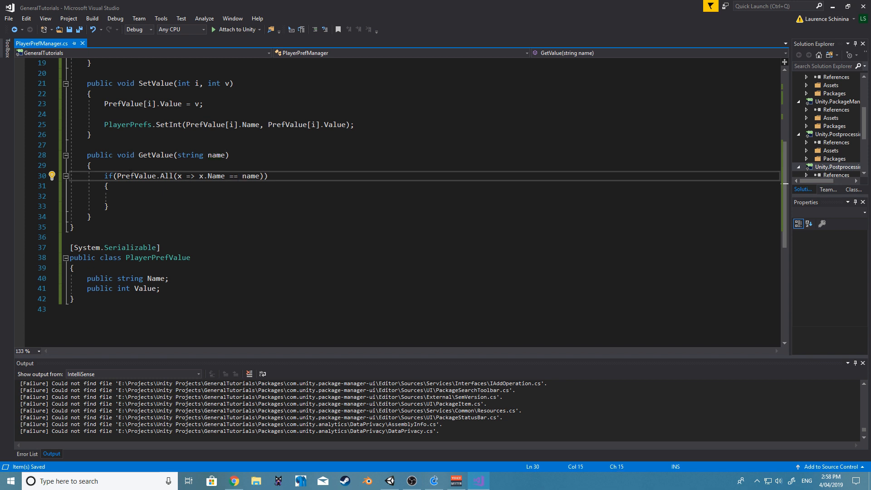
Replace GetValue's void return type so the method returns a string.
double_click(135, 176)
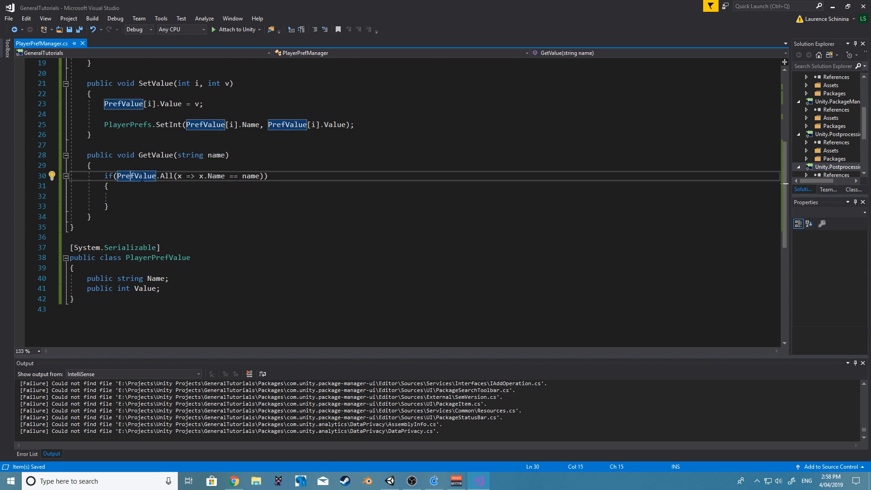
click(144, 196)
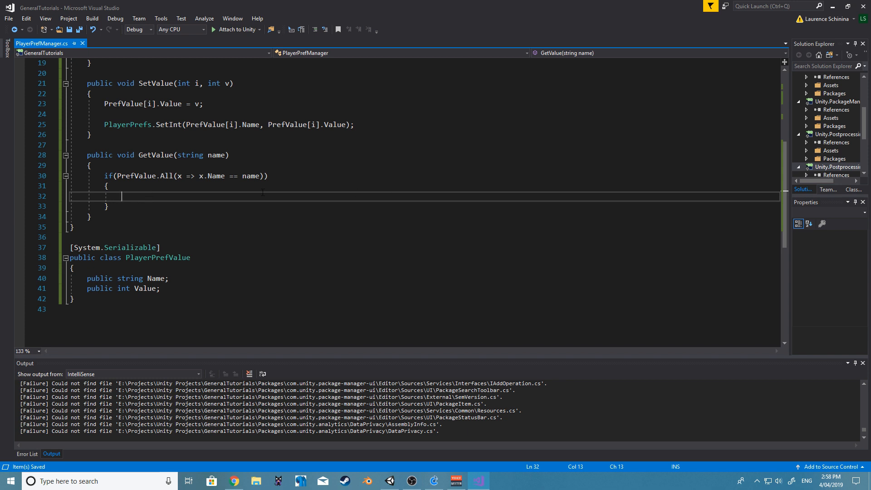
scroll(up, 3)
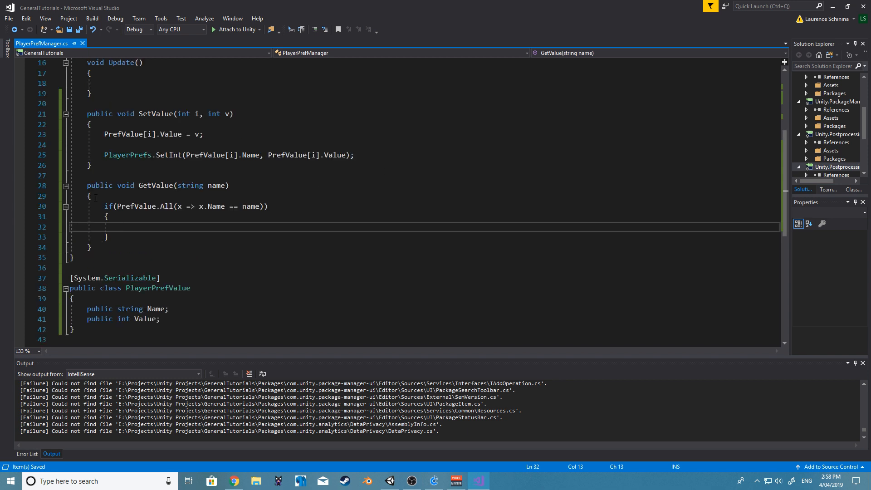
double_click(125, 185)
text(string)
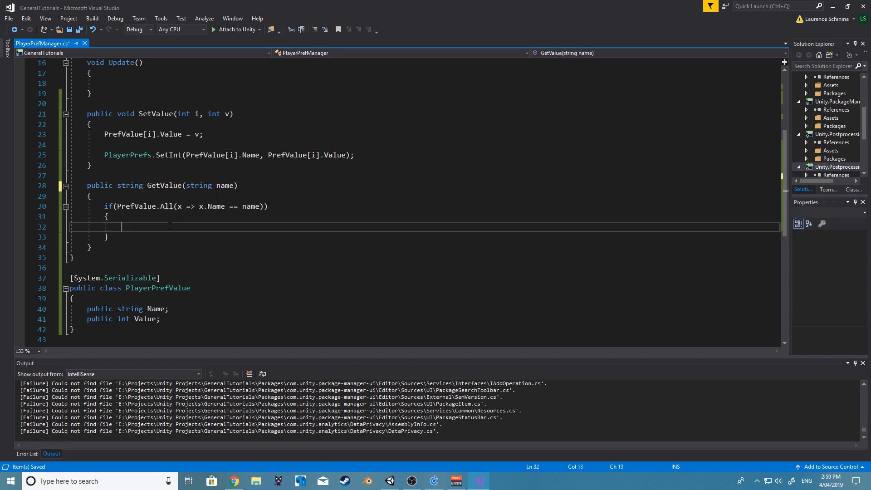
text(return)
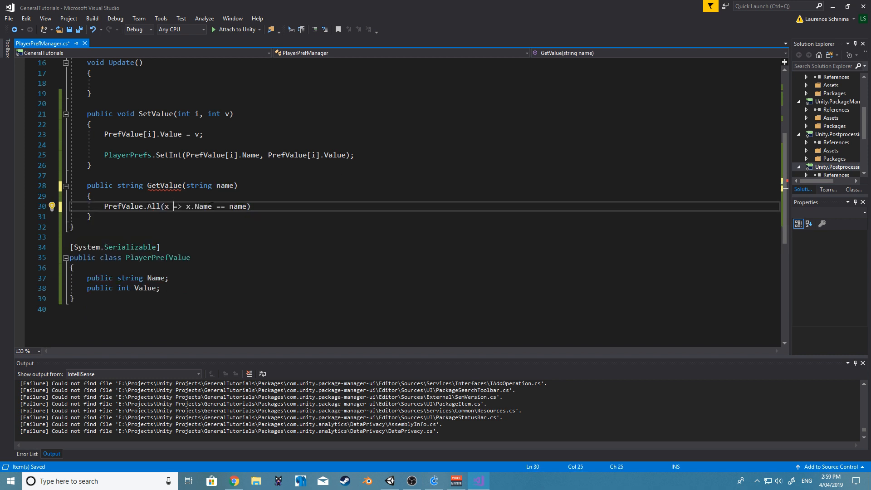
Rebuild the PrefValue.All lambda condition as x.Name == name.
double_click(238, 206)
text(if()
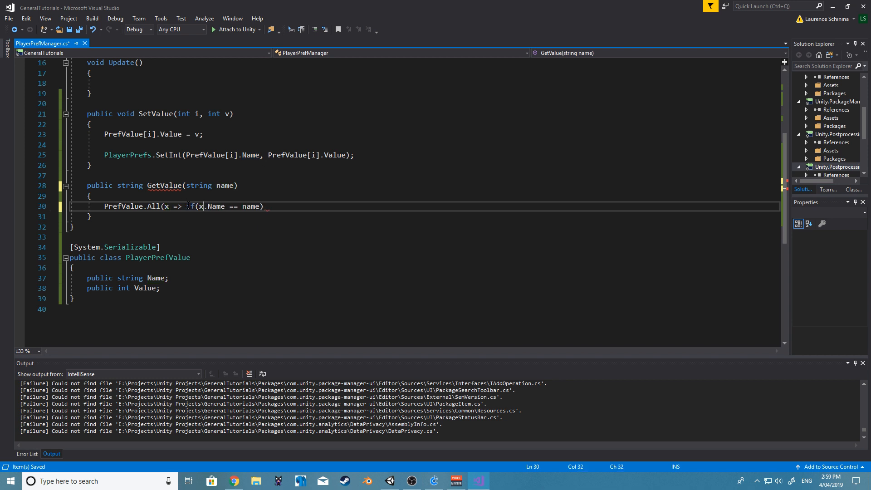
text())
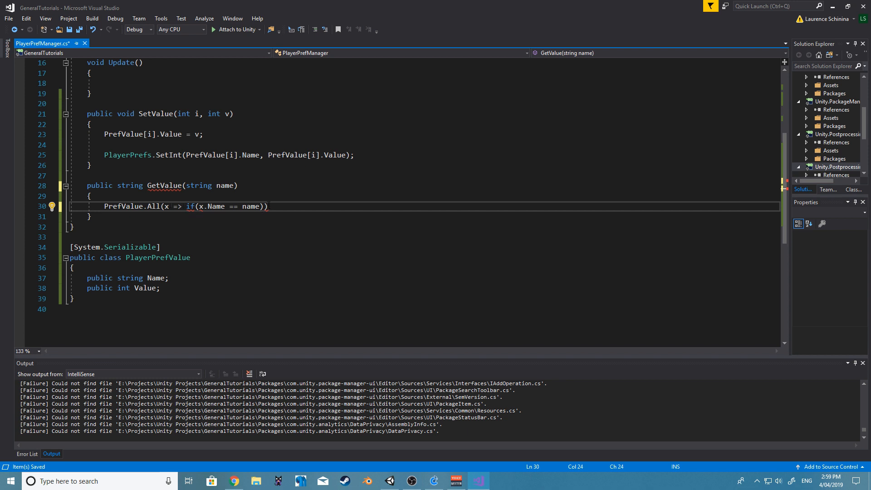
key(enter)
text({)
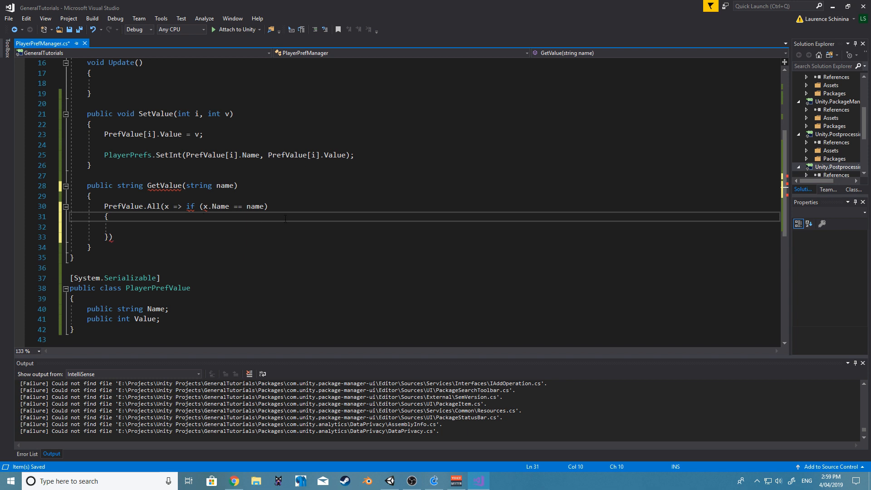
click(268, 206)
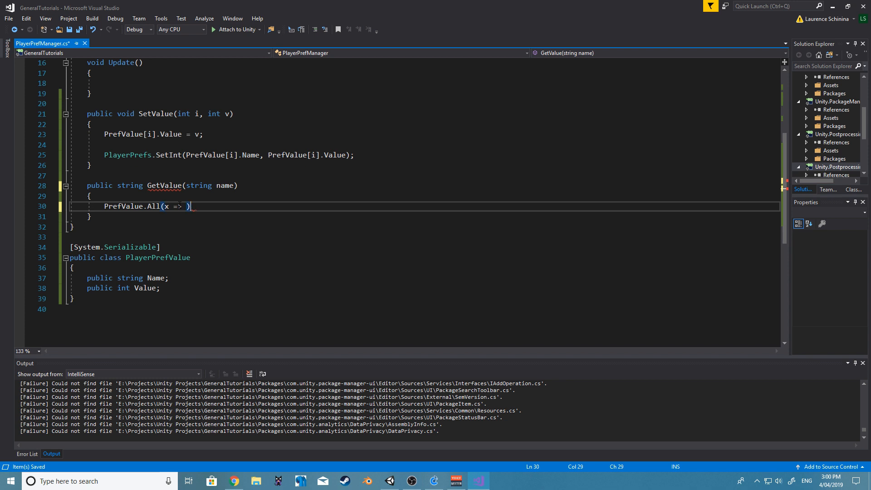
text(x)
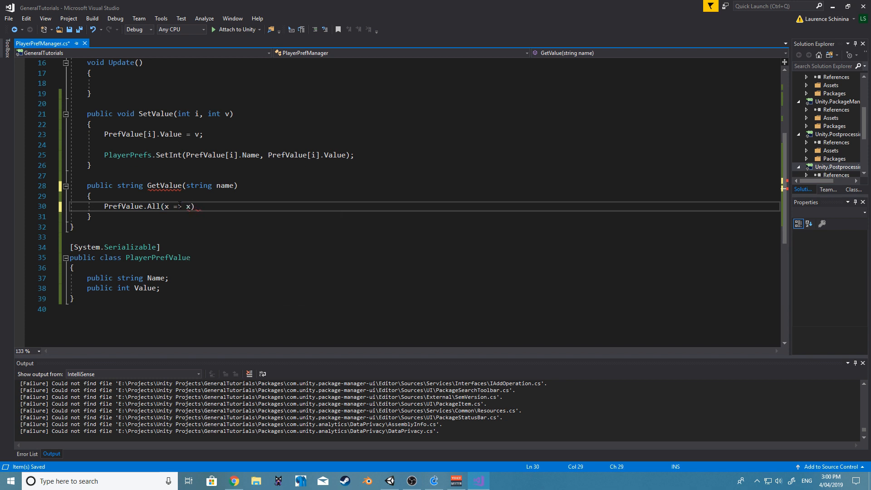
text(.Name)
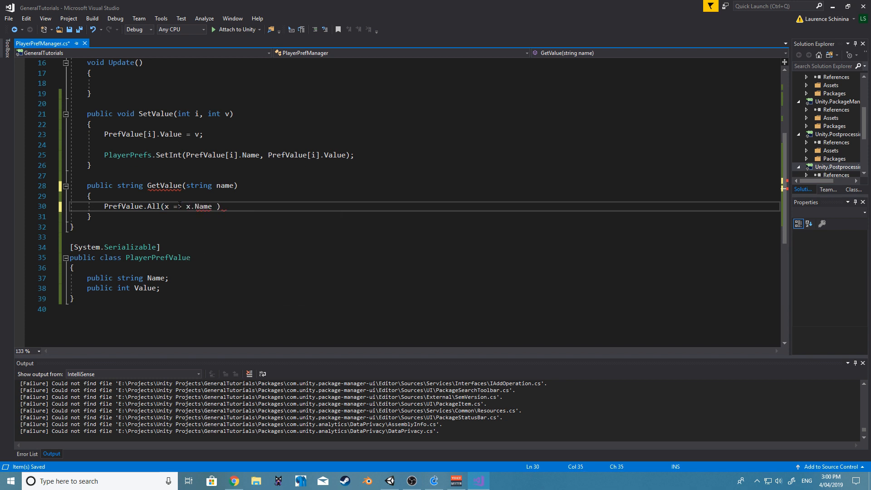
text(== name)
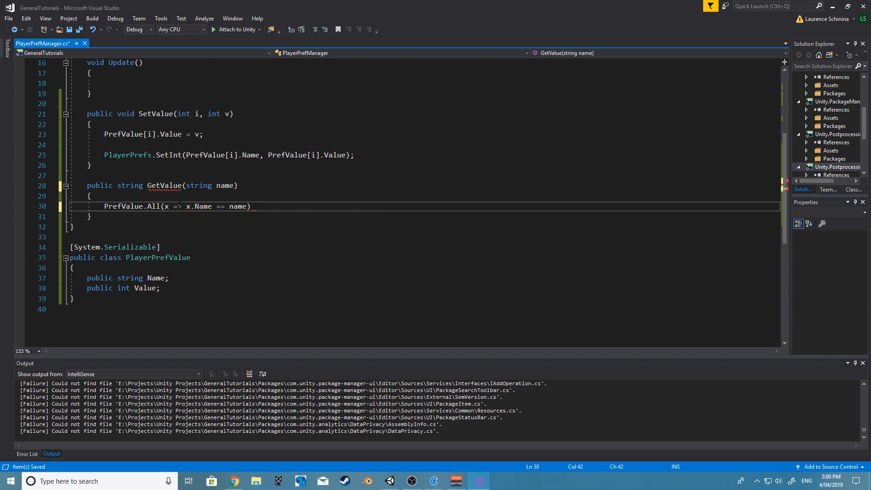
Retype the if( wrapper with an empty braced body and fix the brace alignment.
key(Enter)
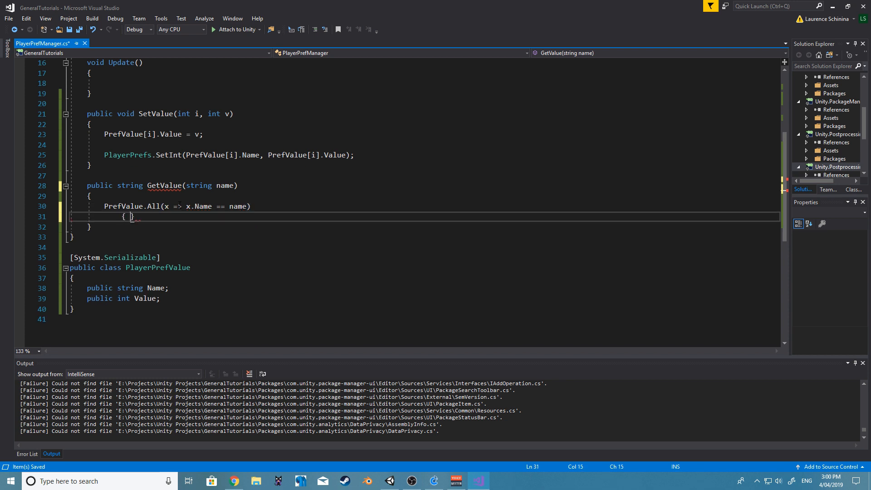
key(Enter)
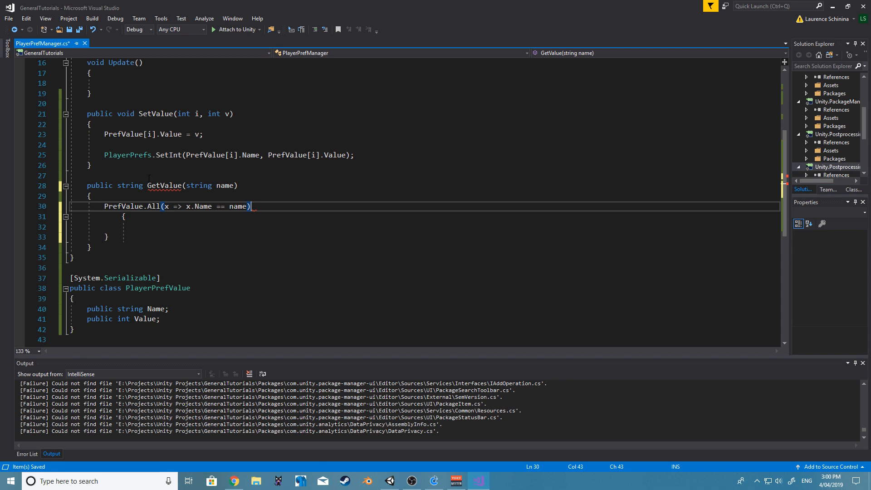
text(if()
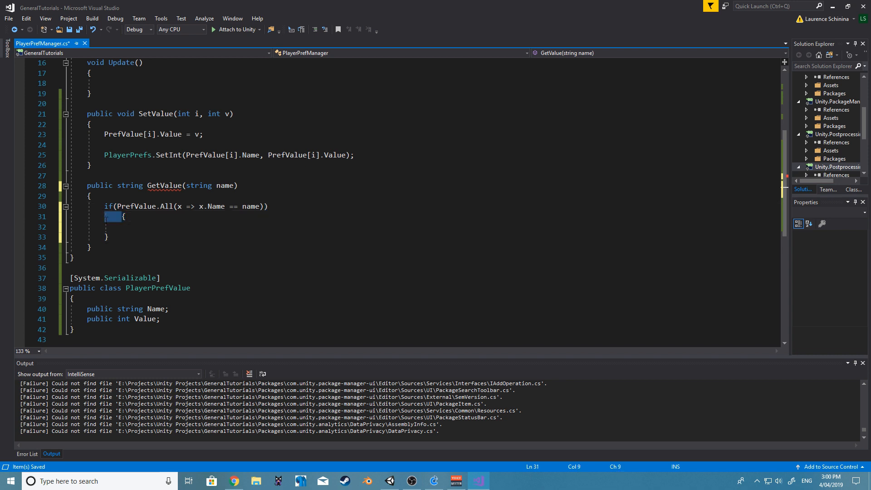
click(89, 246)
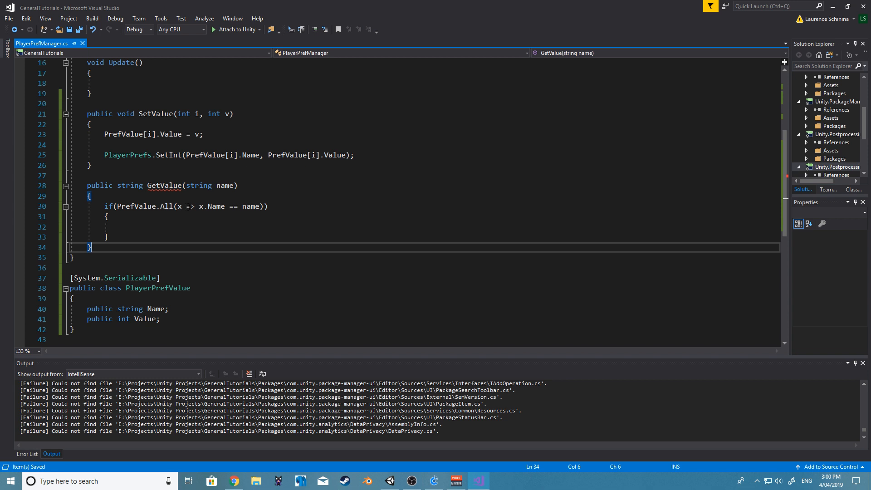
Start a PrefValue.All lambda with parameter x inside the if body, fixing typos.
click(192, 206)
text(PrefValue.All(x => x.Name == name)
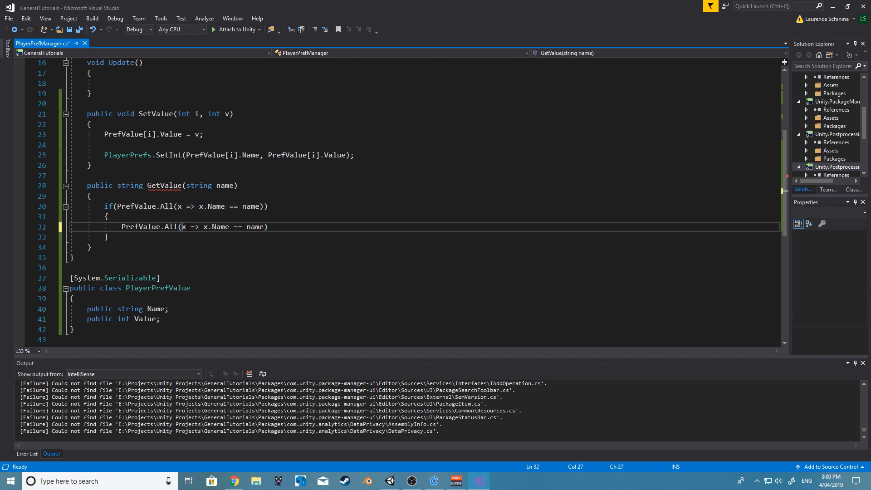
text(x))
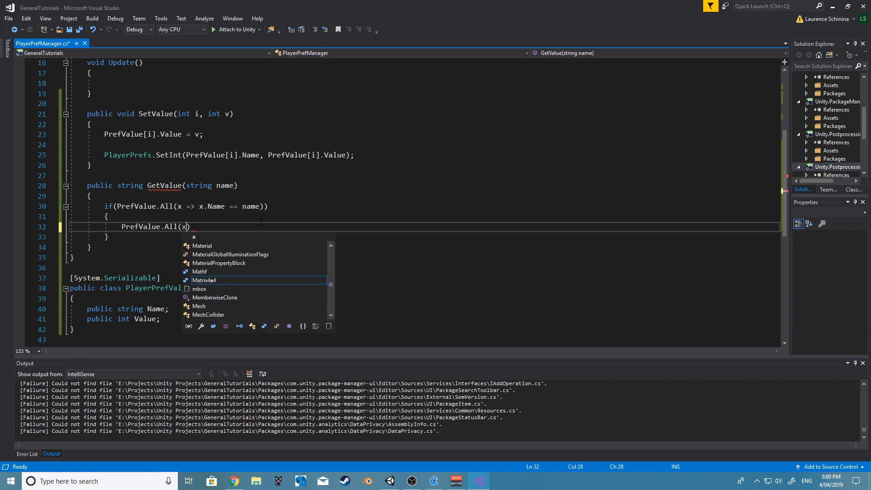
text(=> if()
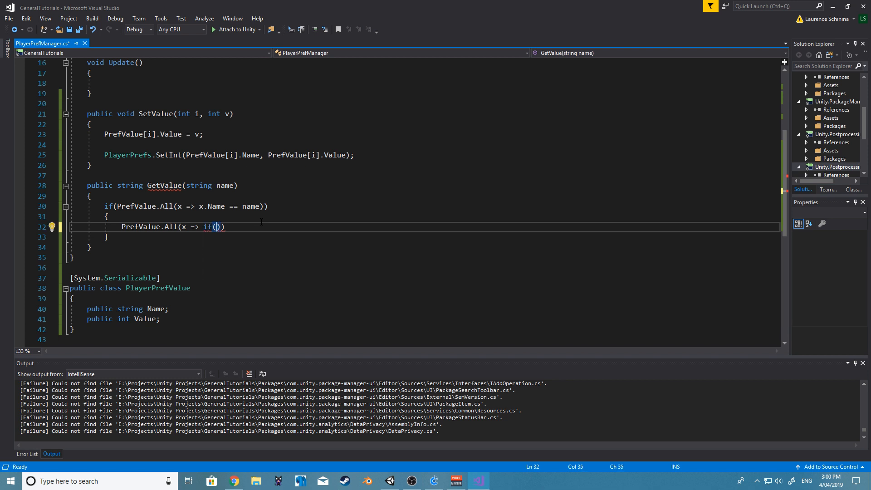
text(Matrix4x4)
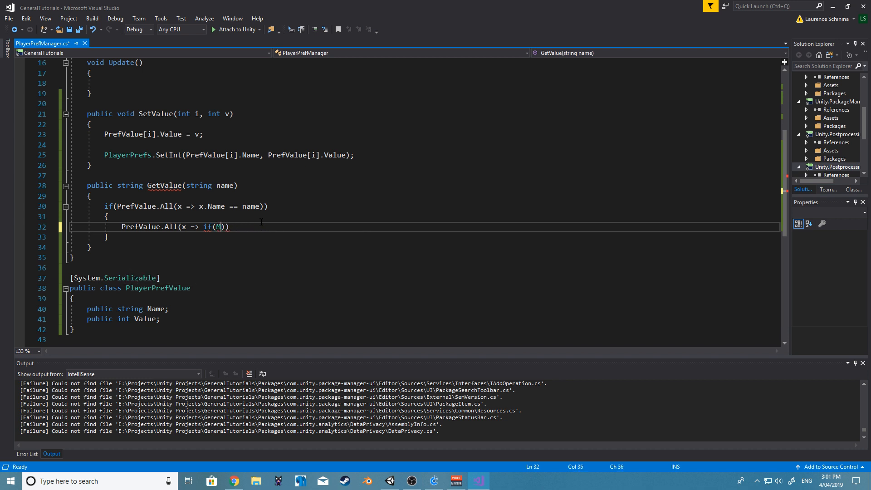
key(Backspace)
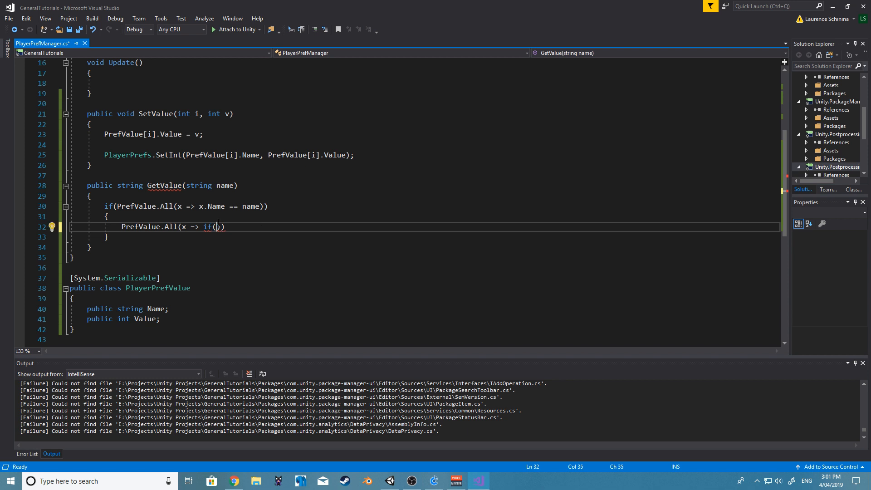
text(x)
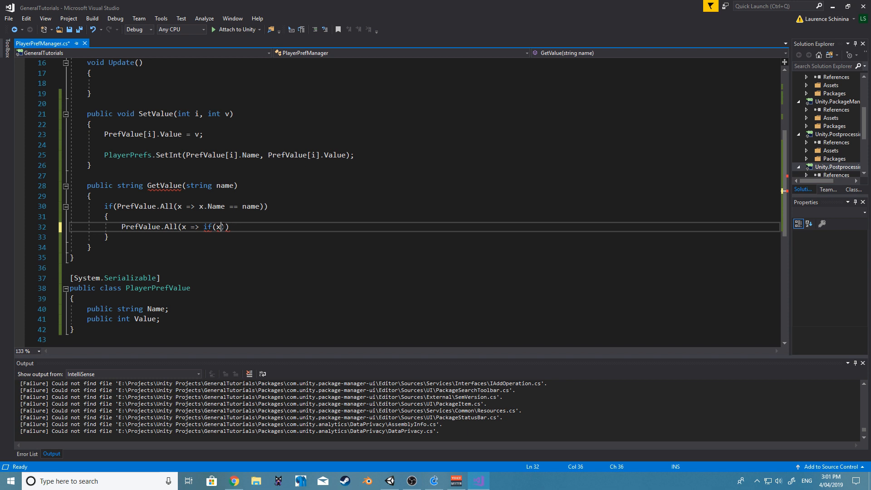
key(Backspace)
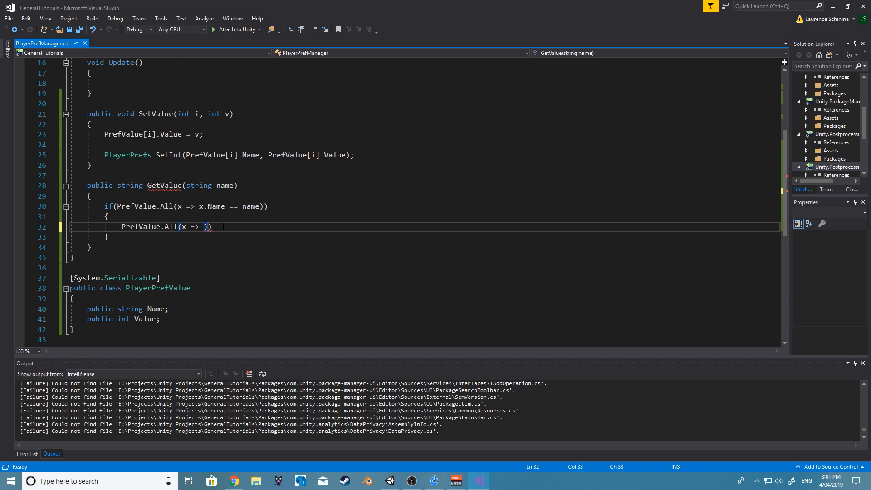
key(Backspace)
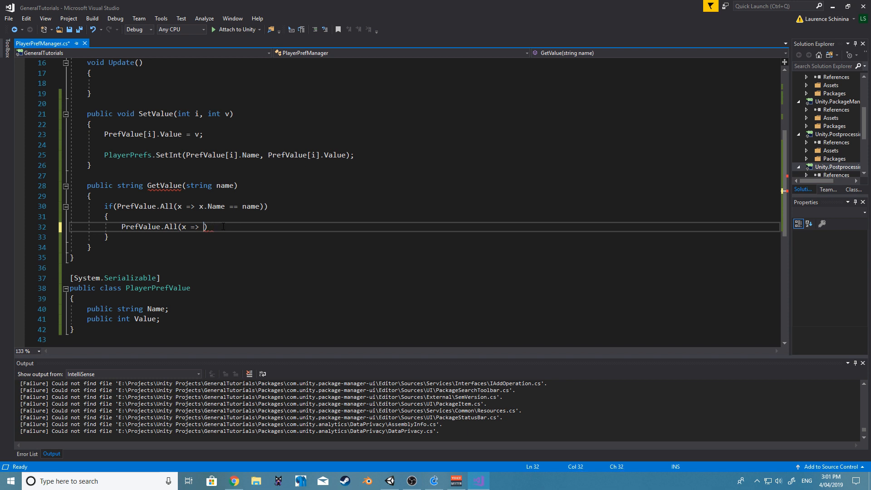
key(Backspace)
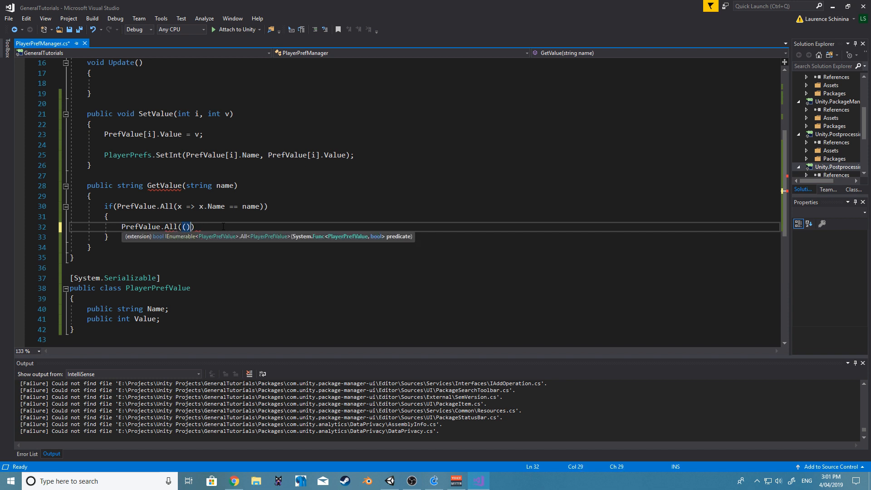
text(x => {)
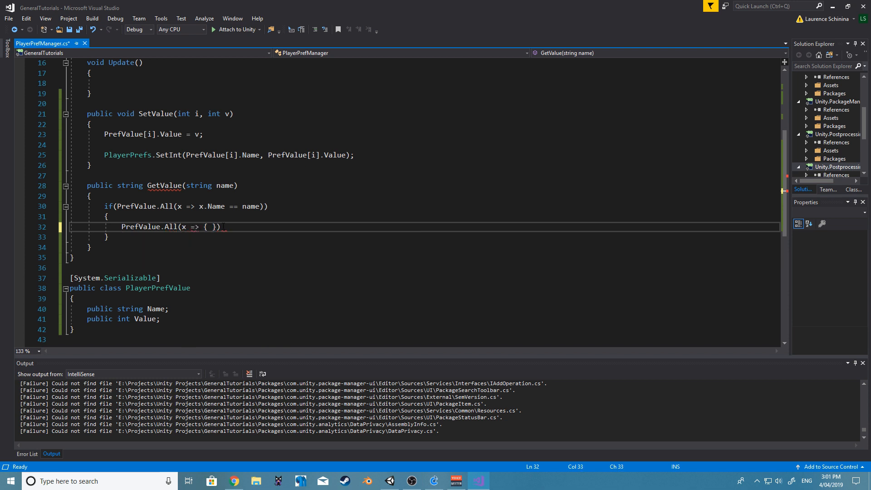
Add an if (x.Name == name) check with empty braces inside the lambda.
text(if(x)
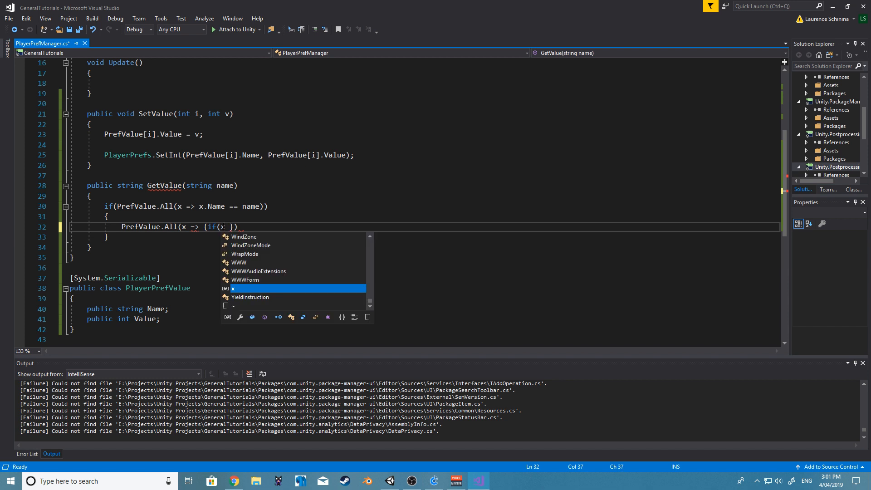
text(.Name =)
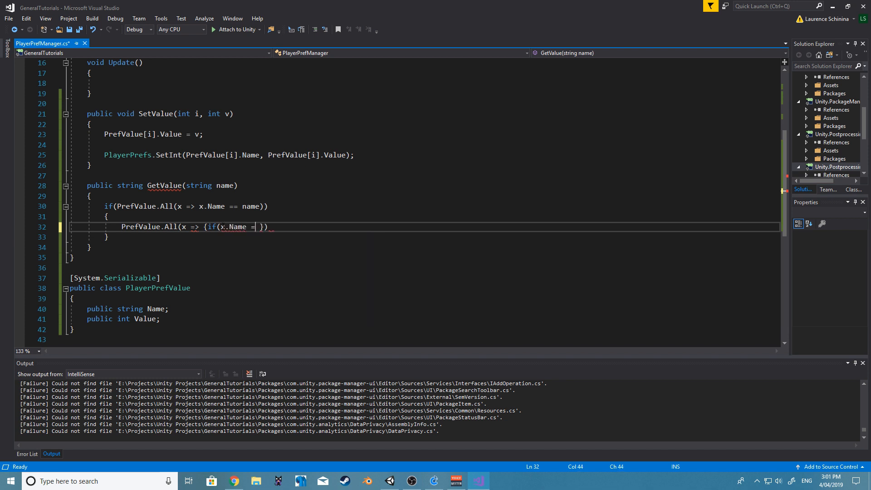
text(= name)
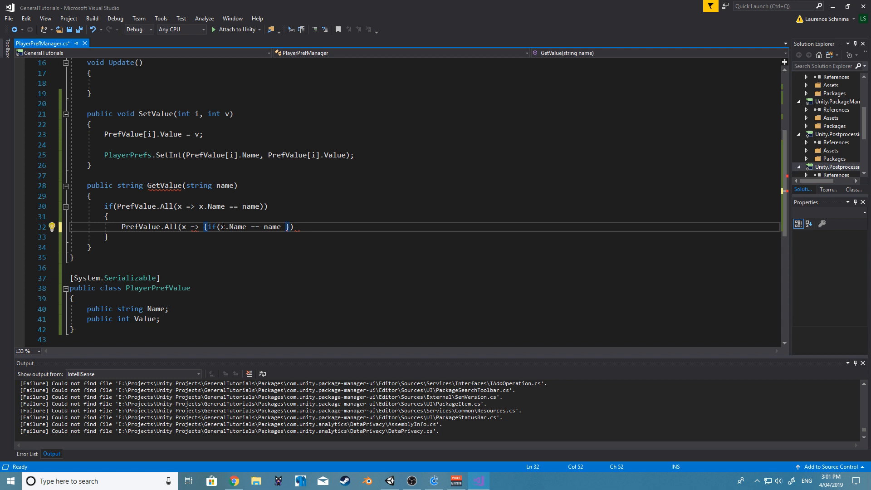
text(/)
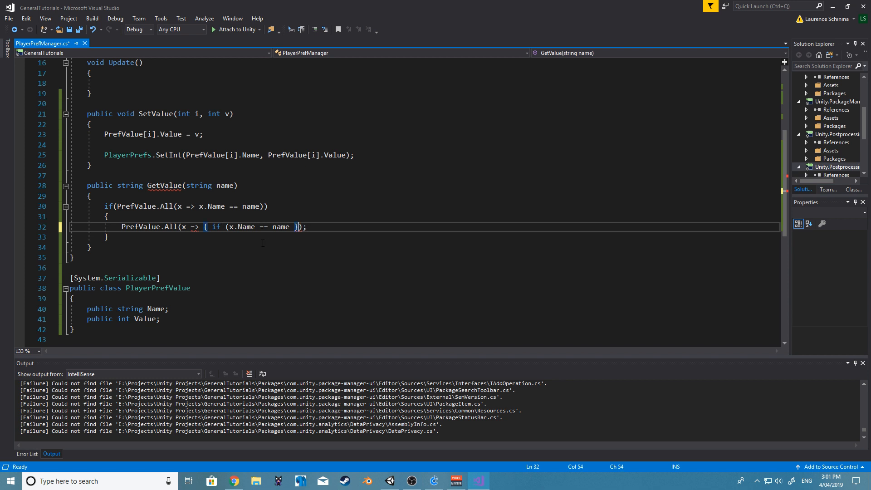
double_click(280, 227)
text())
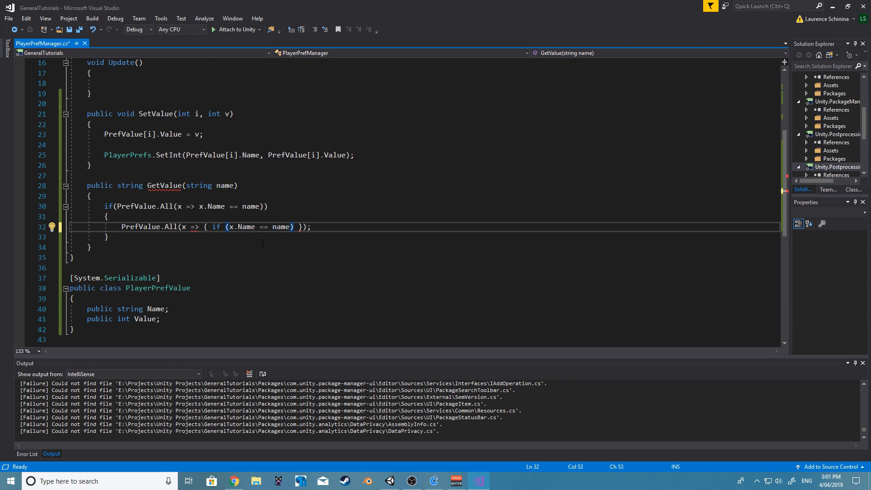
text({ })
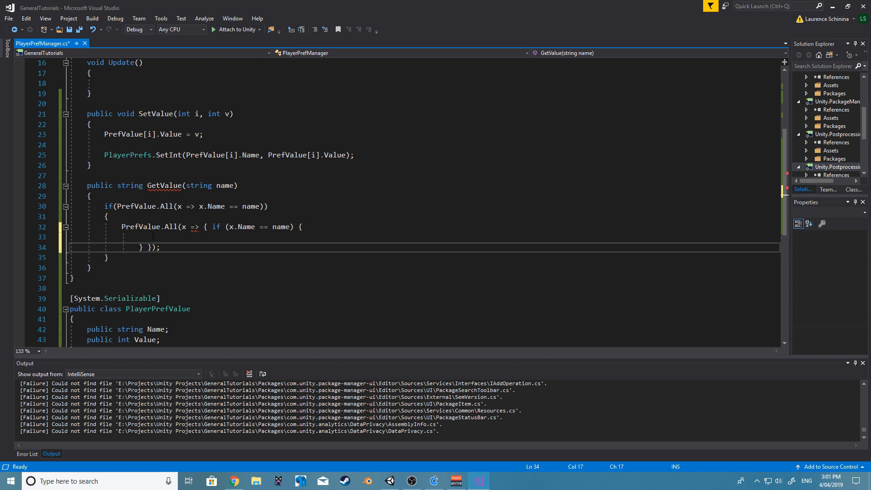
Return true on a name match, false otherwise, and drop the outer if wrapper.
double_click(242, 227)
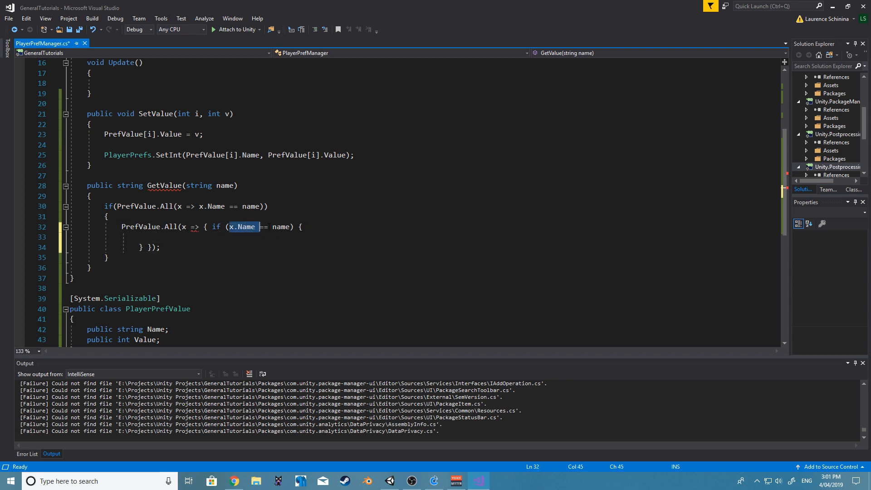
text(return true;)
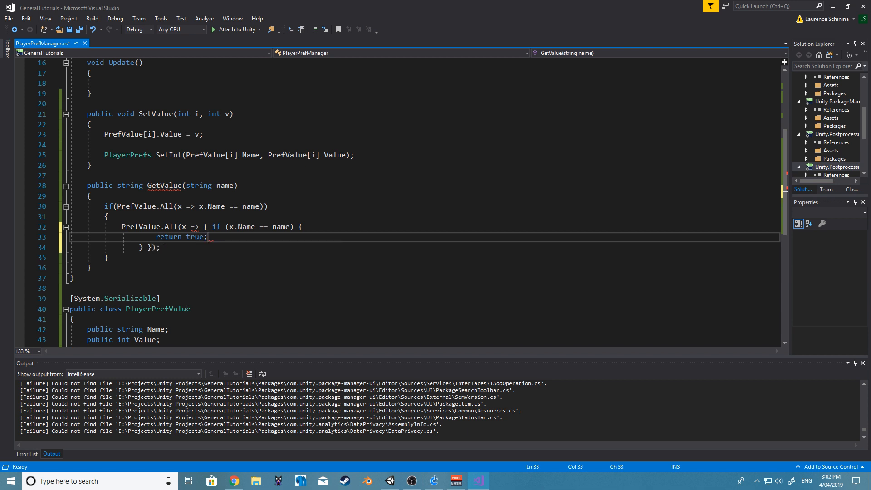
click(142, 247)
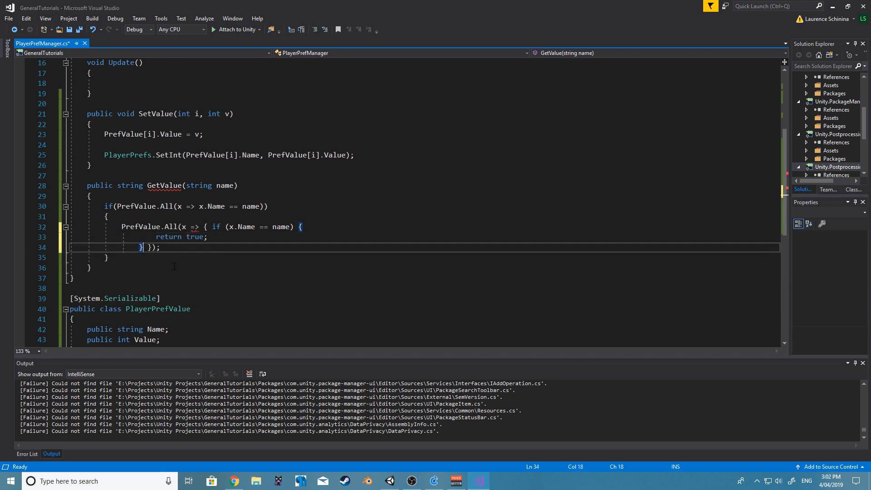
key(Return)
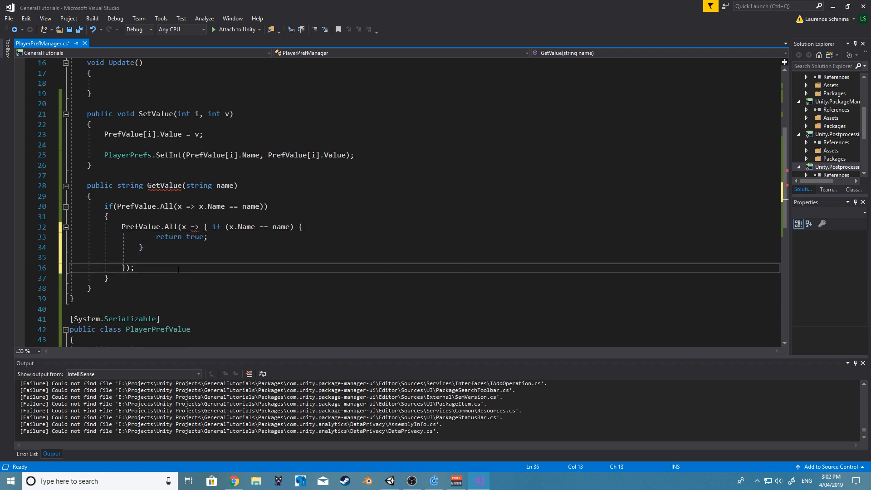
text(return false;)
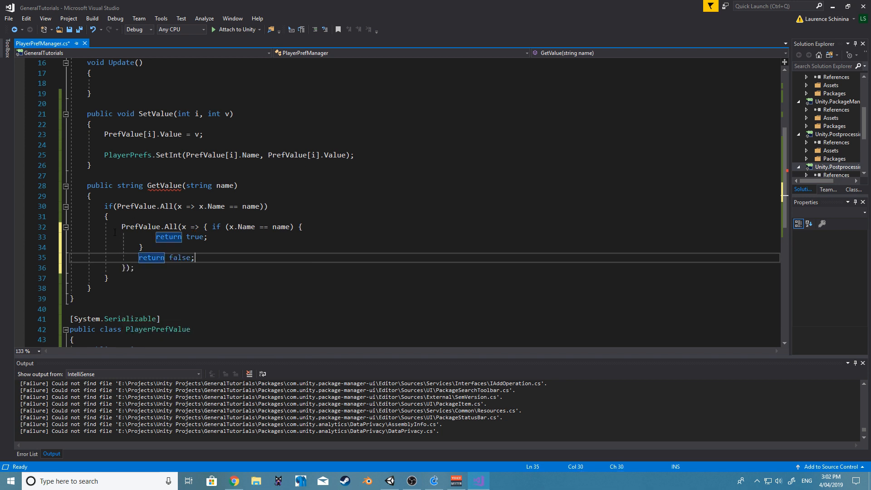
click(106, 206)
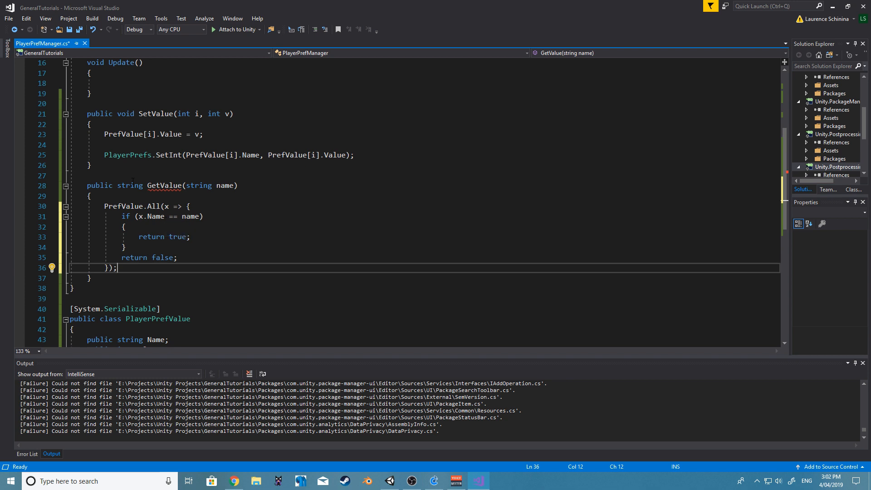
Declare int value = 0 at the top of GetValue and change its return type to int.
click(90, 196)
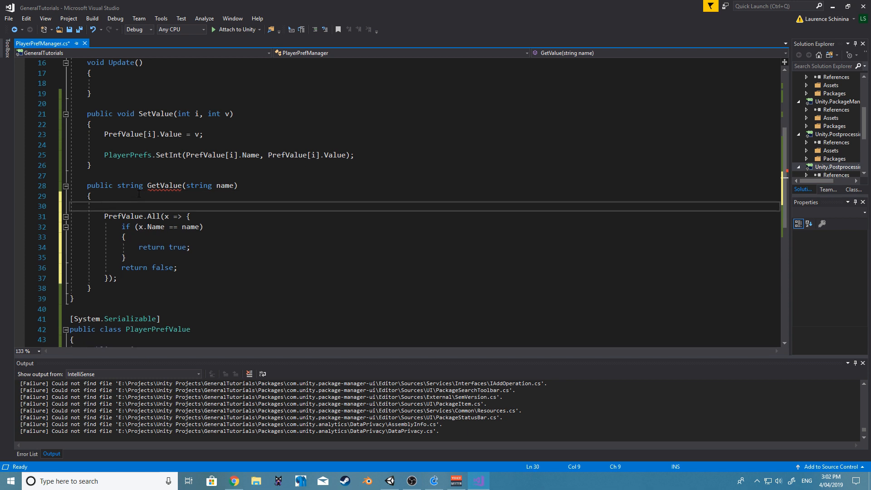
text(int value;)
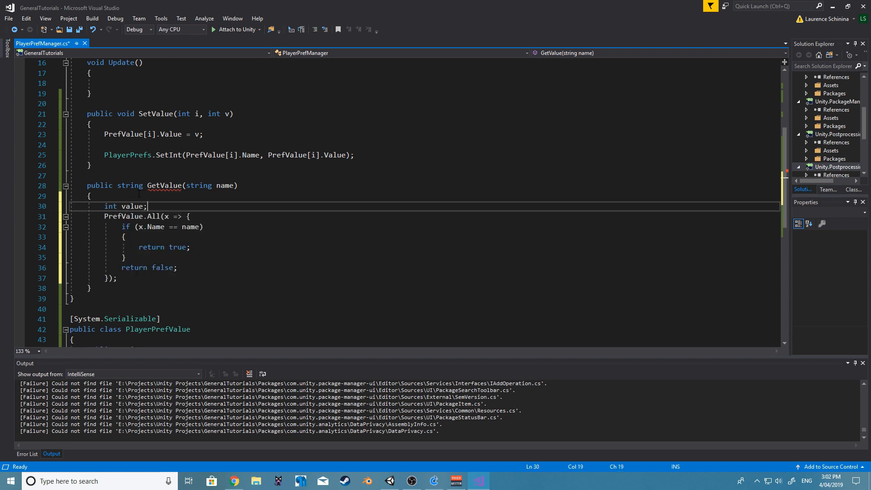
double_click(130, 185)
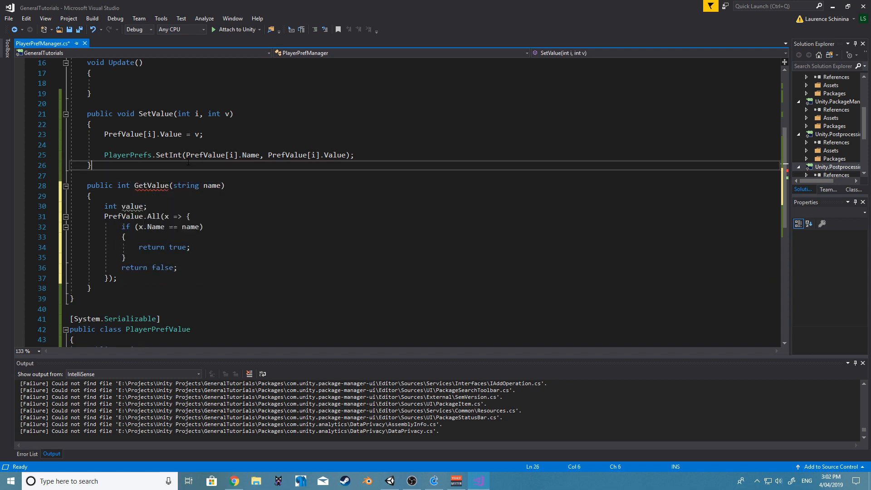
click(128, 206)
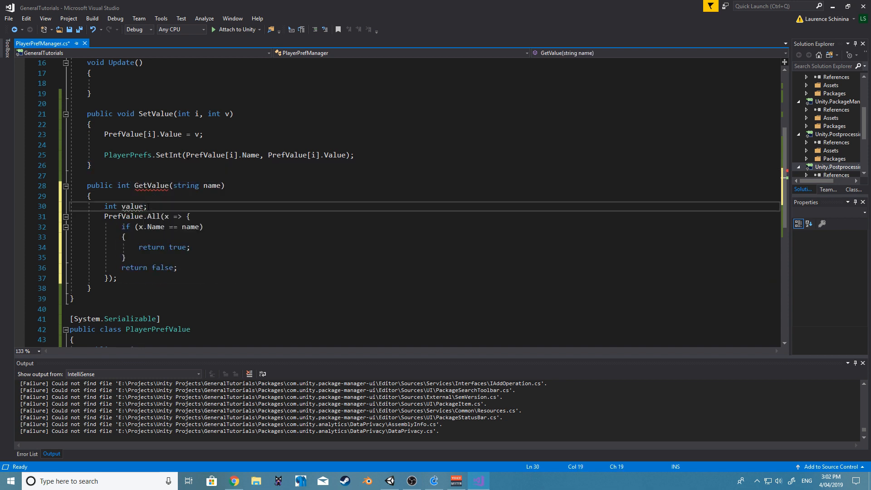
text(= 0)
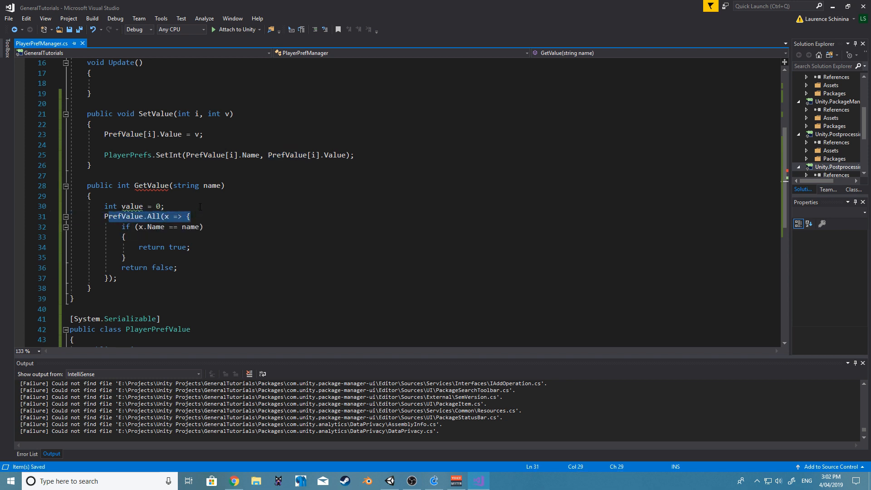
Assign x.Value to value on a name match and return value after the All call.
click(134, 227)
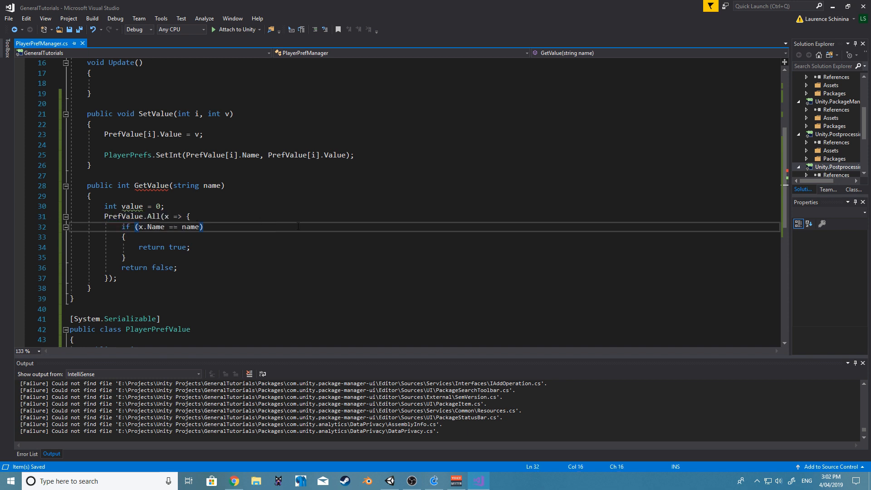
double_click(154, 227)
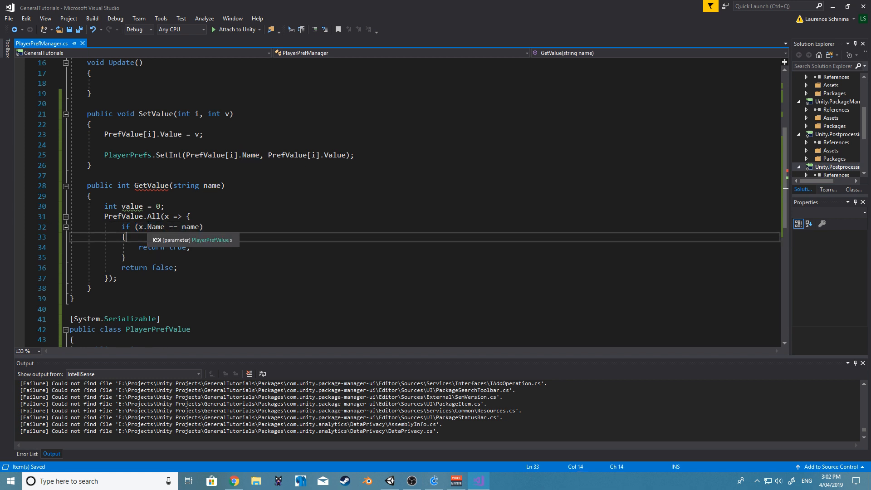
text(value =)
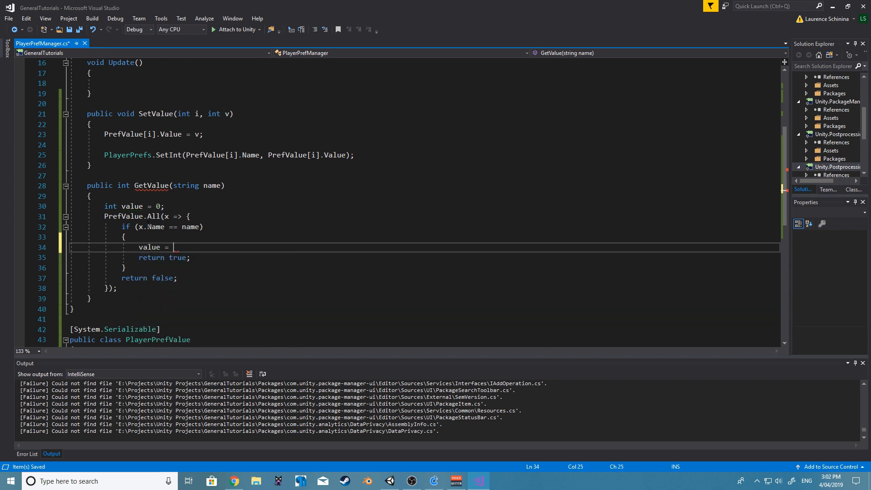
text(x.Value;)
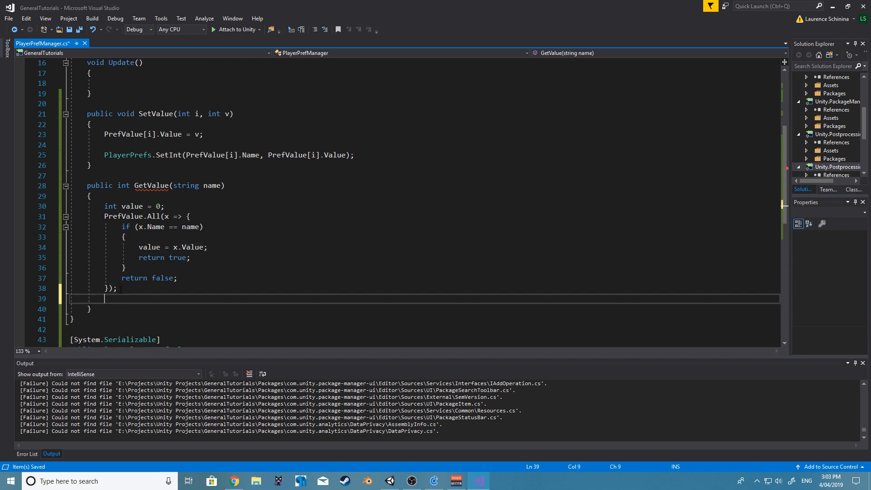
text(return value;)
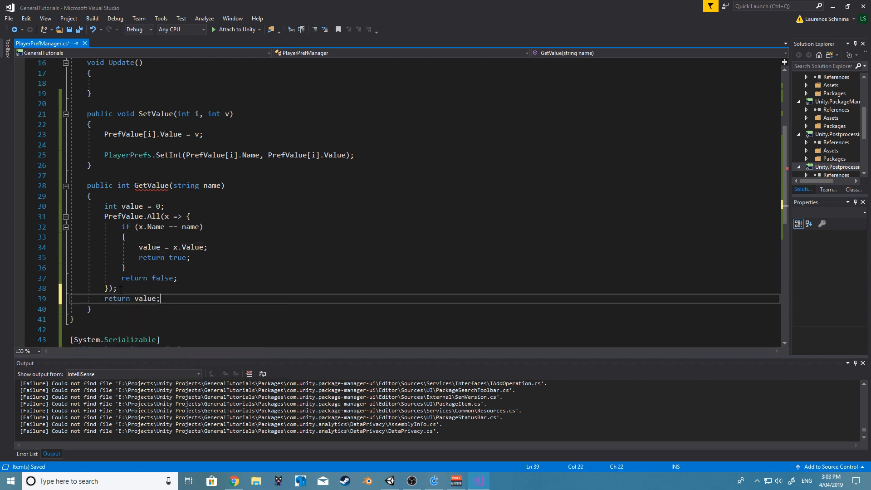
double_click(117, 298)
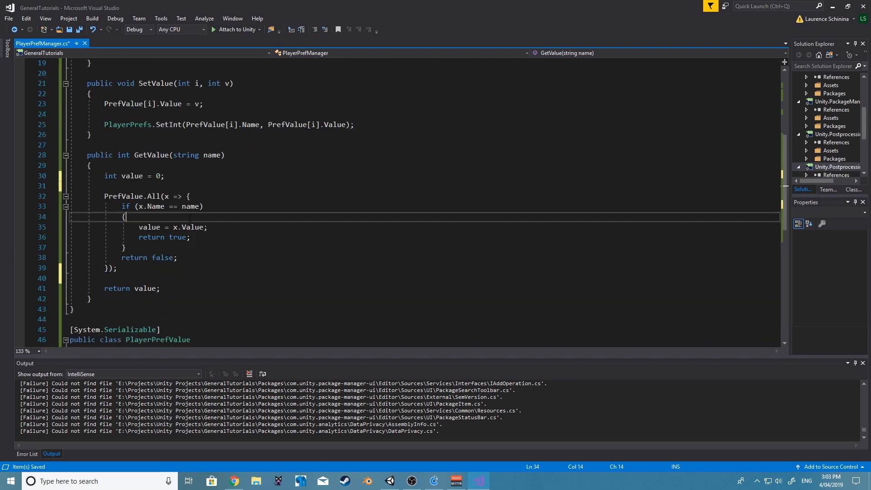
Scroll up and down through the finished GetValue method to review it.
scroll(down, 3)
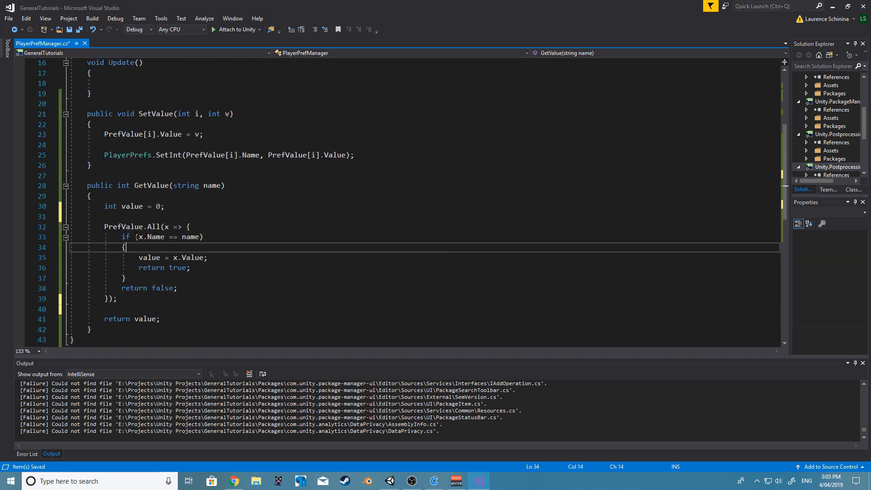
scroll(up, 3)
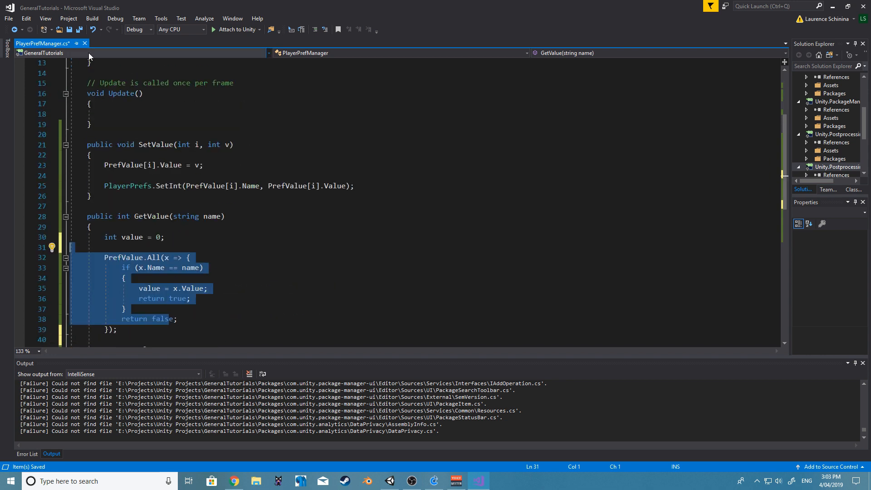
scroll(down, 3)
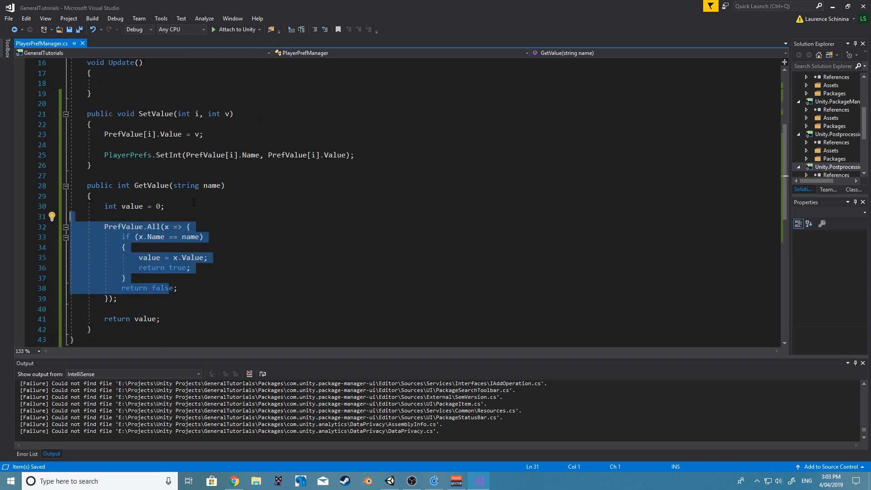
scroll(up, 3)
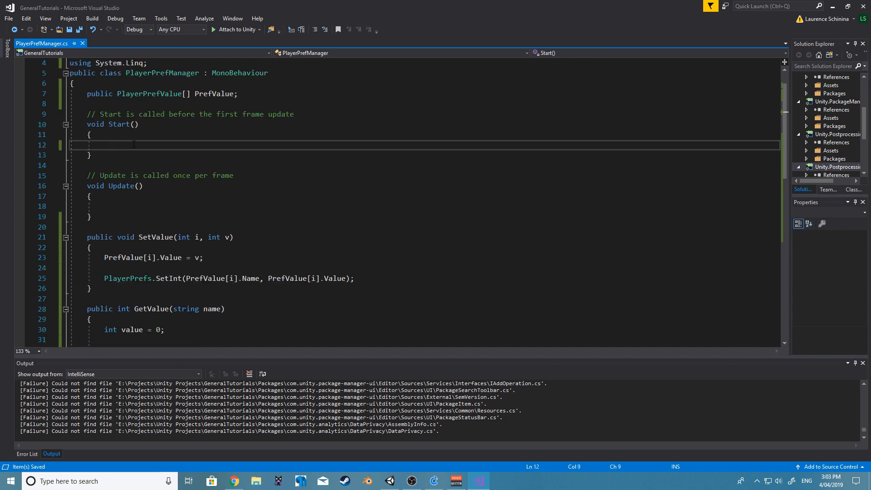
In Start, call SetValue(0, 10) and Debug.Log GetValue("LevelIndex").
text(set)
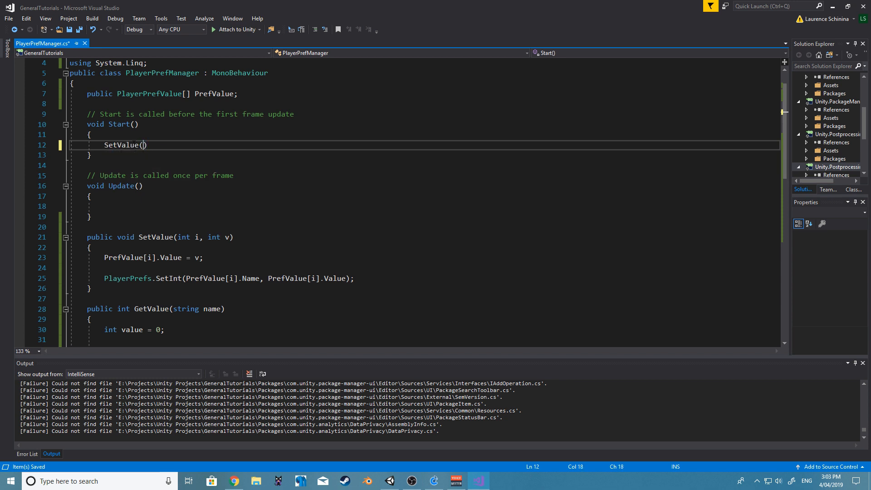
text(0,)
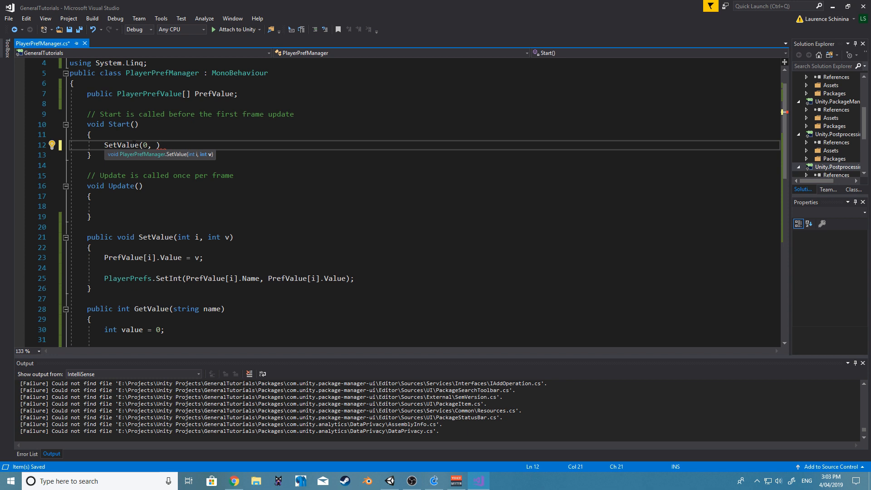
text(10);))
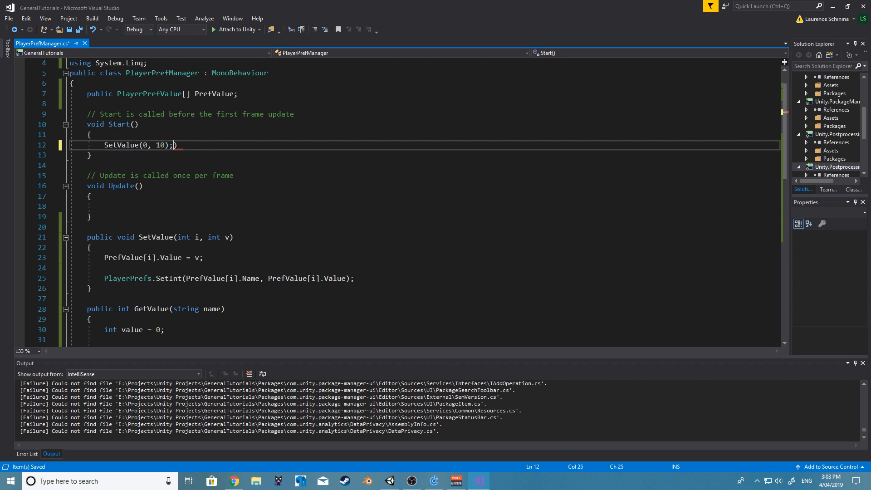
text(de)
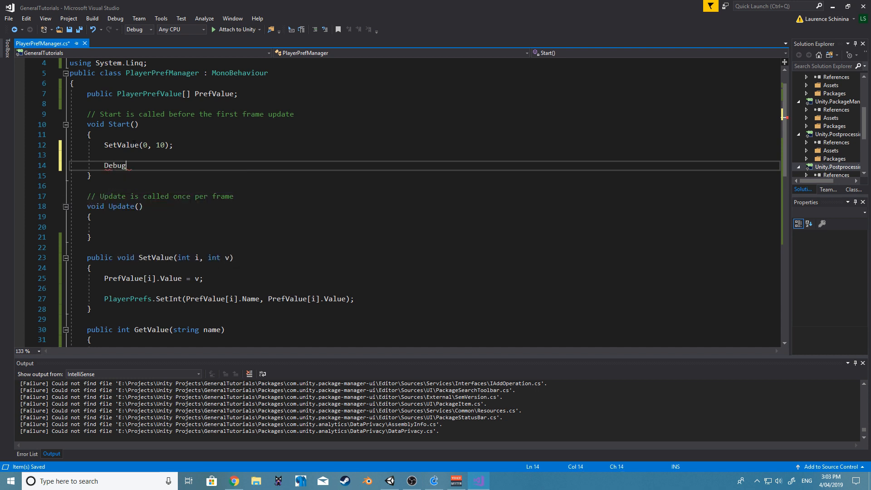
text(.Log())
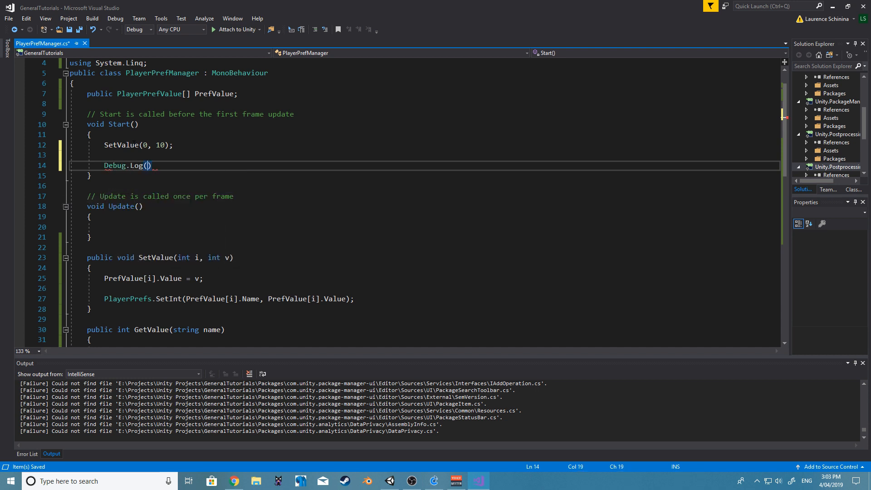
text(GetValue)
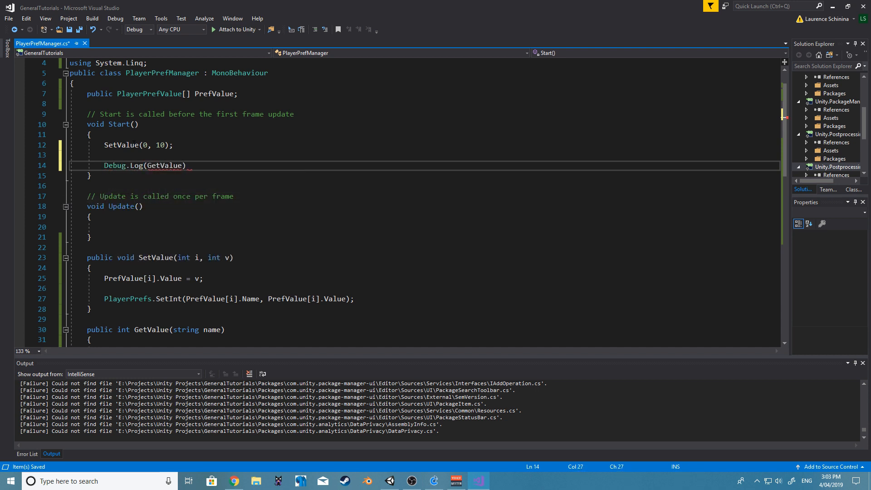
text(()
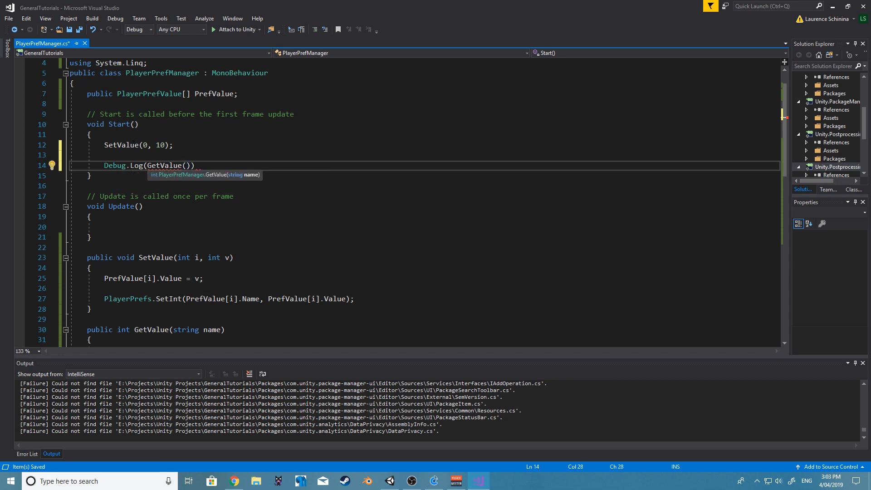
text("")
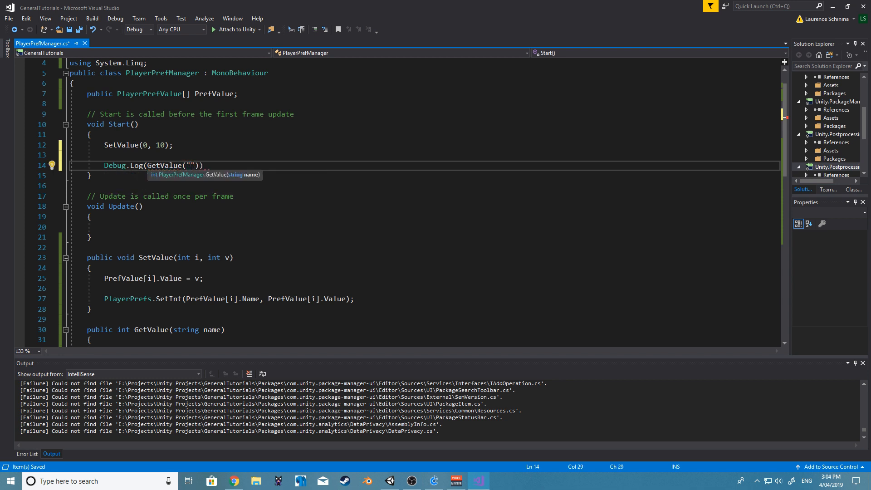
text(LevelIndex)
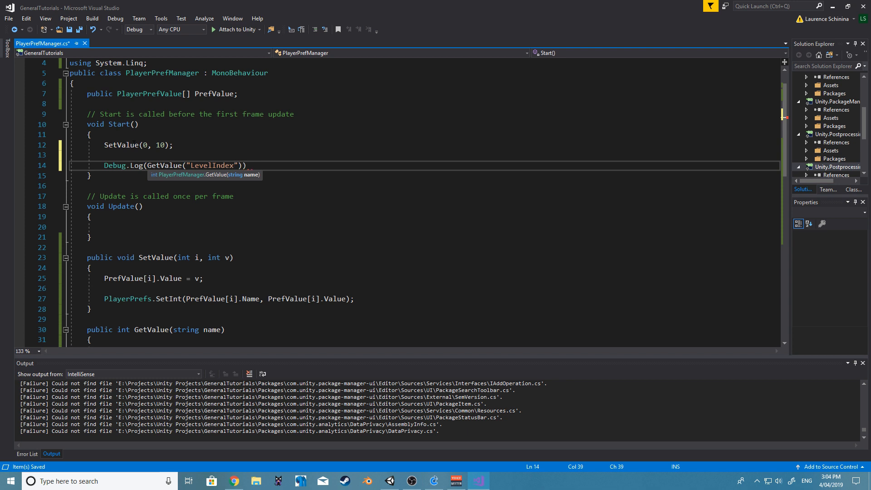
text(;)
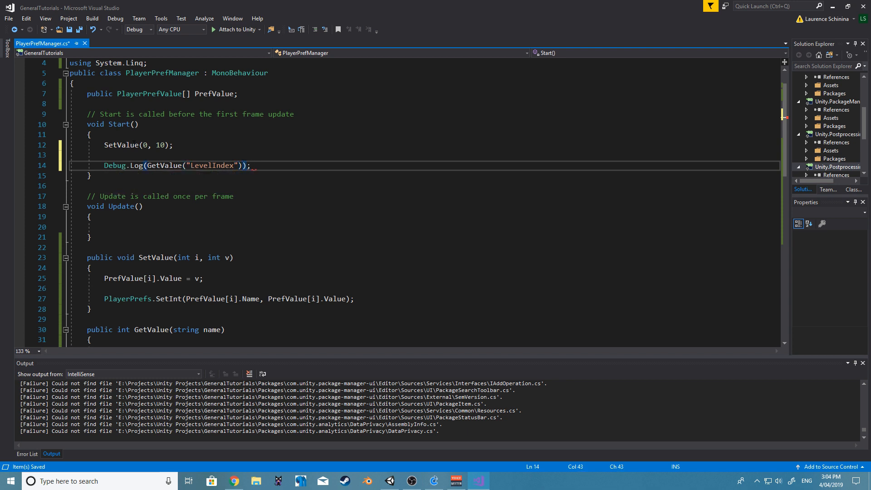
Save the PlayerPrefManager script and all project files.
click(89, 227)
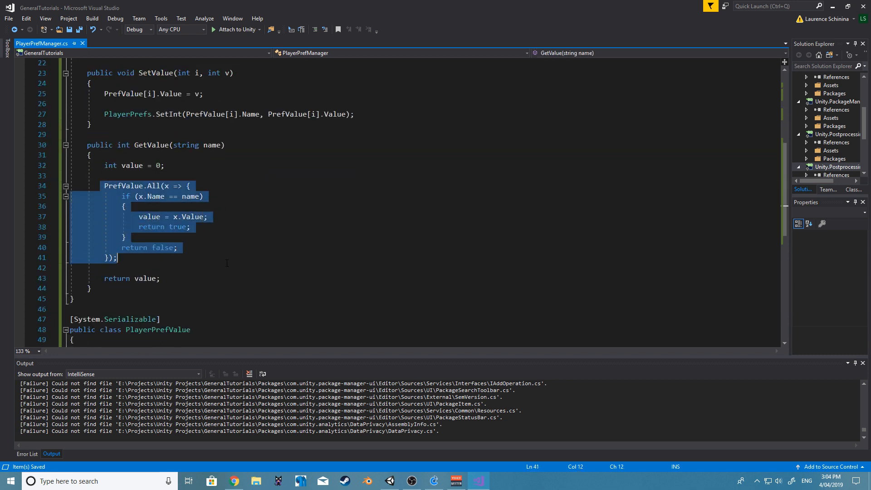
click(189, 227)
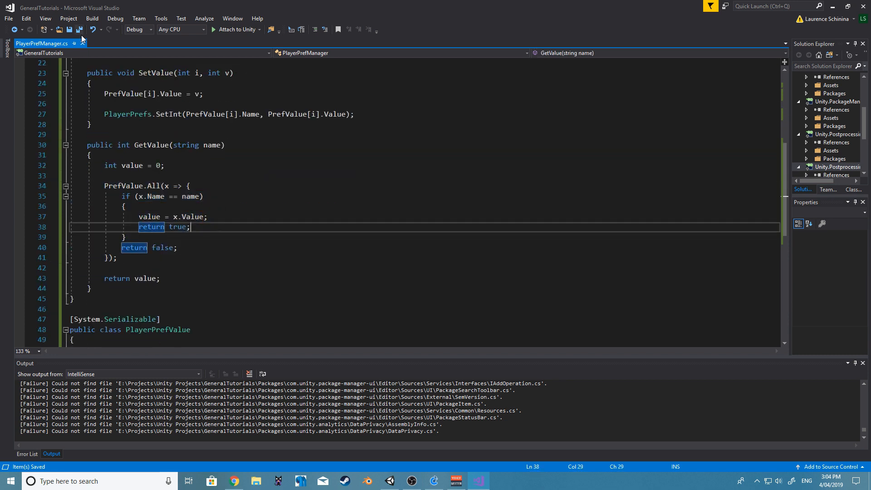
click(389, 480)
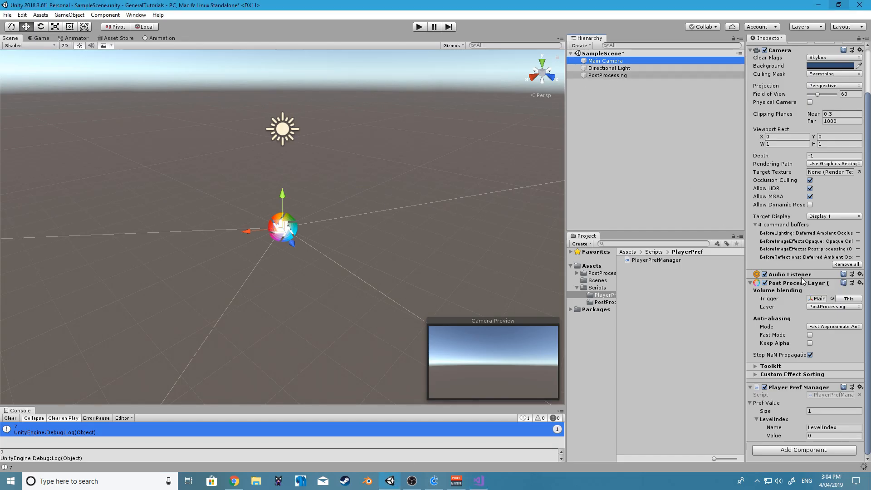
mouse_move(795, 388)
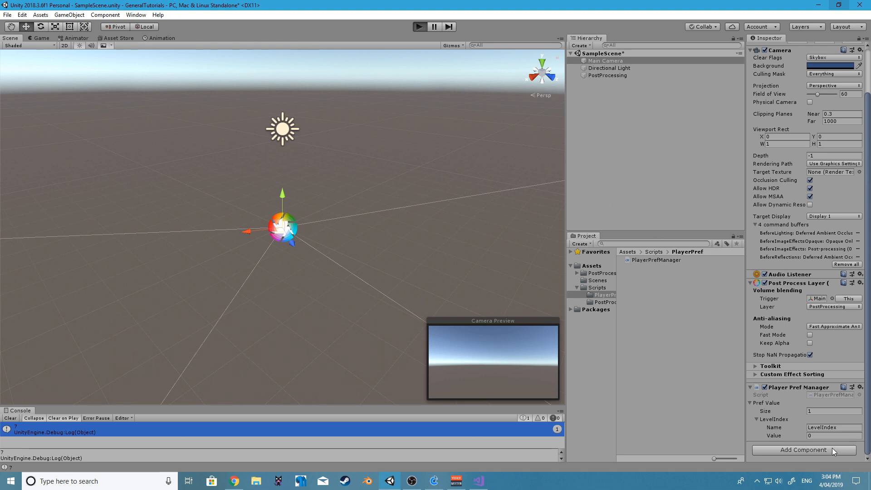
Press Play in Unity to run the scene and check the Console output.
click(419, 26)
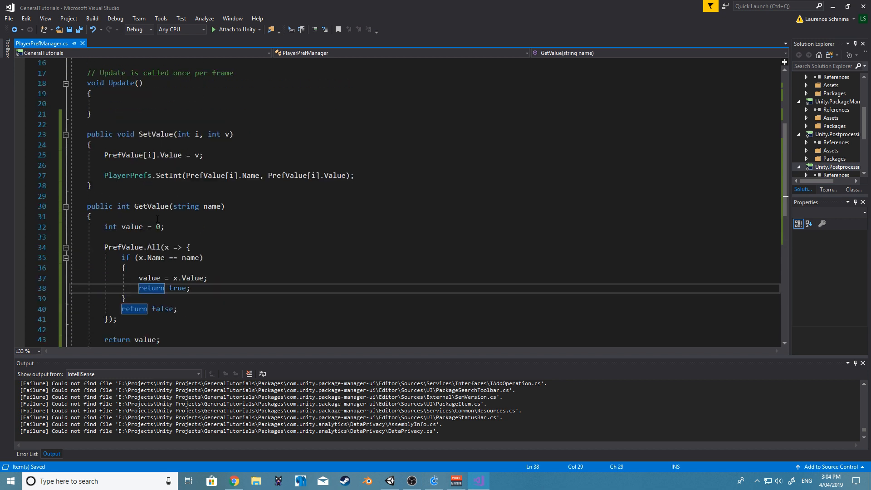
scroll(up, 3)
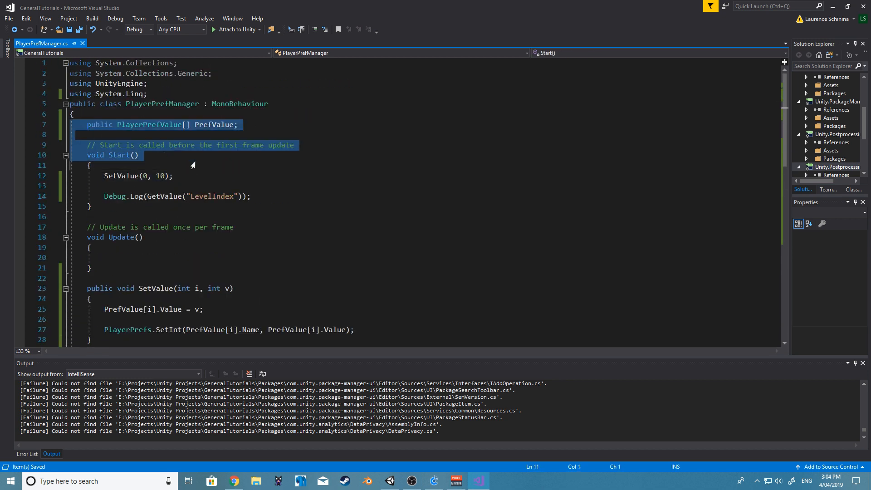
scroll(down, 3)
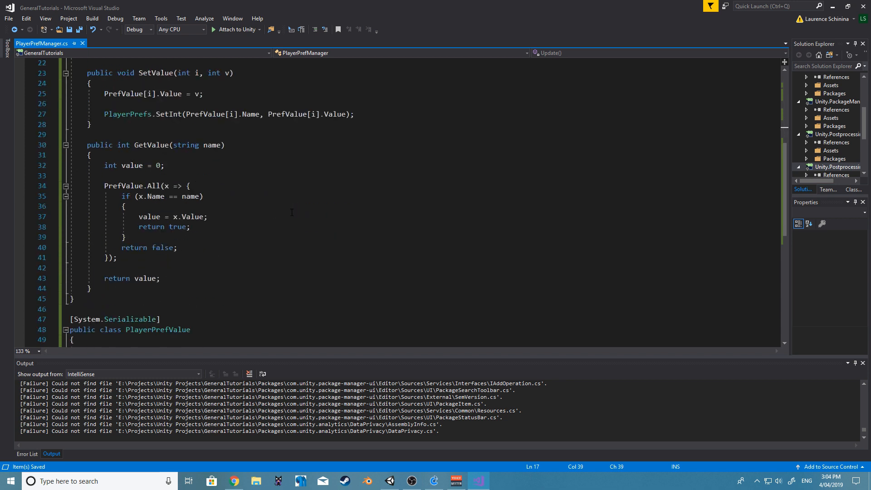
scroll(down, 3)
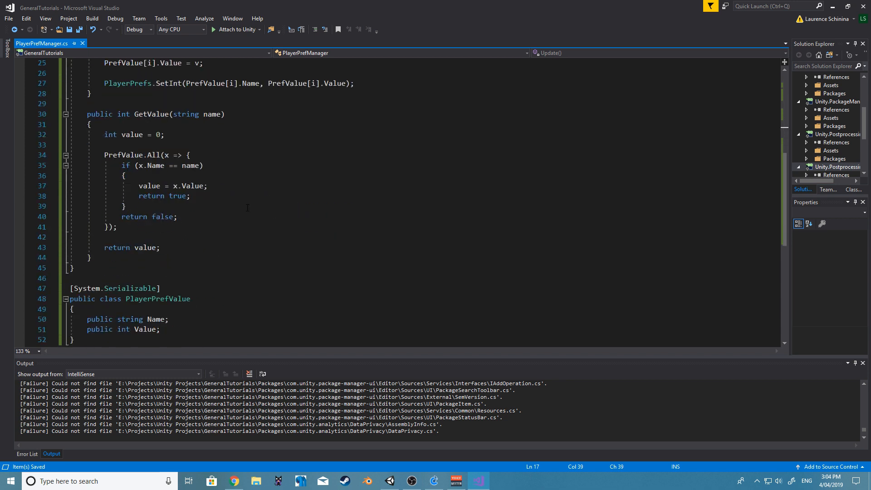
scroll(up, 3)
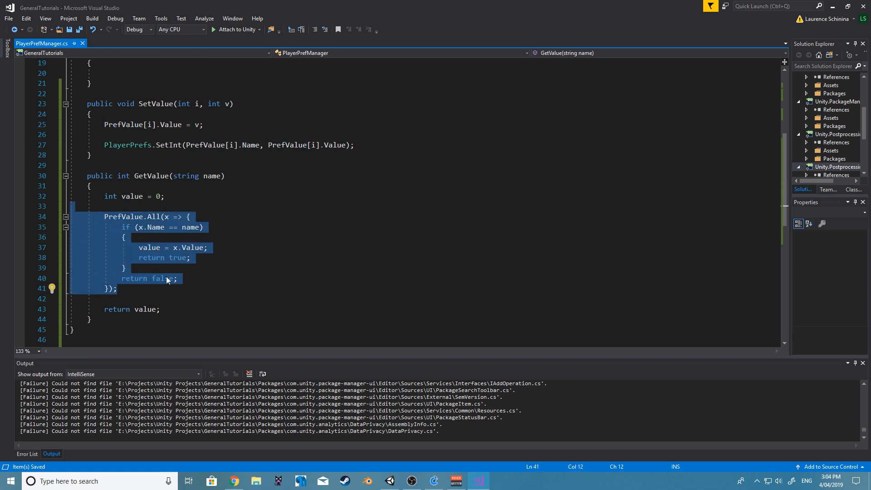
click(125, 237)
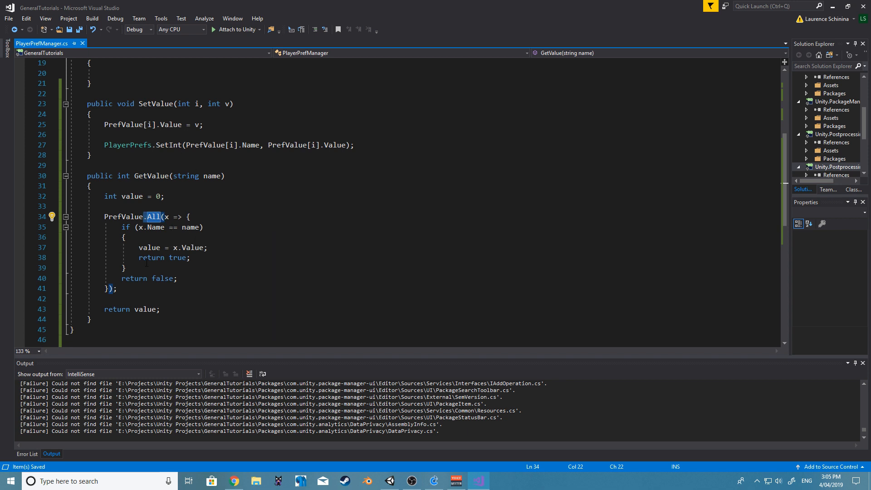
click(154, 227)
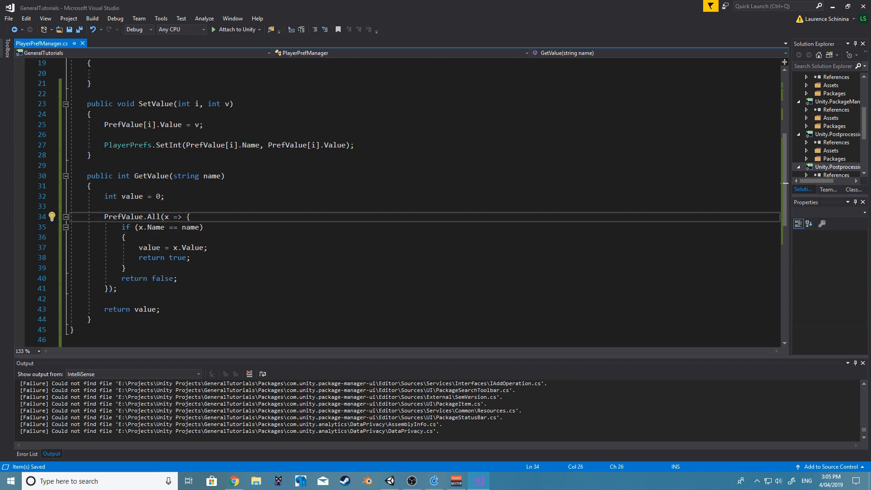
double_click(154, 217)
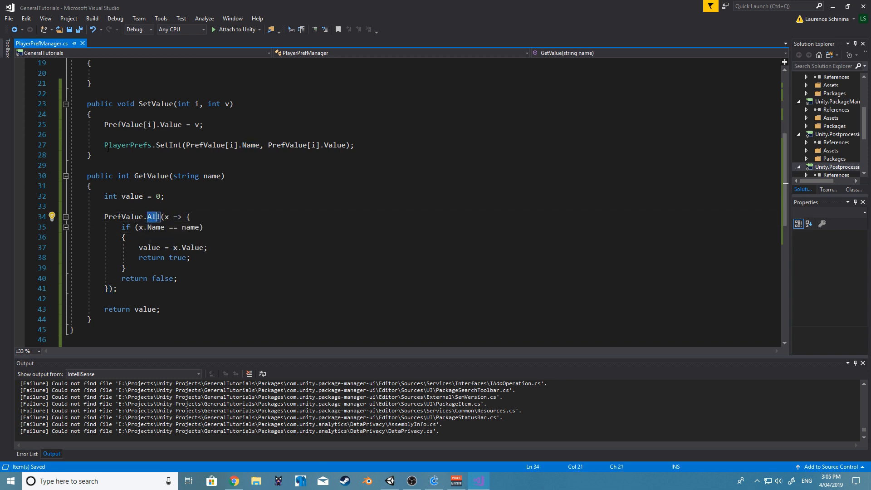
mouse_move(155, 216)
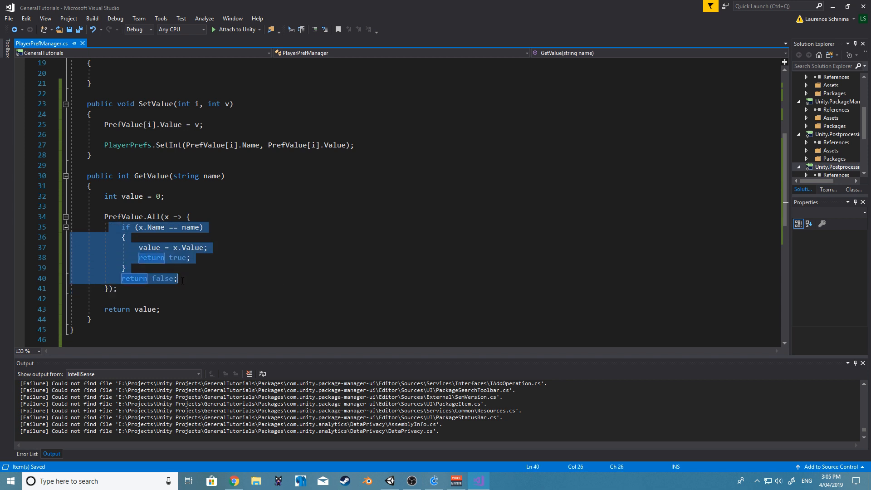
scroll(up, 3)
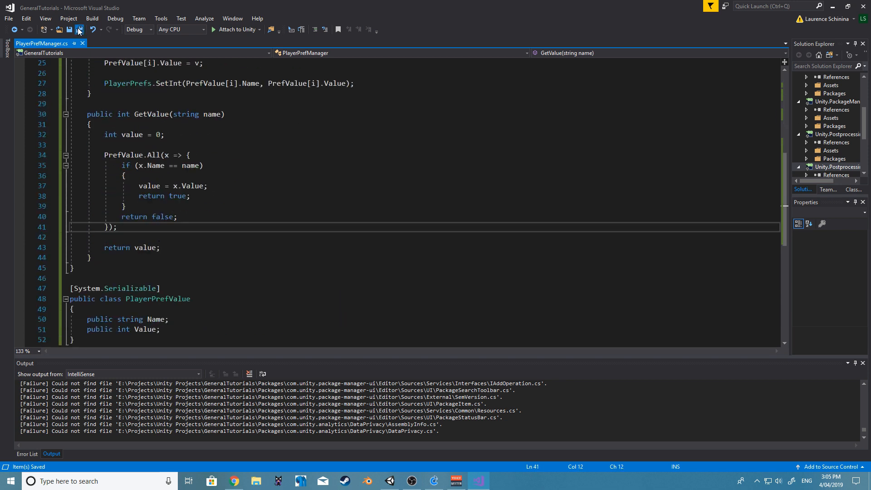
click(389, 481)
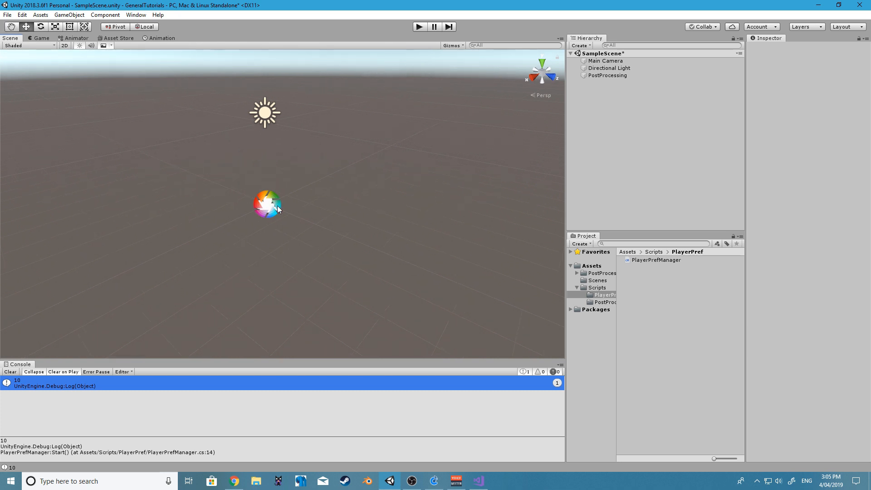
mouse_move(302, 191)
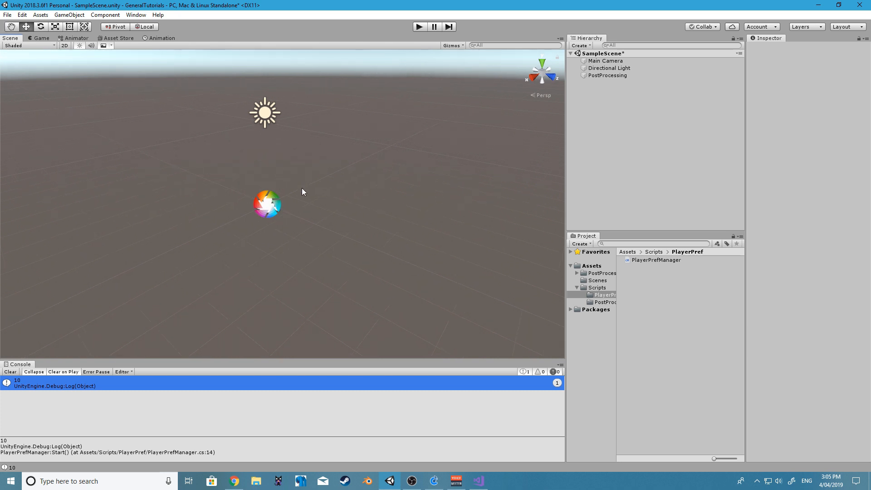